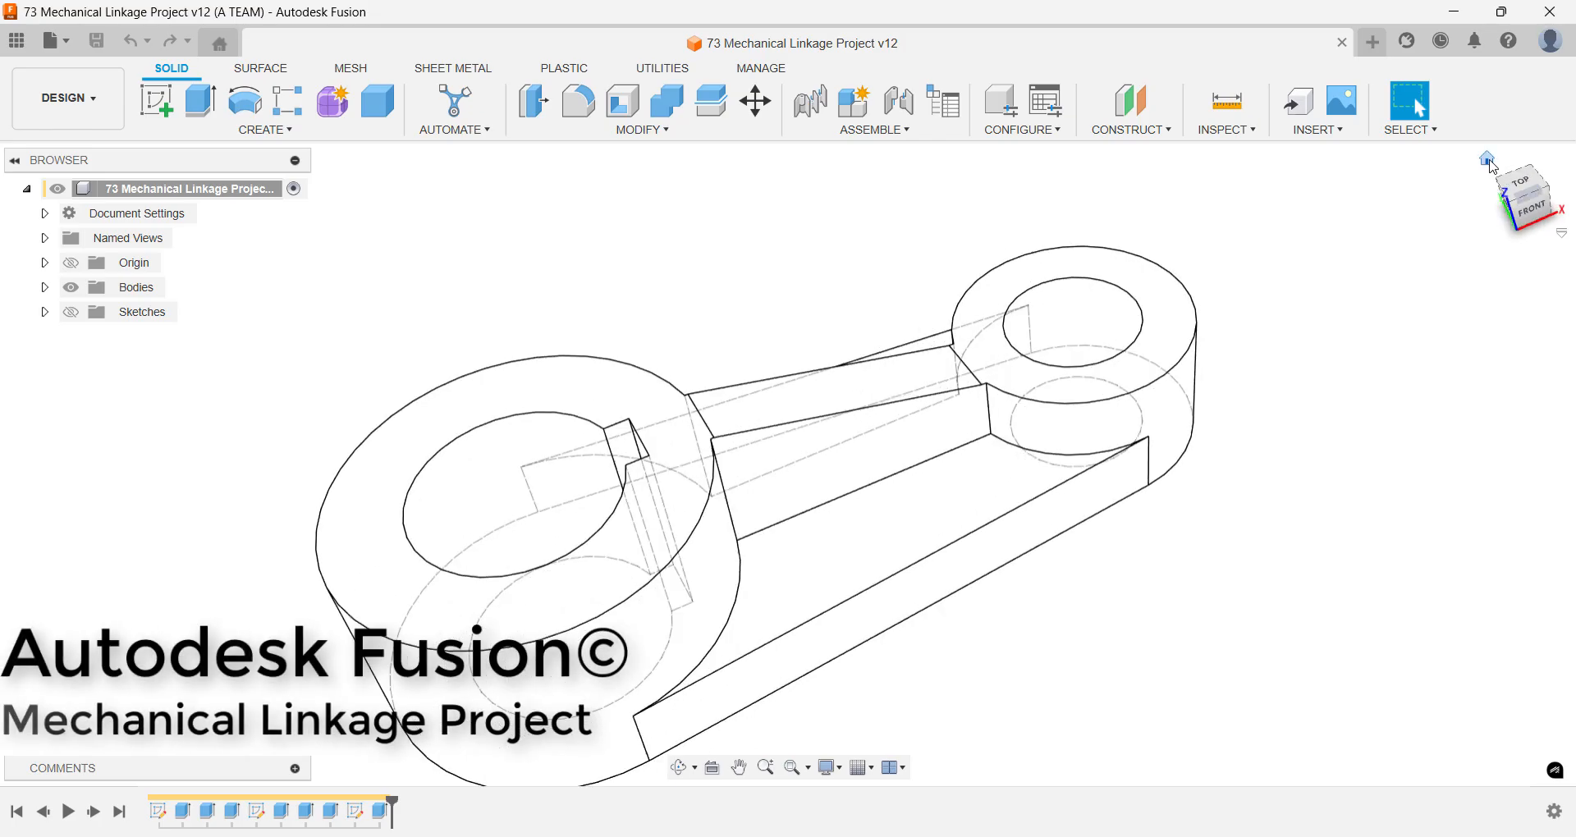
# - Leave the finished linkage model for a new blank design
pyautogui.press('Ctrl+4')
pyautogui.write('sket')
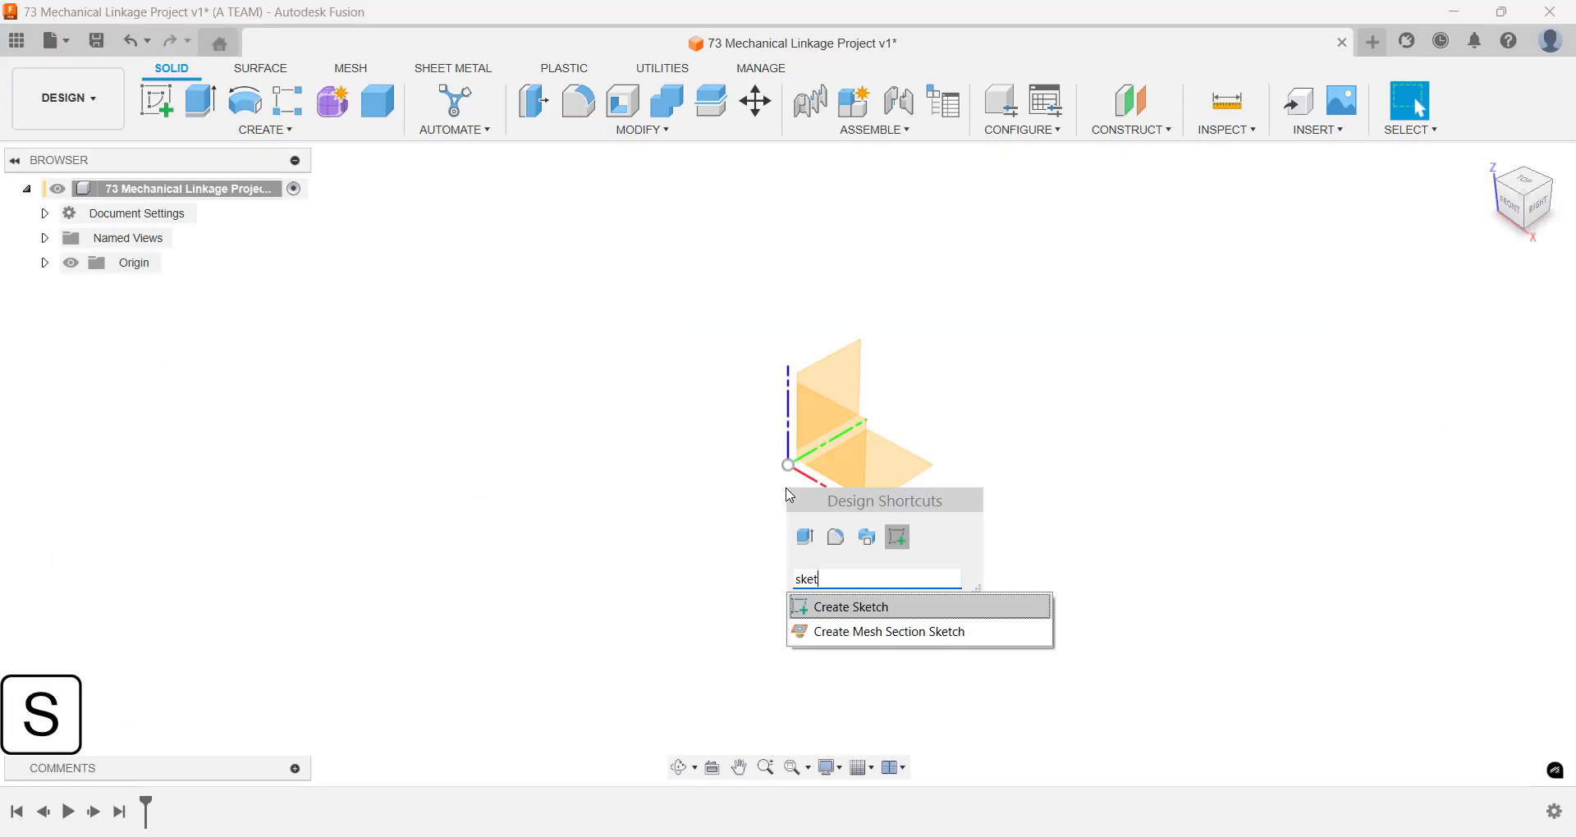
# - Sketch on the top plane with origin-centred circles of 24 mm and 42 mm diameter
pyautogui.write('ch')
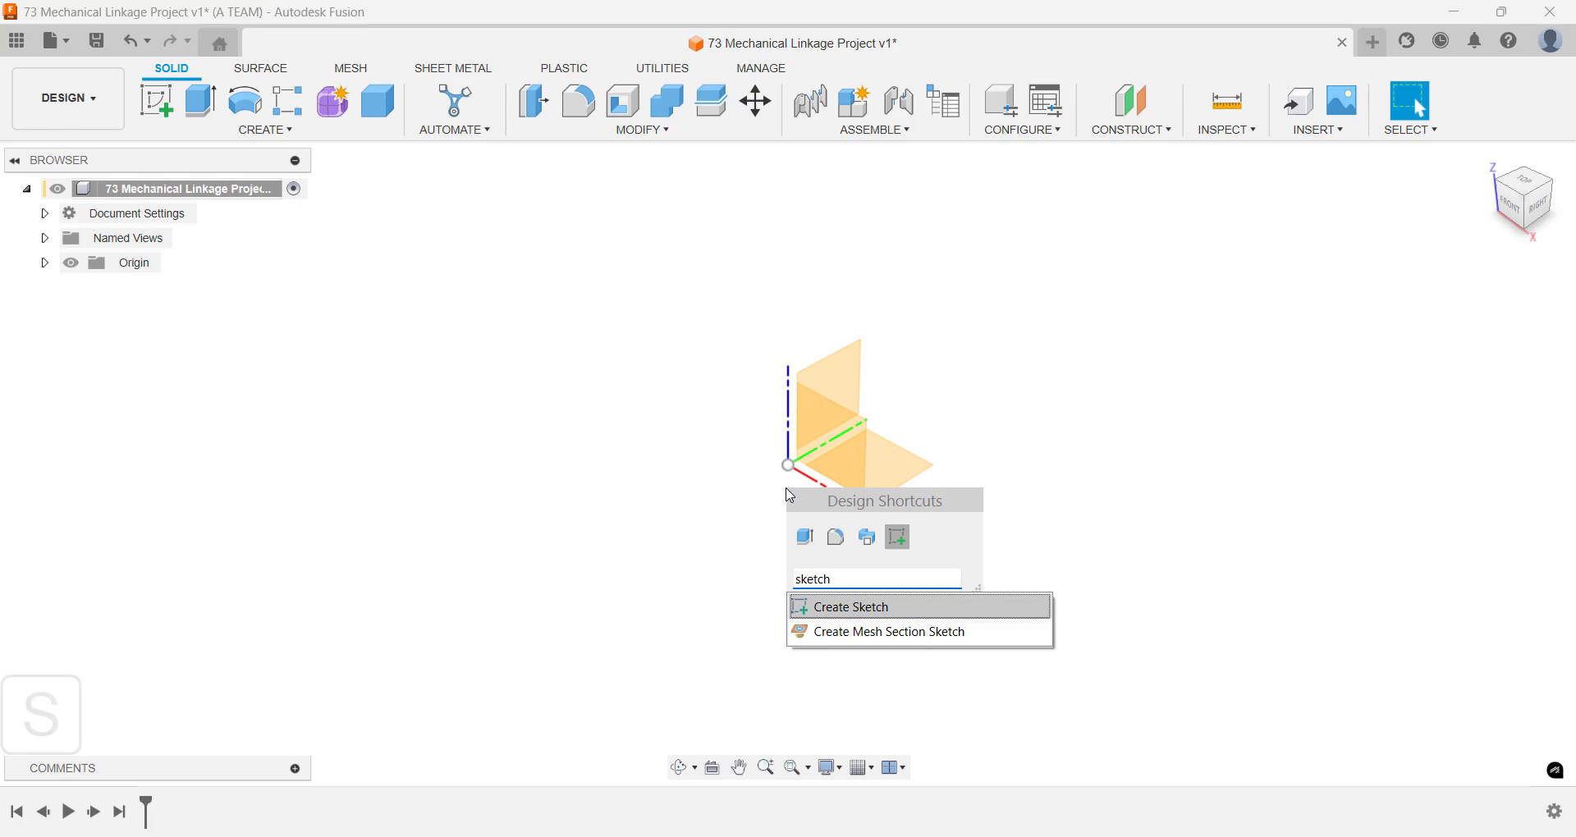
pyautogui.click(851, 606)
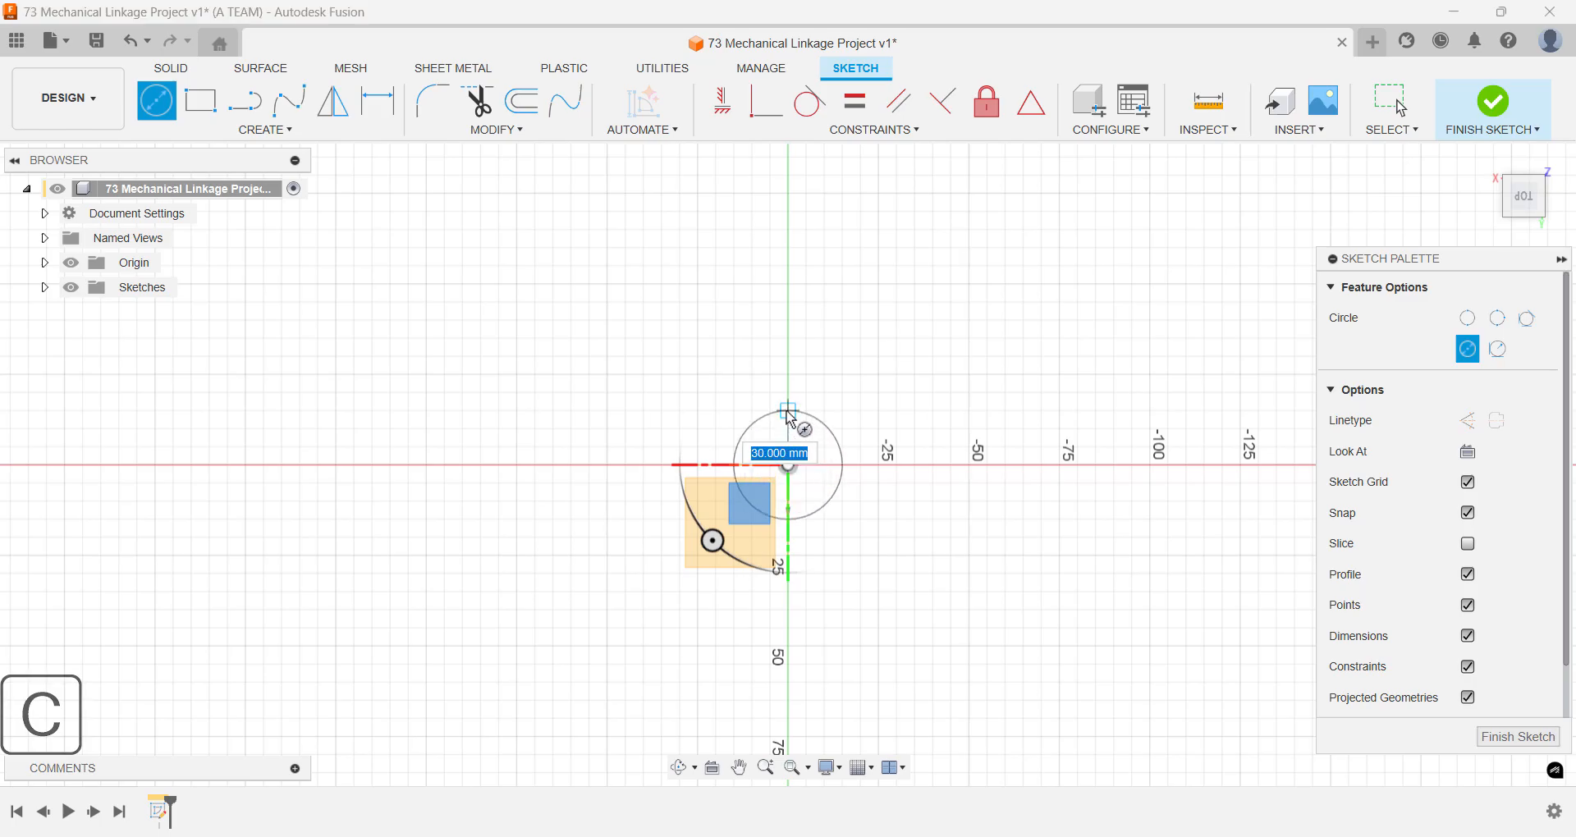
pyautogui.write('2')
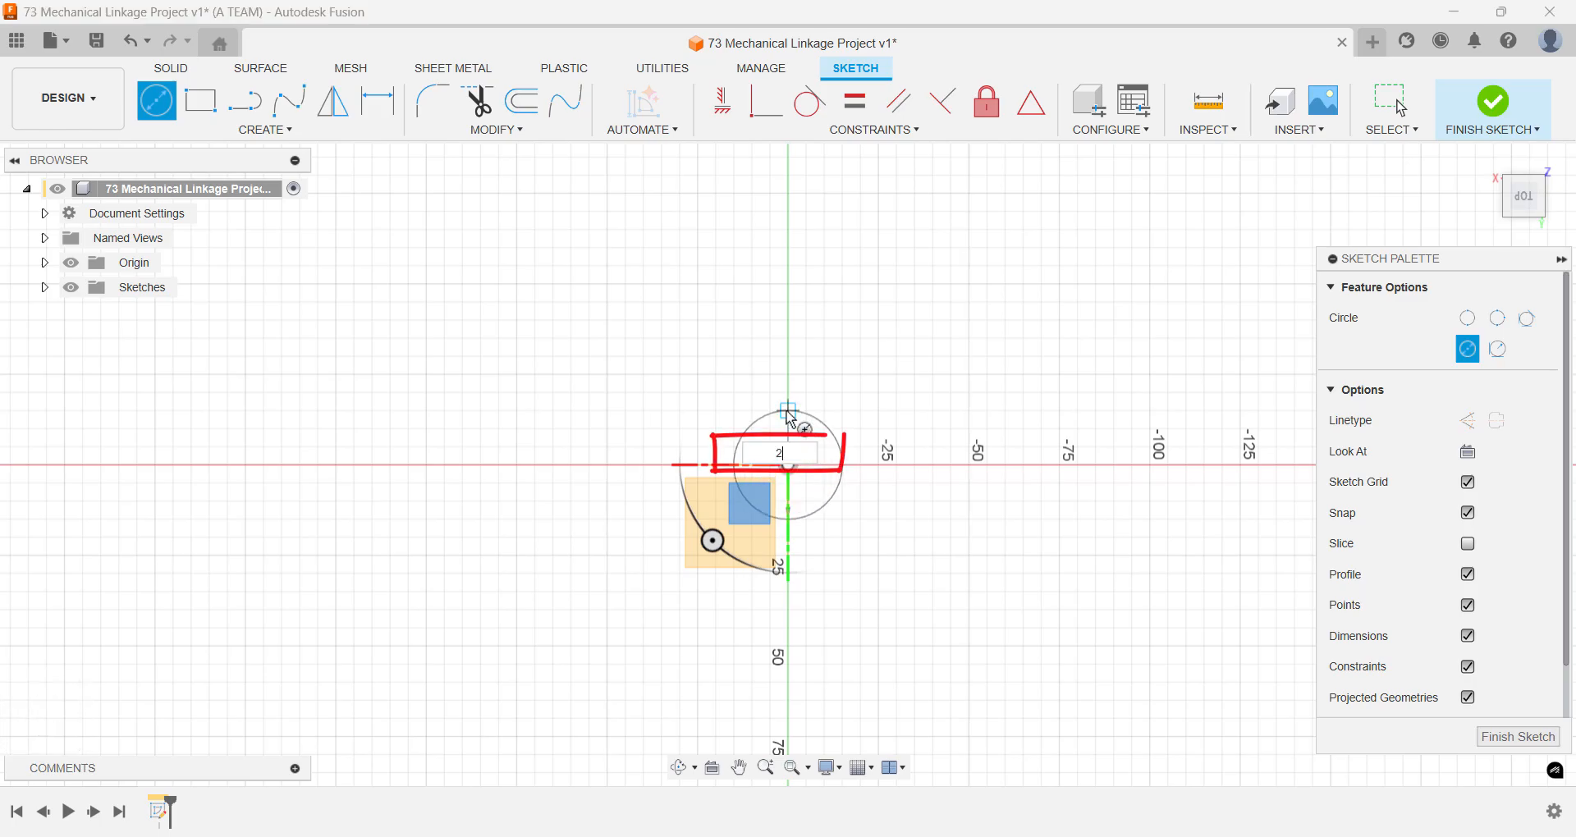
pyautogui.write('4')
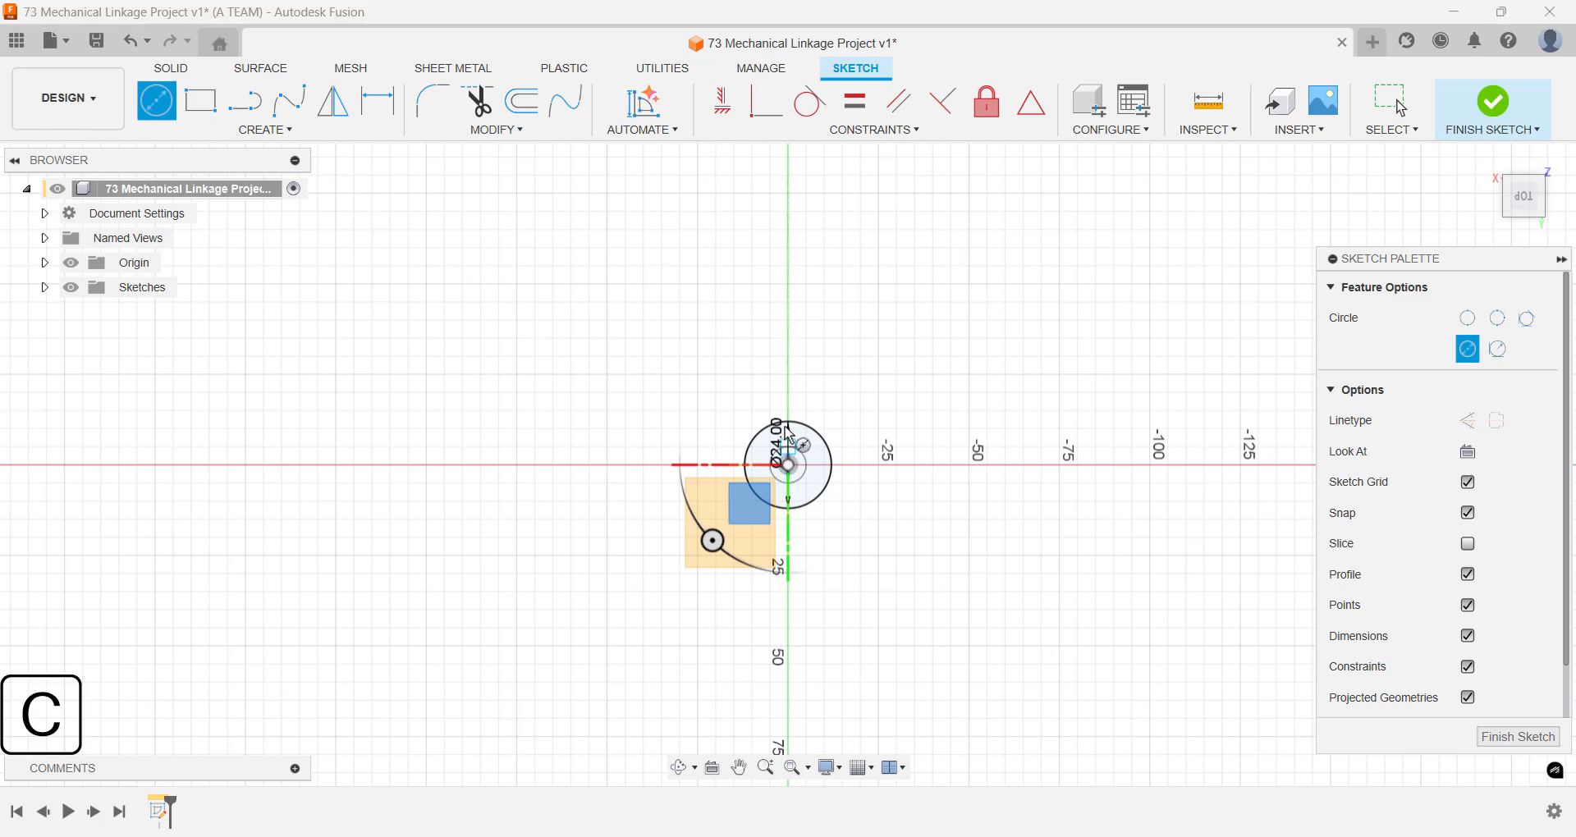
pyautogui.moveTo(789, 464); pyautogui.dragTo(789, 354)
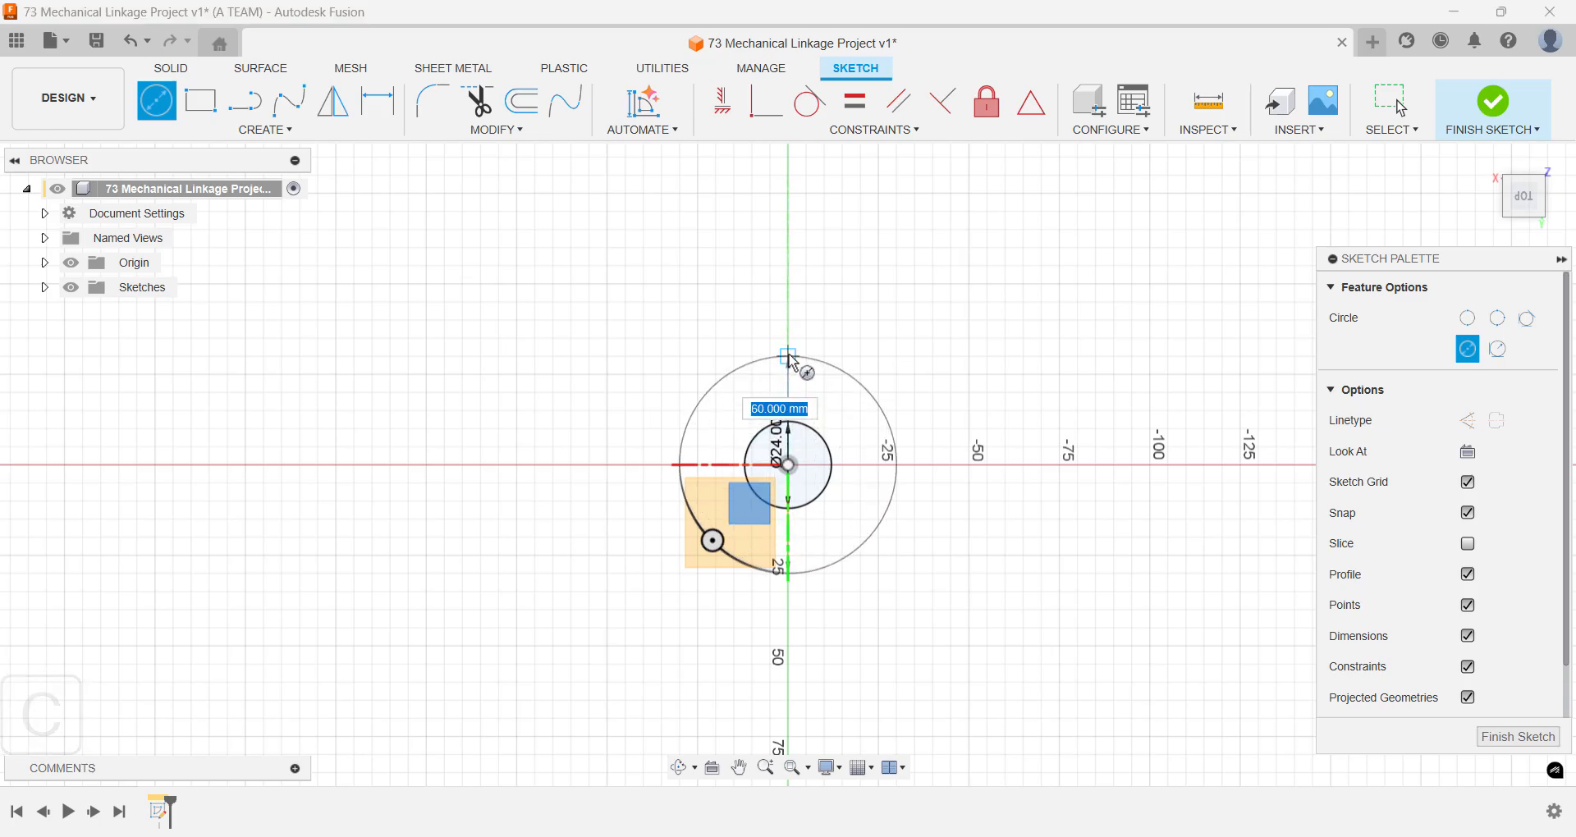
pyautogui.write('42')
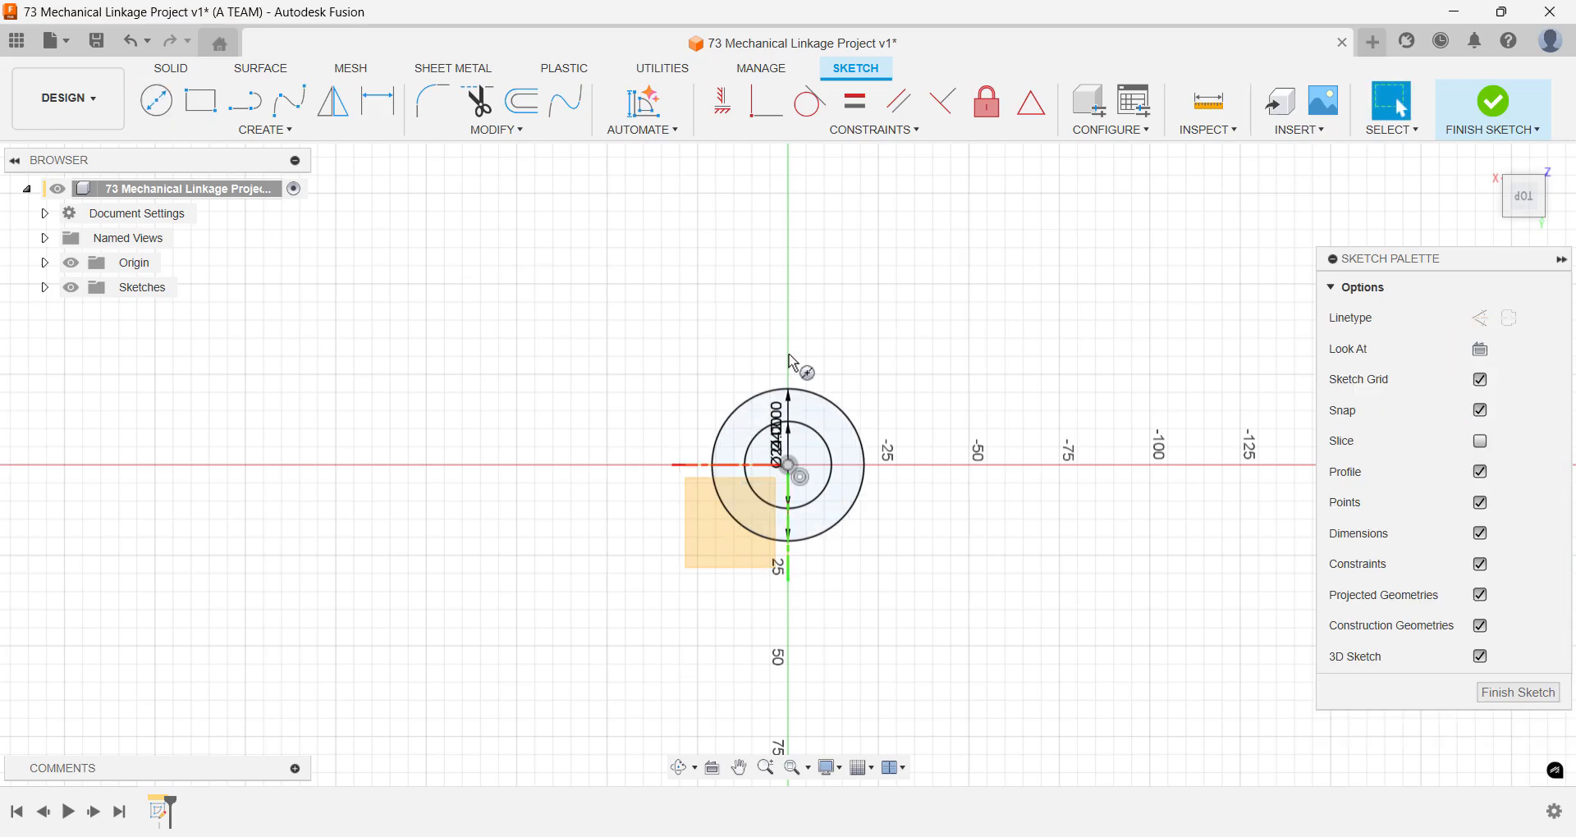
# - Draw a 36 mm circle 100 mm from the origin, then a concentric 64 mm circle
pyautogui.click(155, 97)
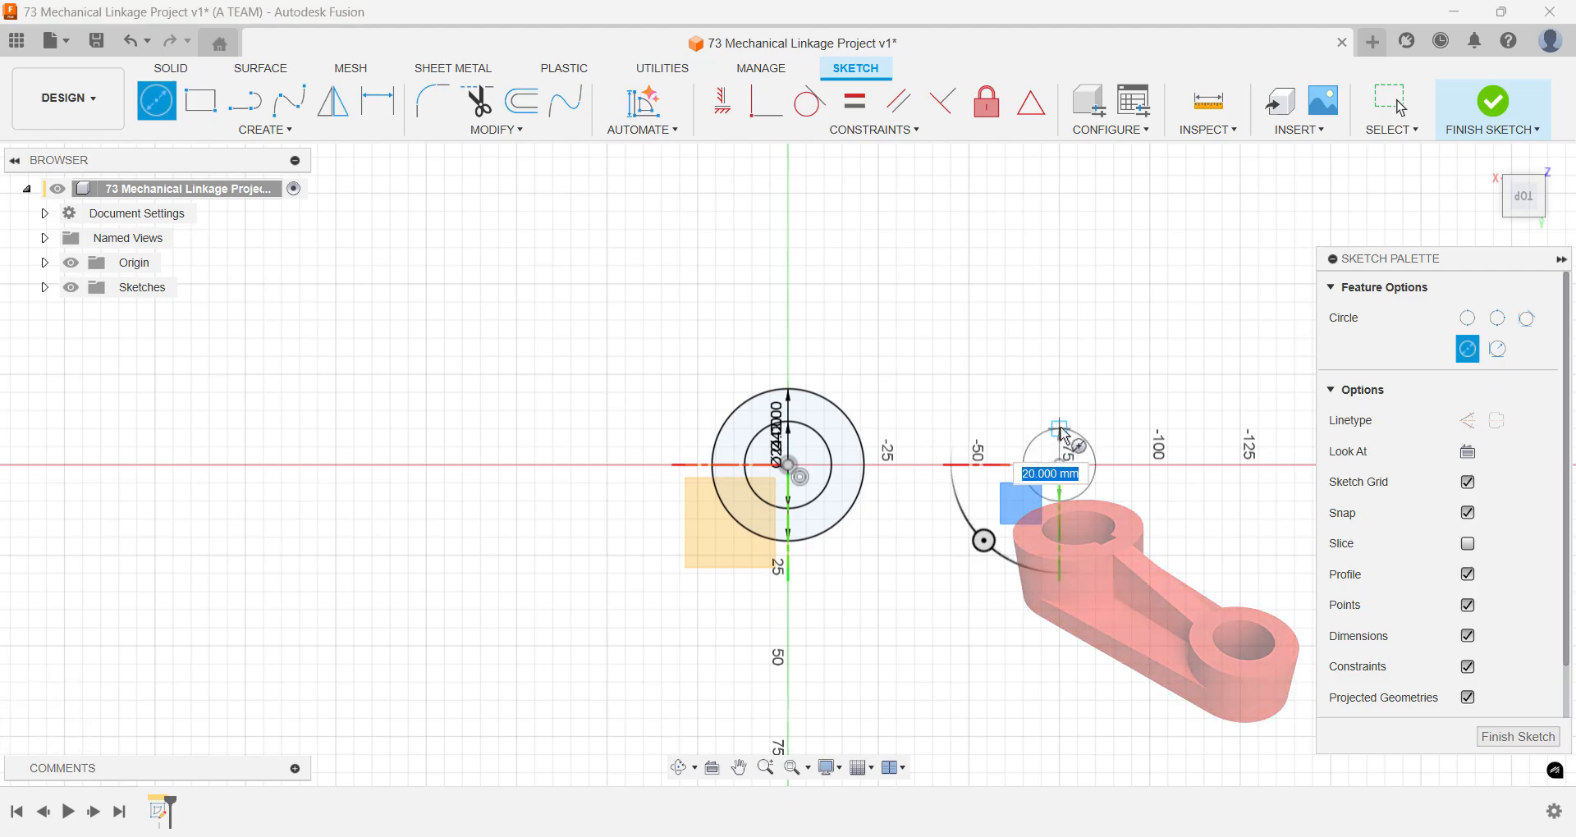
pyautogui.write('36')
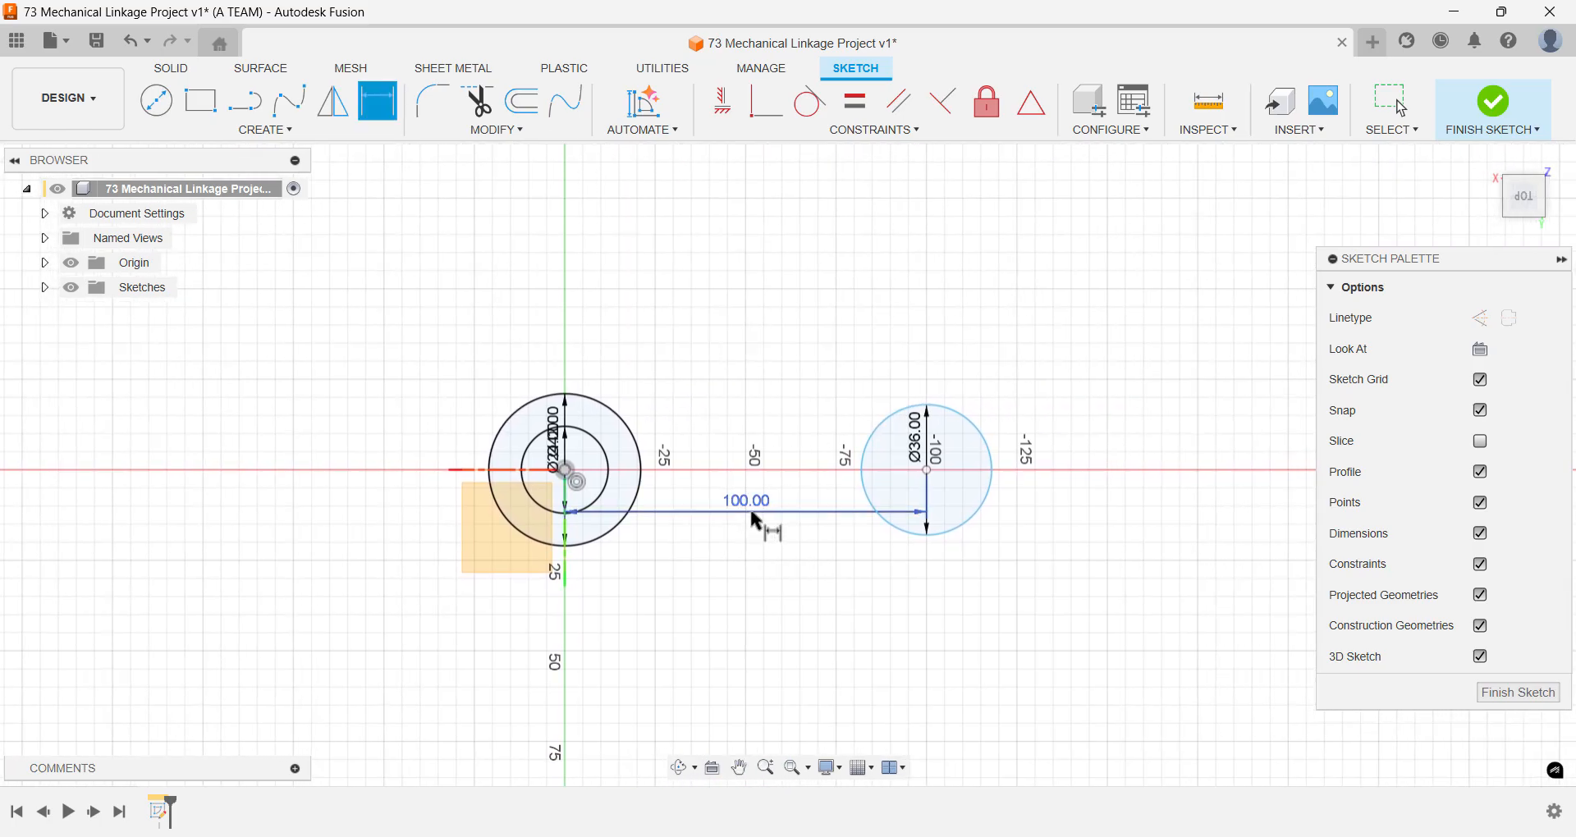
pyautogui.click(756, 513)
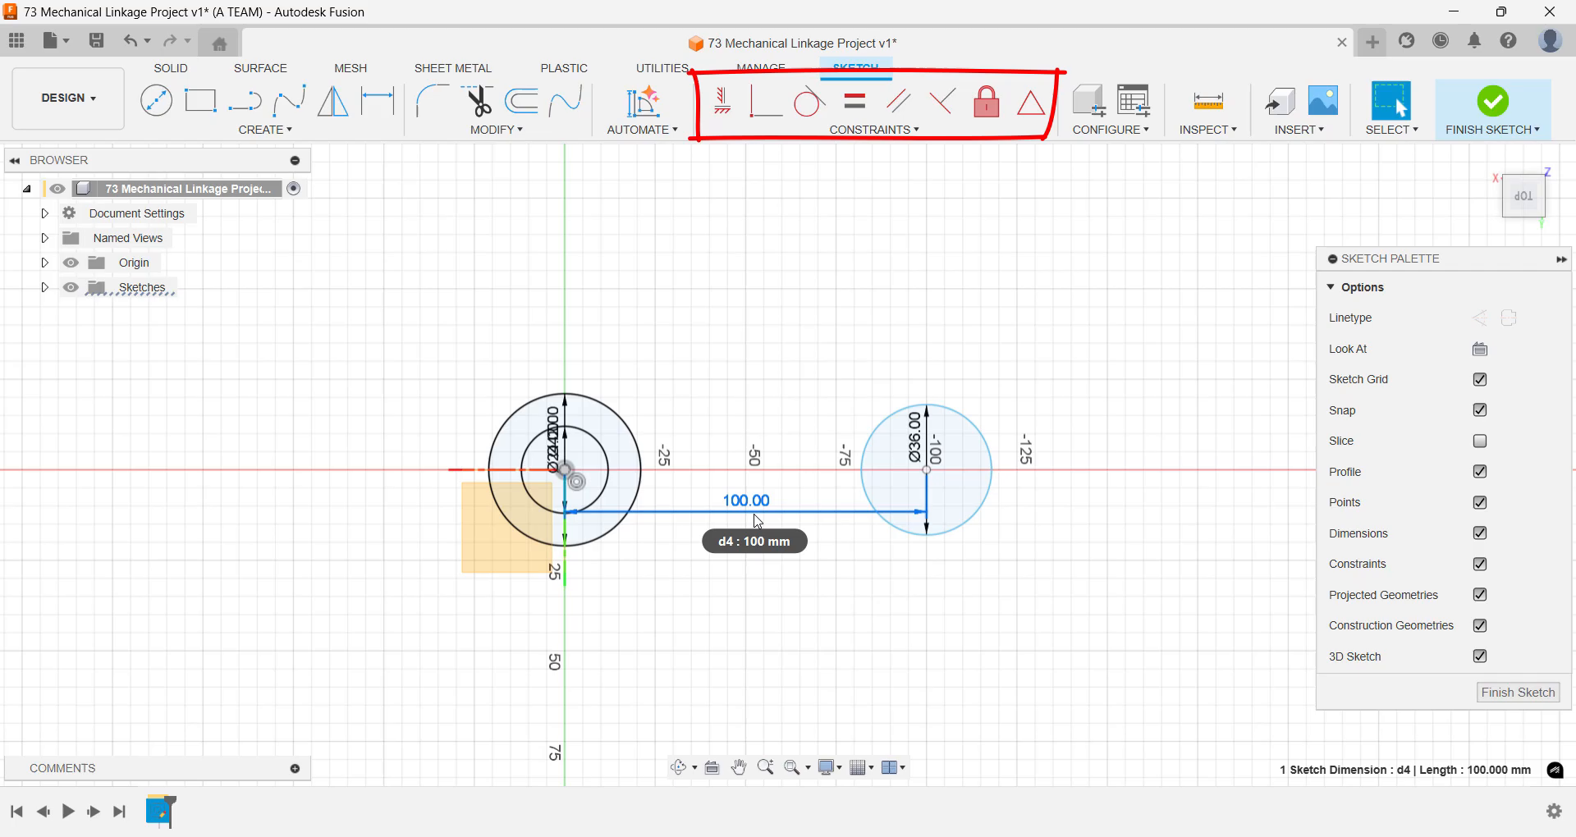
pyautogui.doubleClick(744, 500)
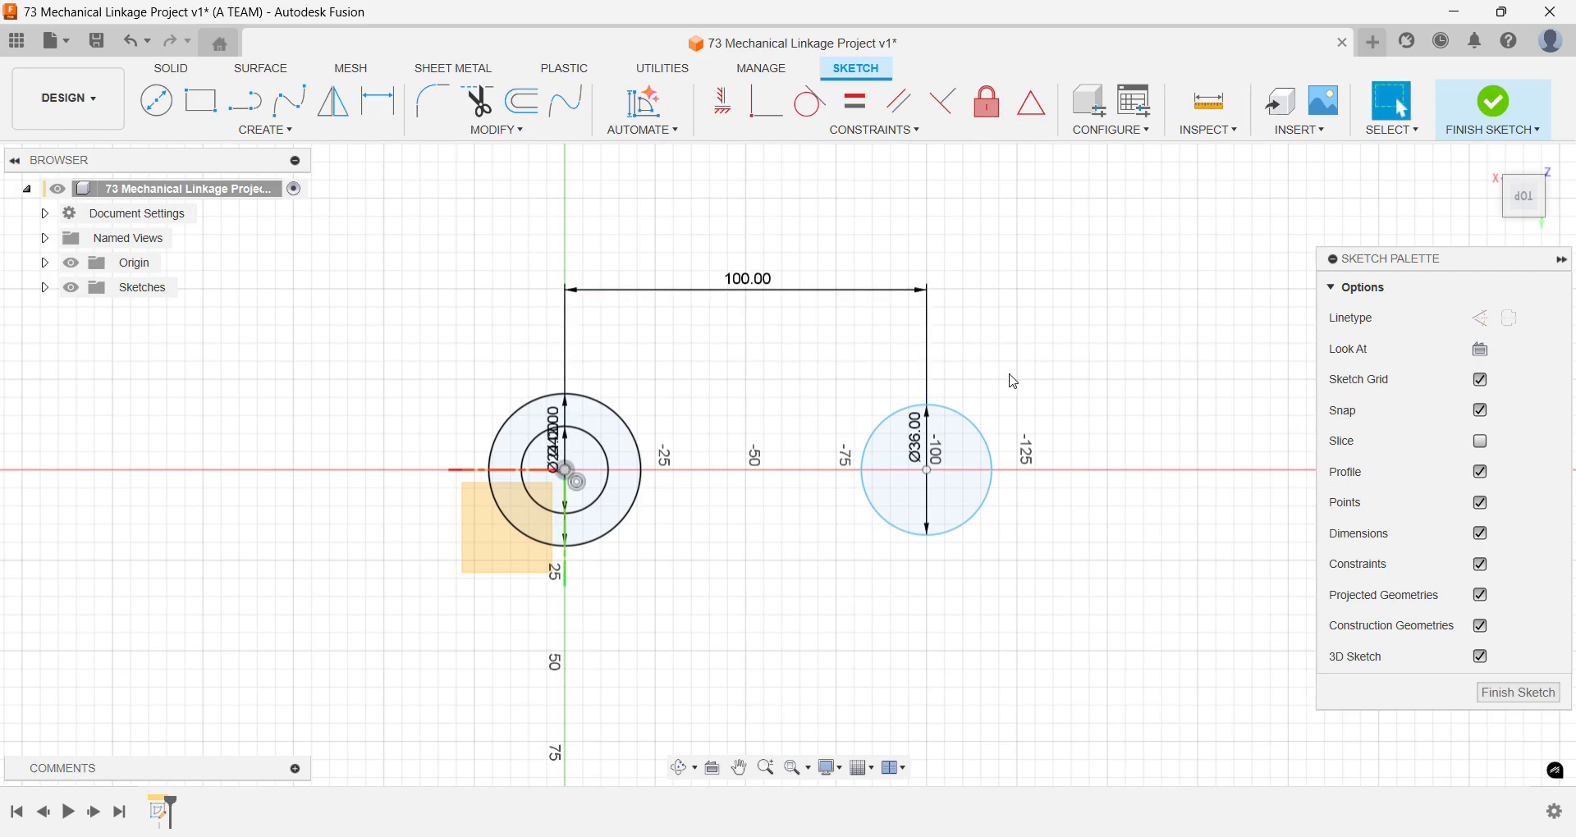
pyautogui.click(156, 96)
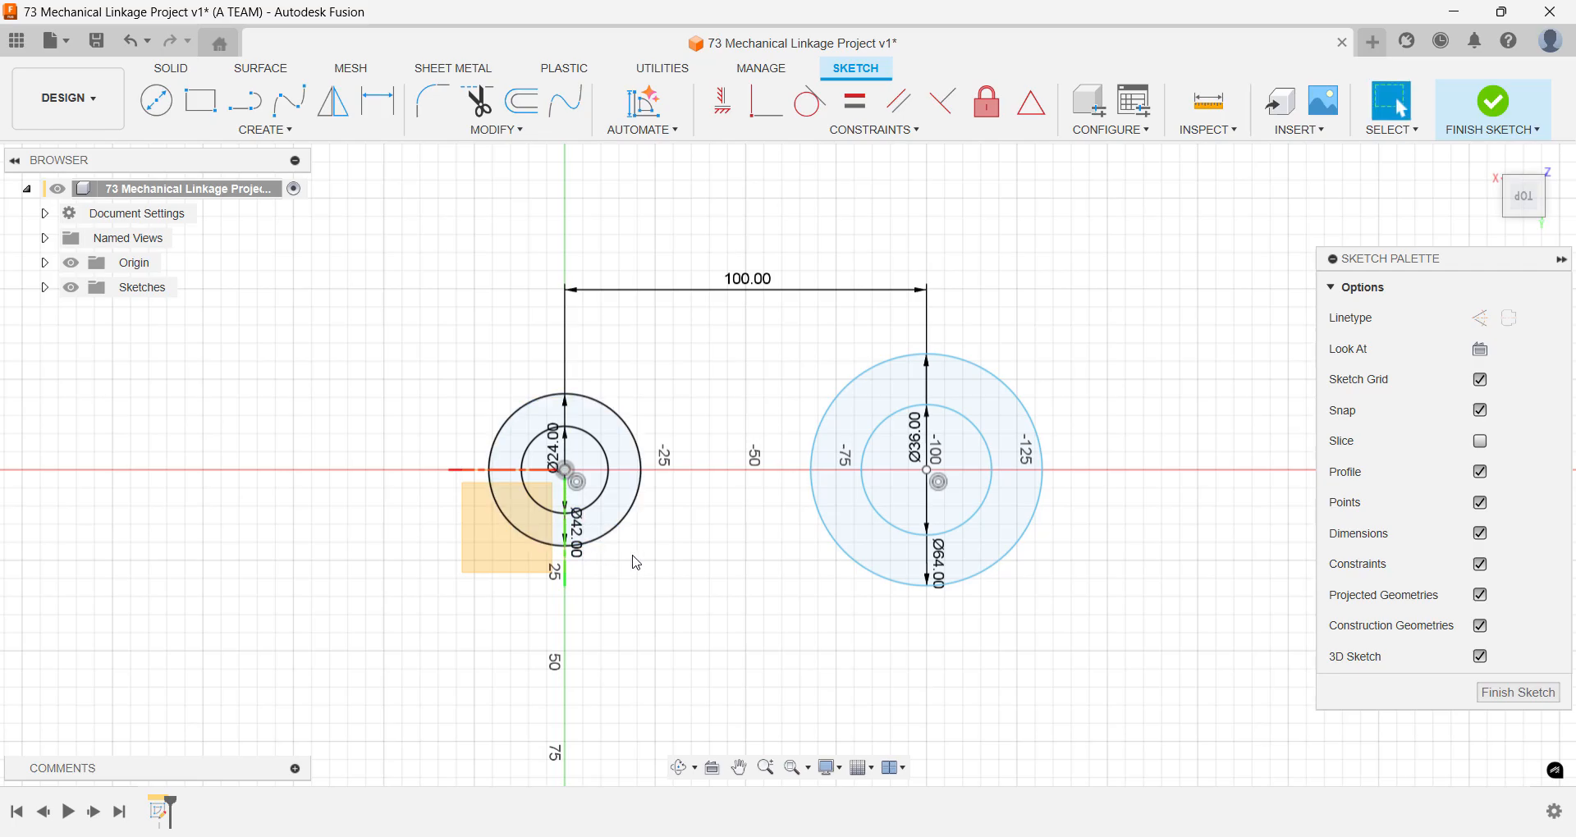
pyautogui.moveTo(743, 473)
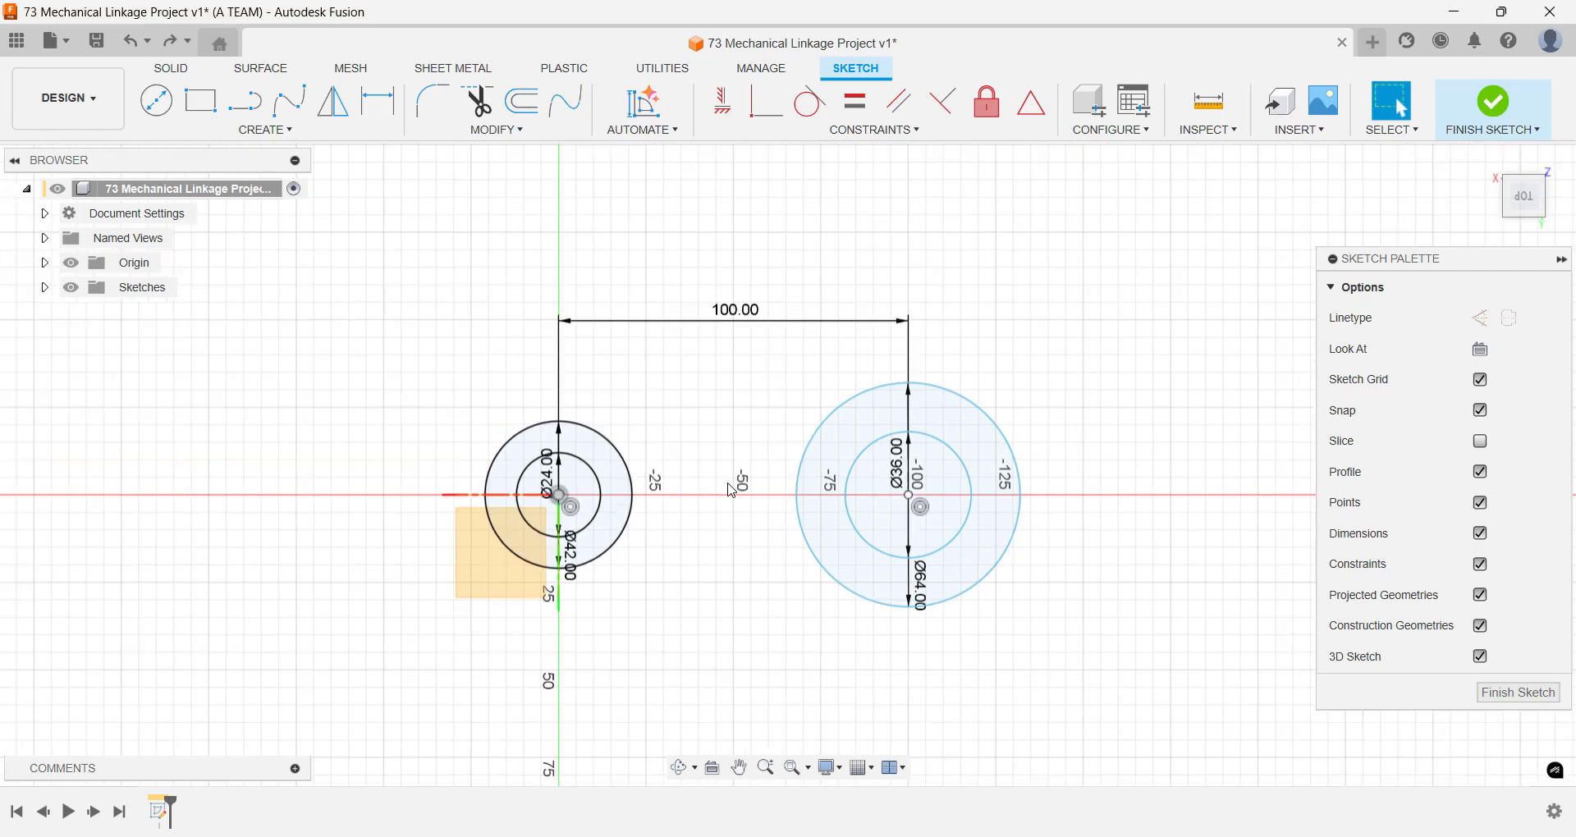
# - Draw a line below both bosses, tangent to the larger and smaller outer circles
pyautogui.press('s')
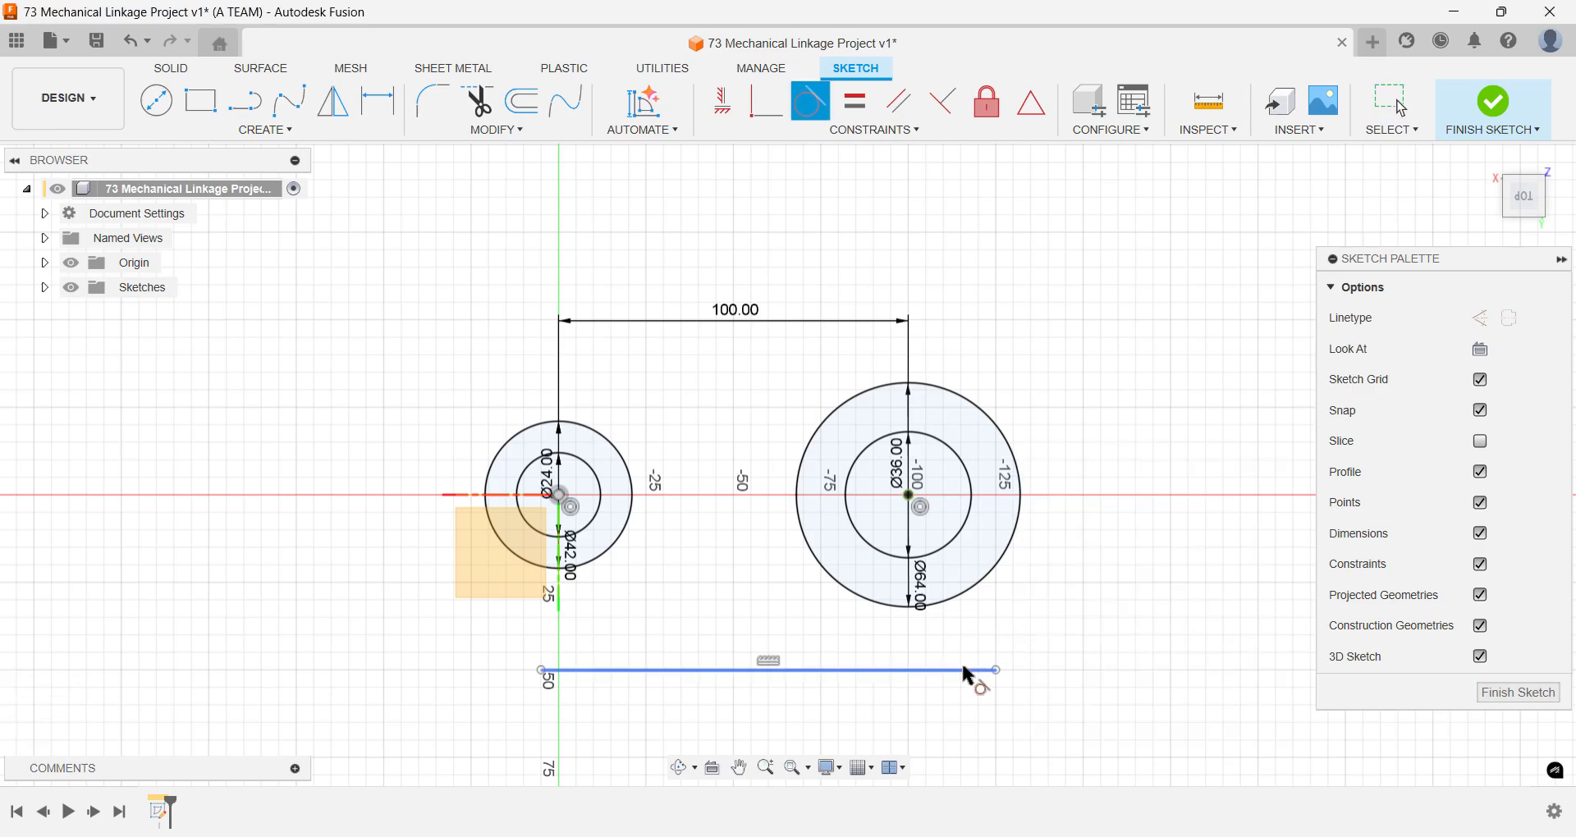
pyautogui.moveTo(990, 671); pyautogui.dragTo(925, 606)
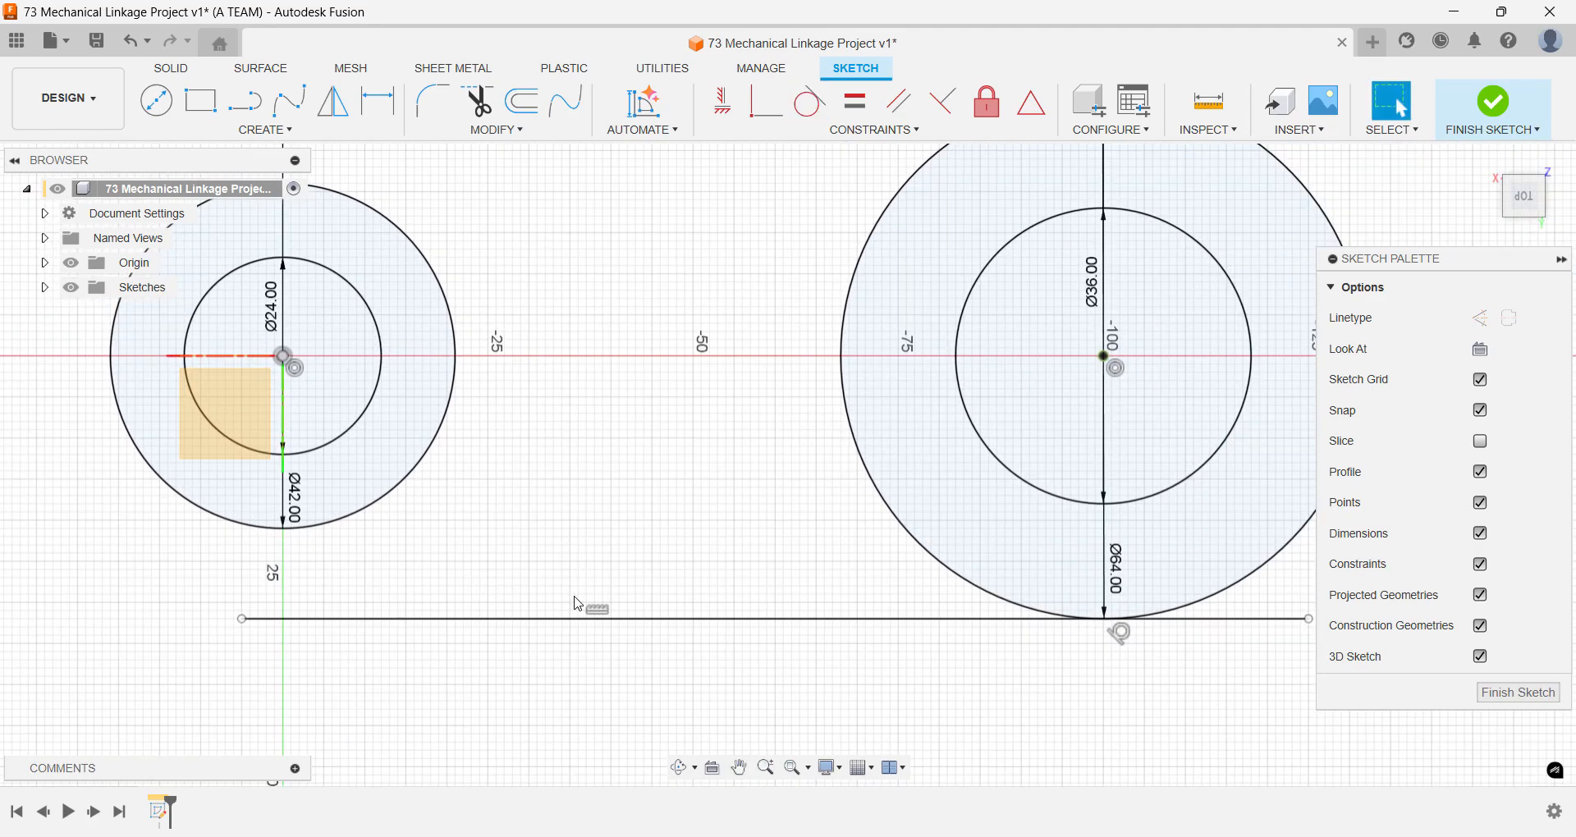
pyautogui.click(642, 618)
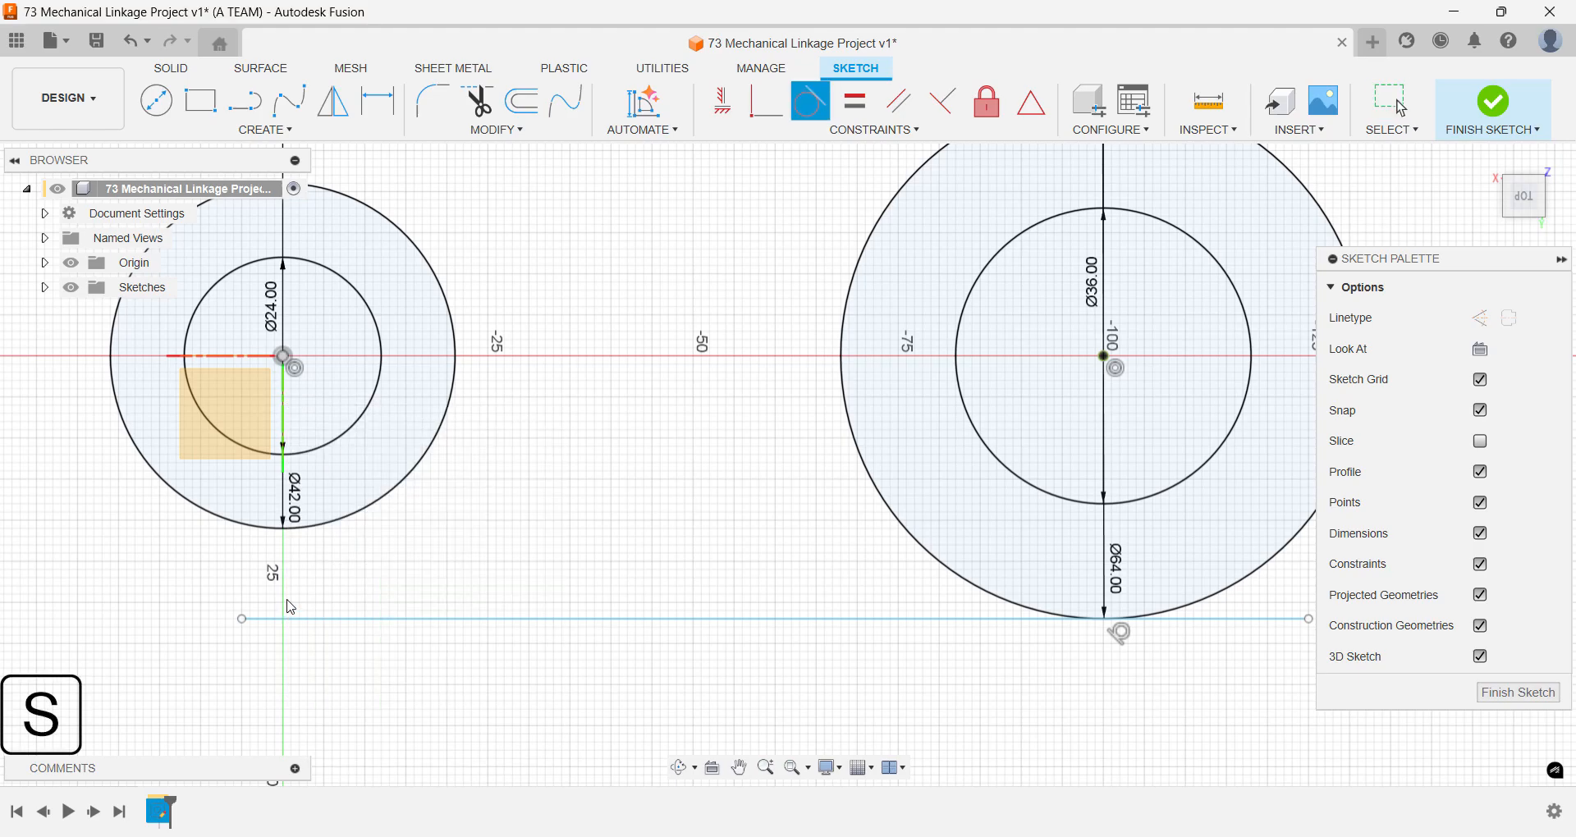
pyautogui.click(297, 536)
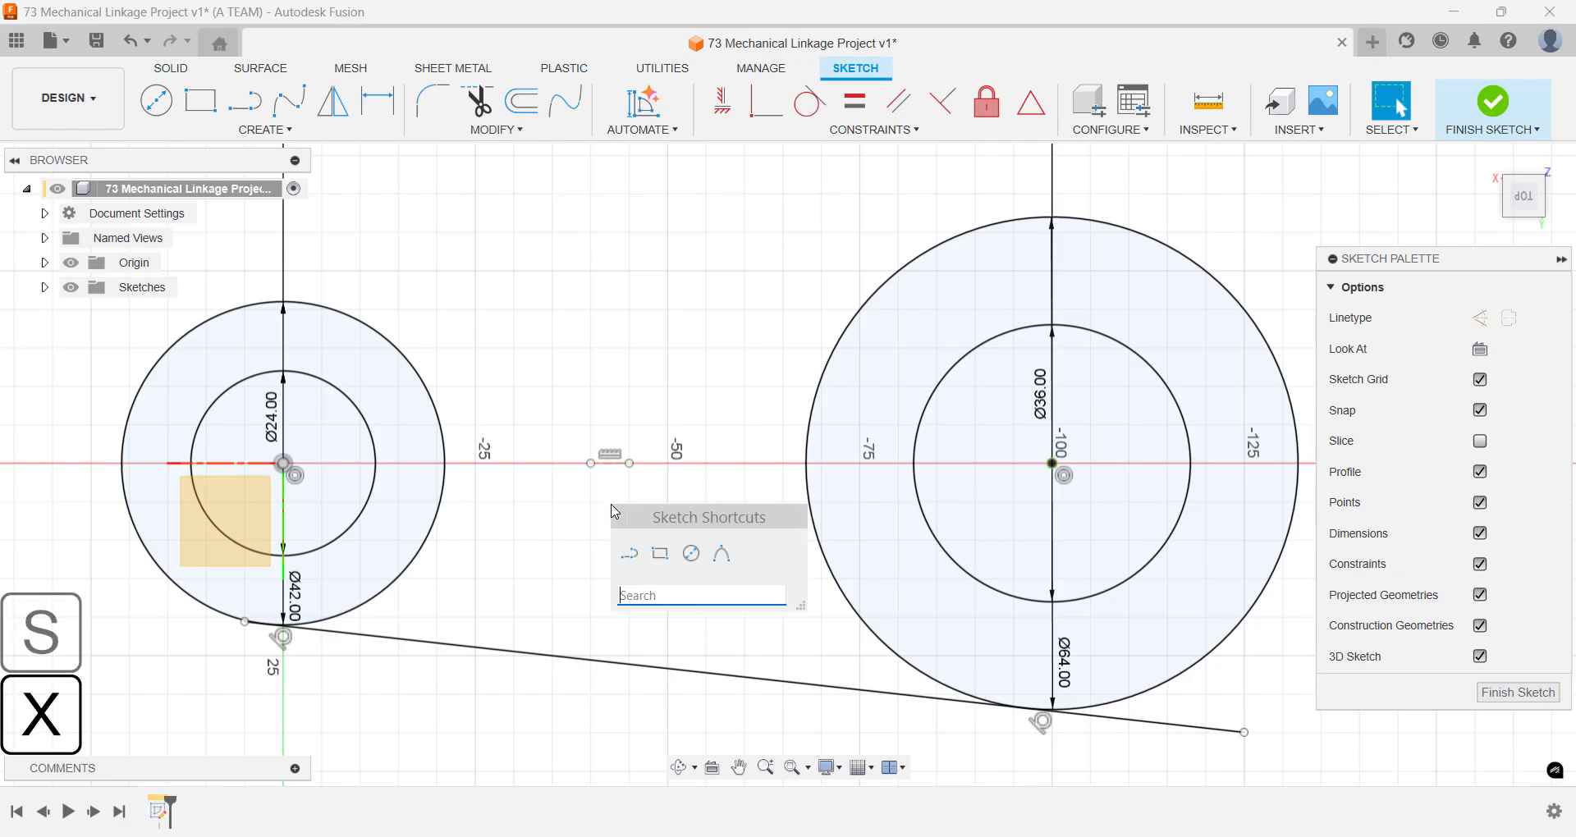
# - Trim the bottom tangent line's ends and mirror it about the short centre line
pyautogui.write('trim')
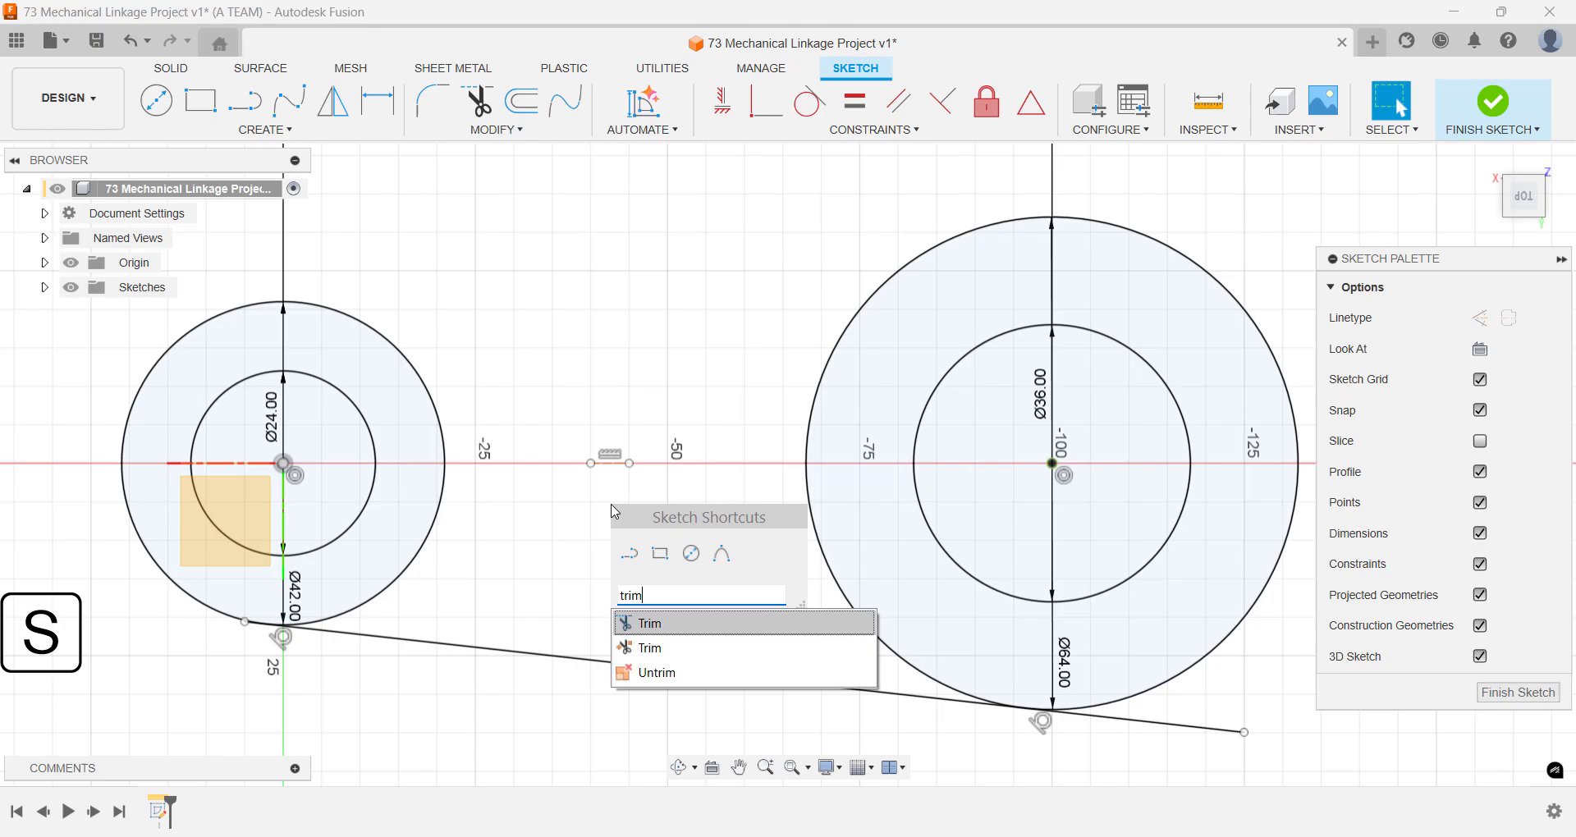
pyautogui.click(648, 623)
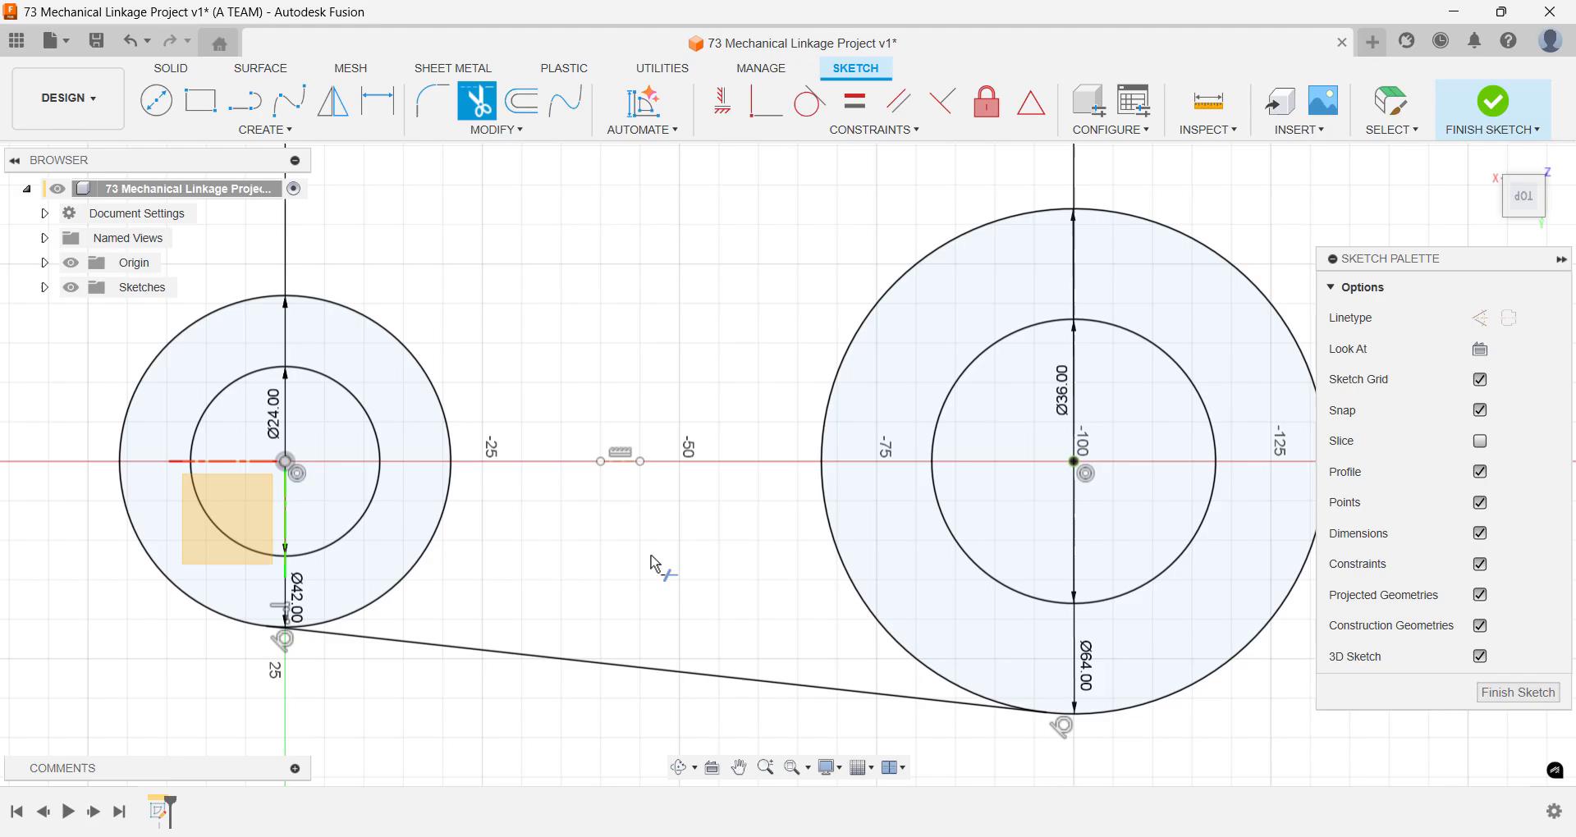
pyautogui.press('s')
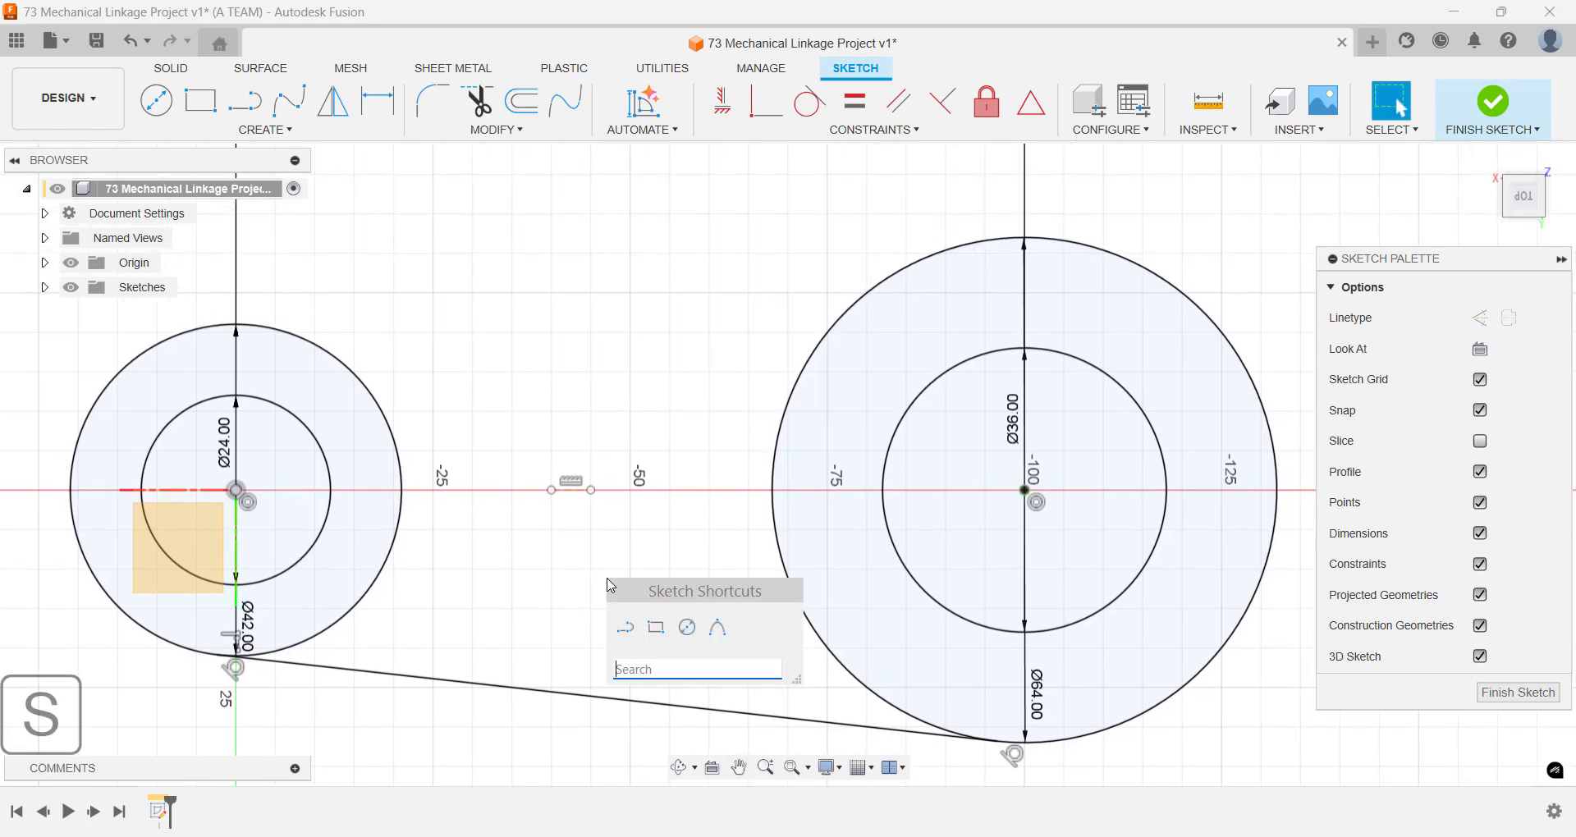
pyautogui.click(333, 101)
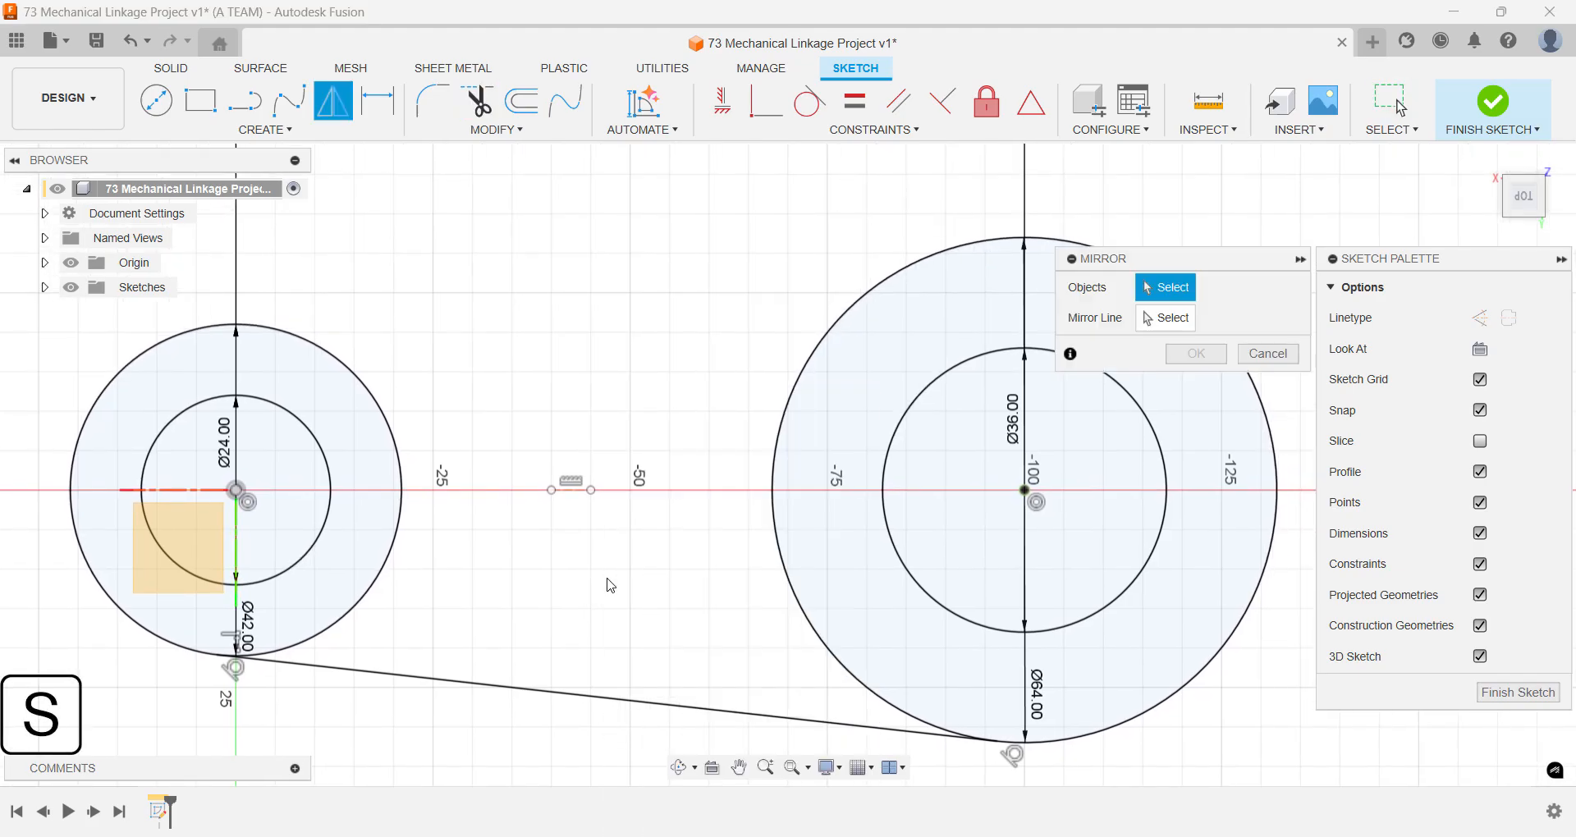
pyautogui.click(612, 705)
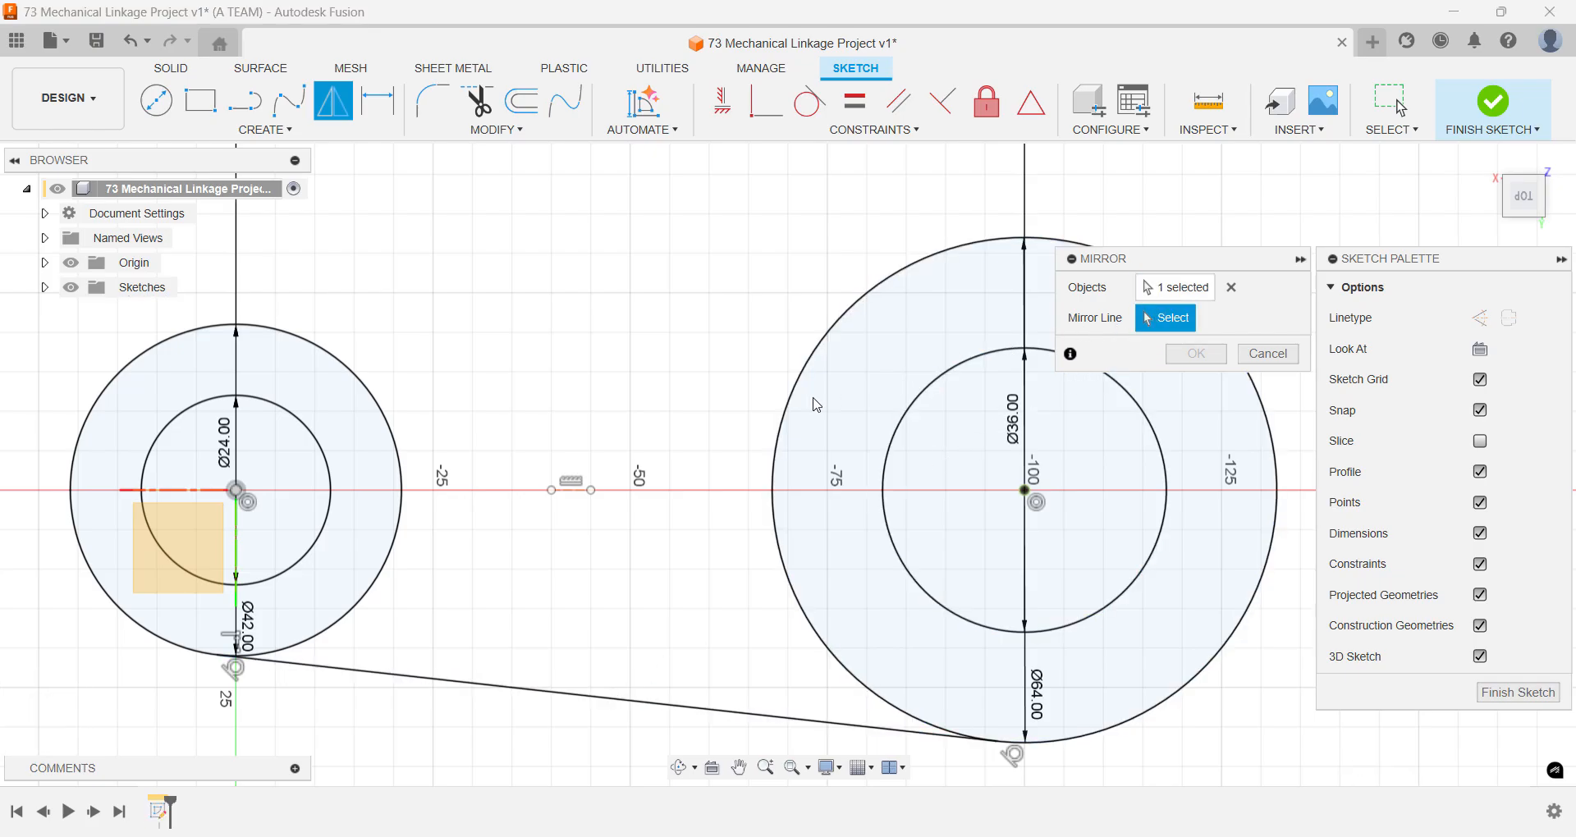
pyautogui.click(569, 489)
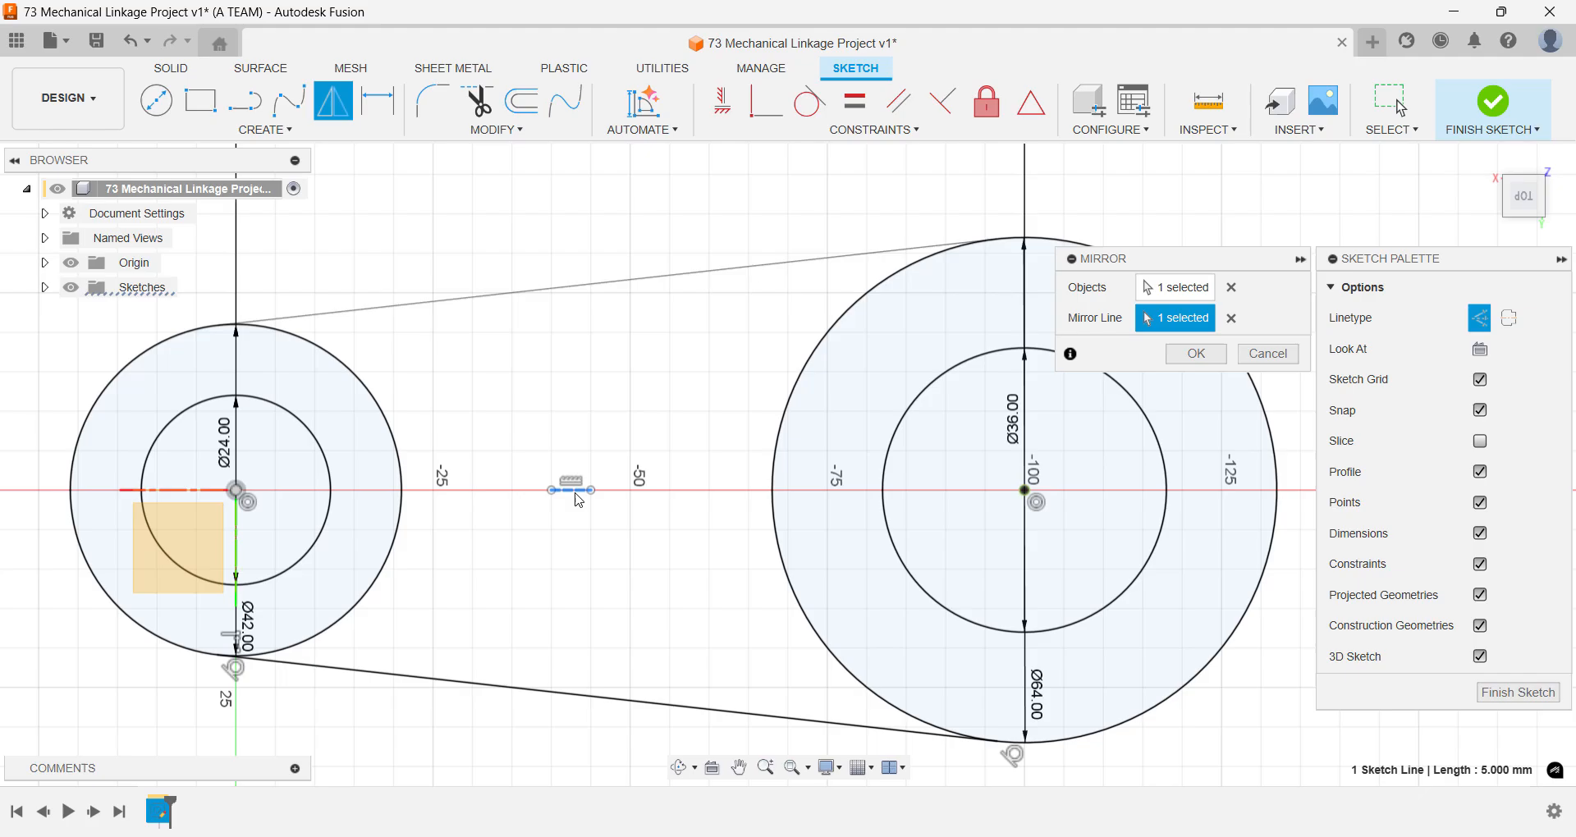
pyautogui.click(1195, 353)
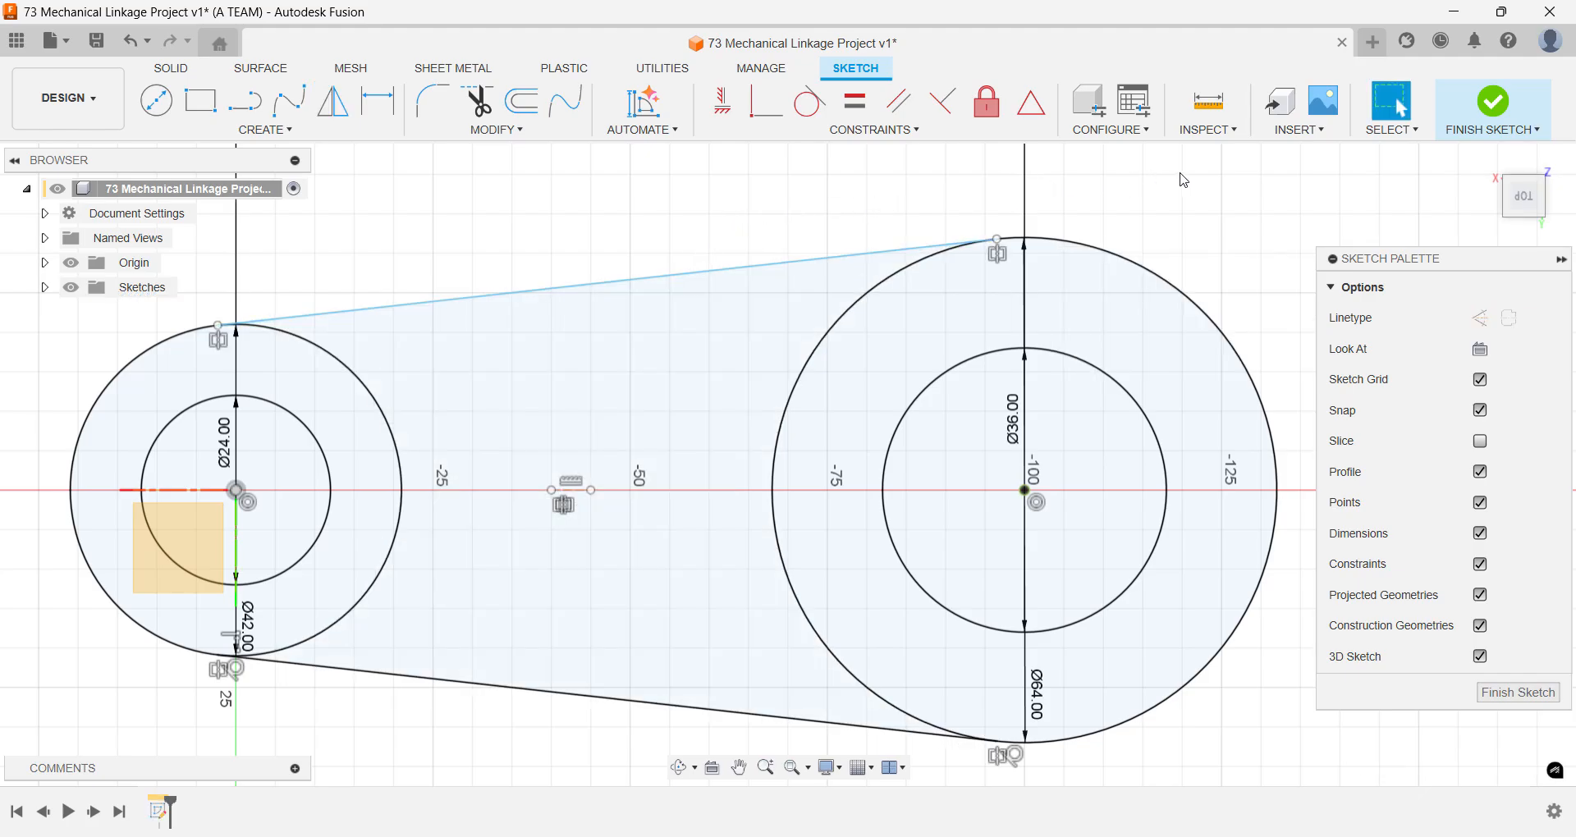
pyautogui.click(1519, 195)
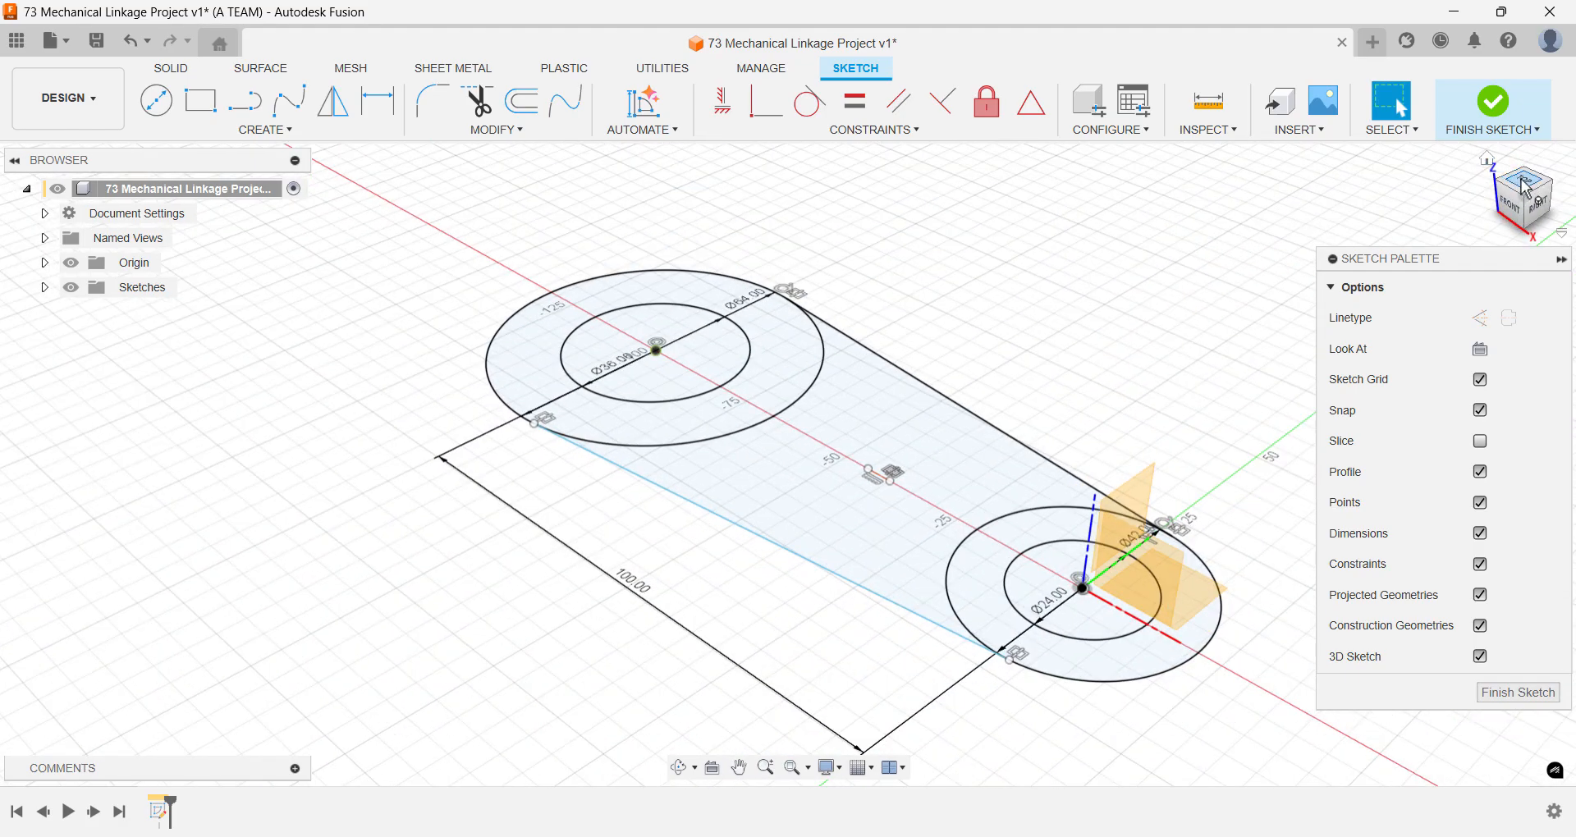
# - View the sketch squarely from above to review the complete linkage outline
pyautogui.click(1521, 195)
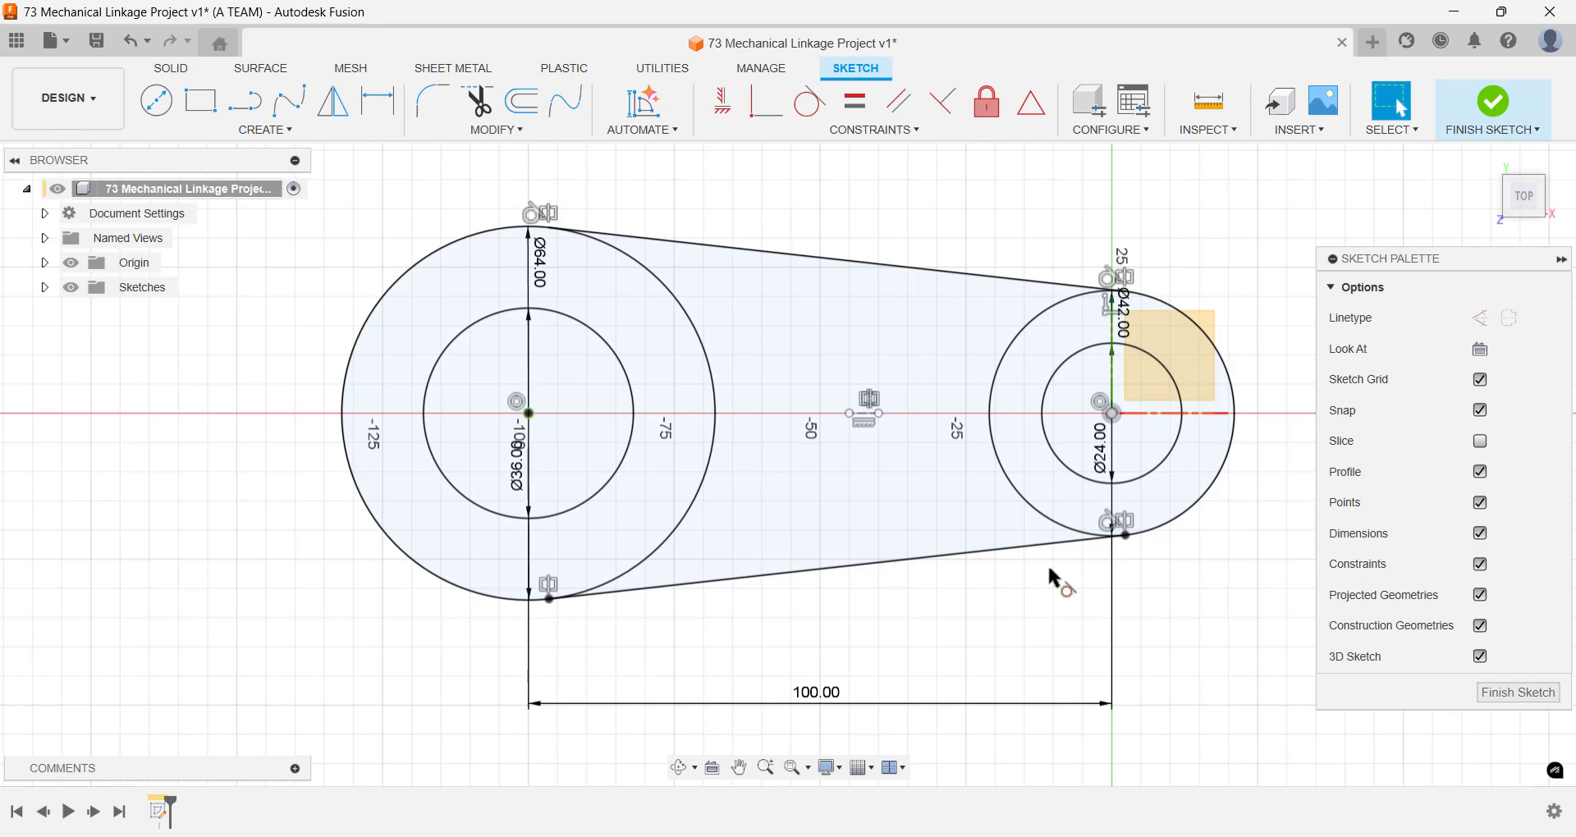
pyautogui.moveTo(1054, 571)
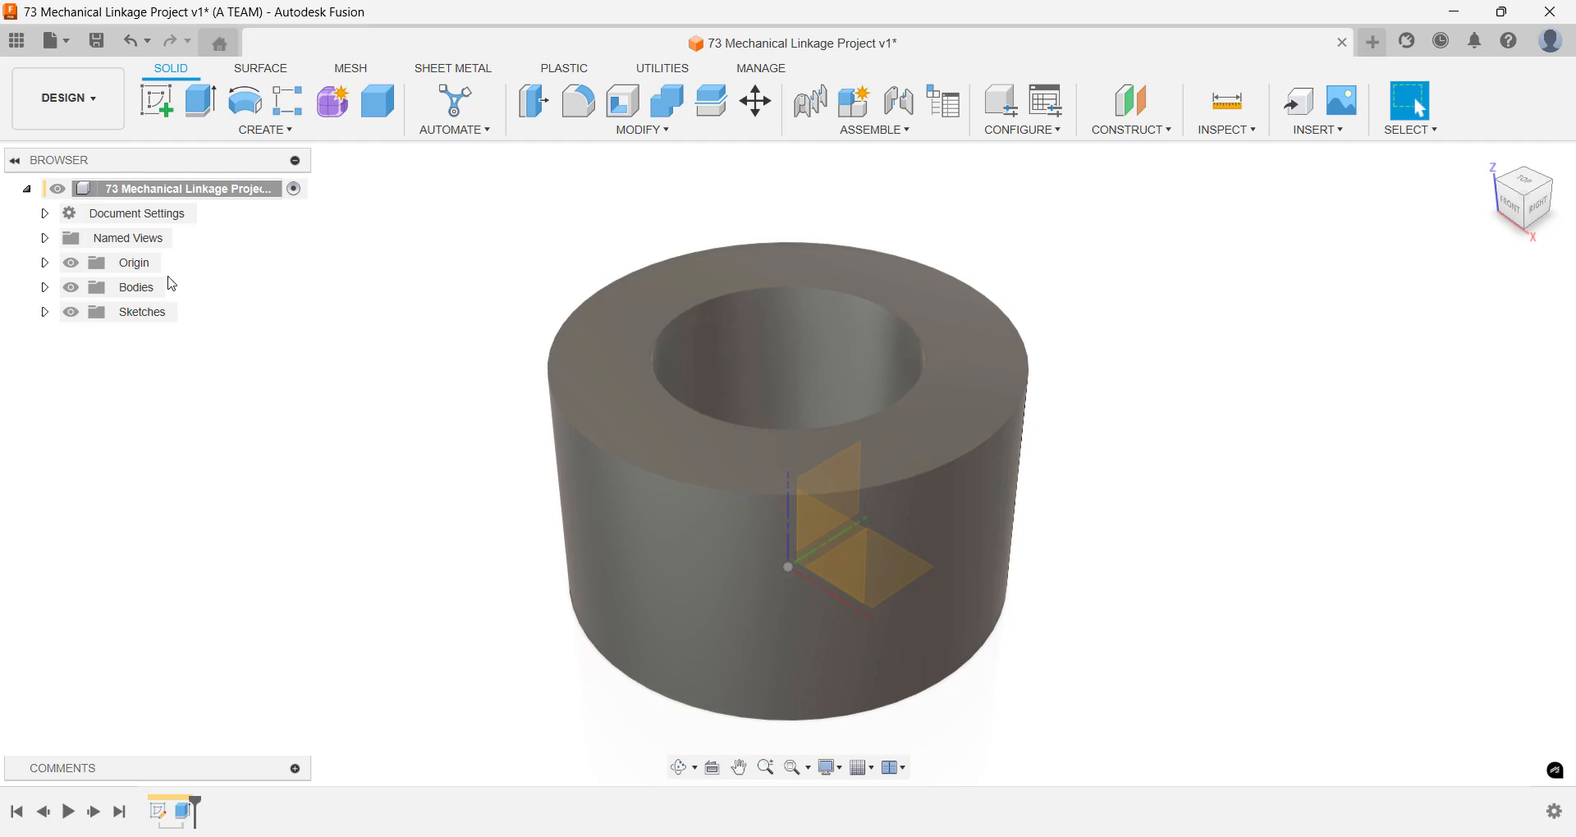
# - Extrude the larger boss ring 36 mm and the connecting web 12 mm
pyautogui.click(44, 312)
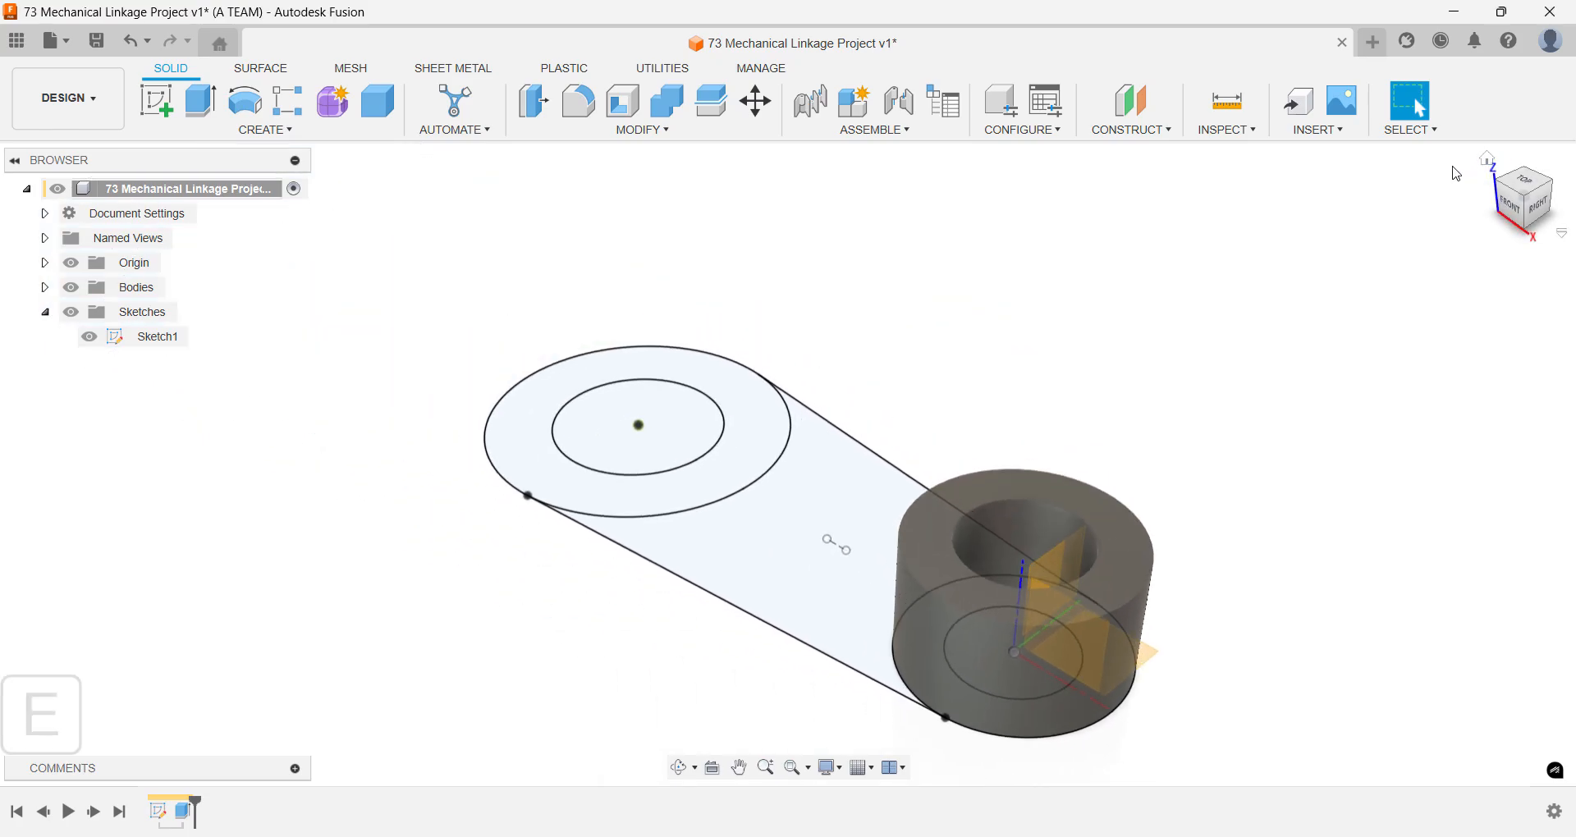
pyautogui.click(197, 98)
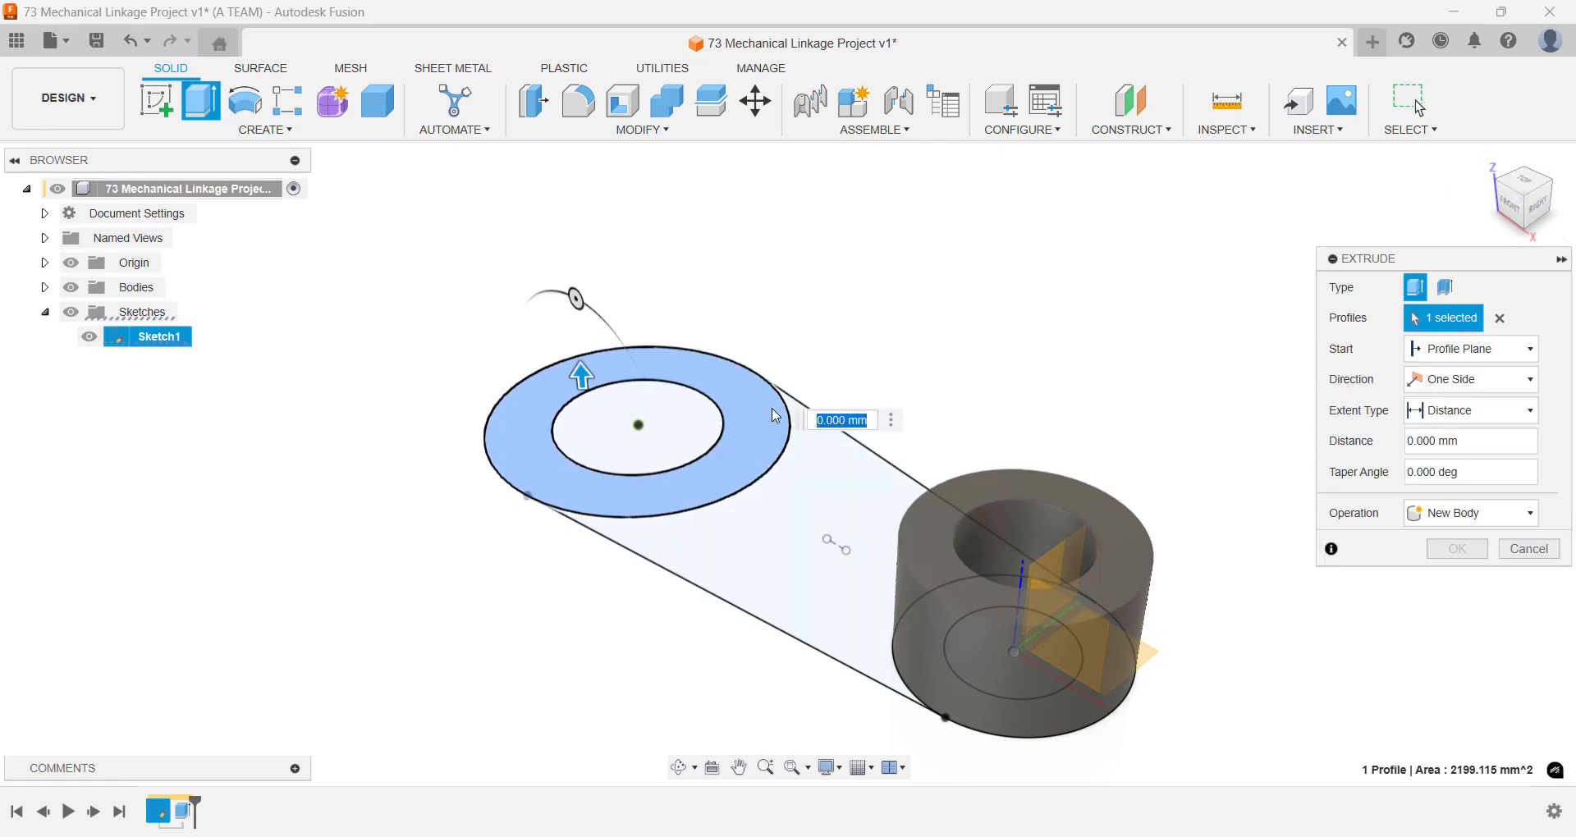
pyautogui.write('36')
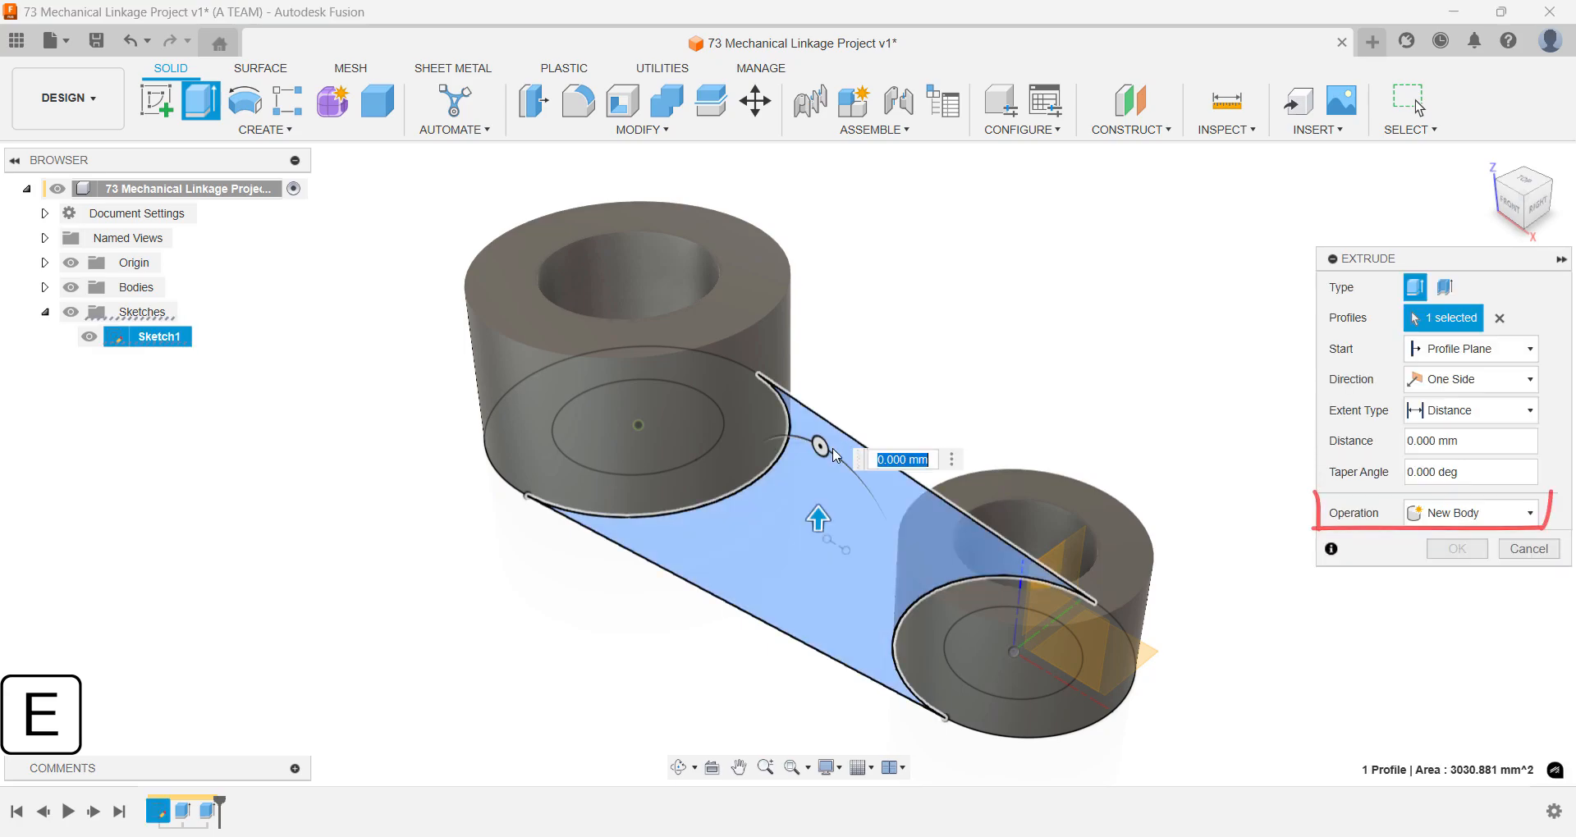
pyautogui.write('12')
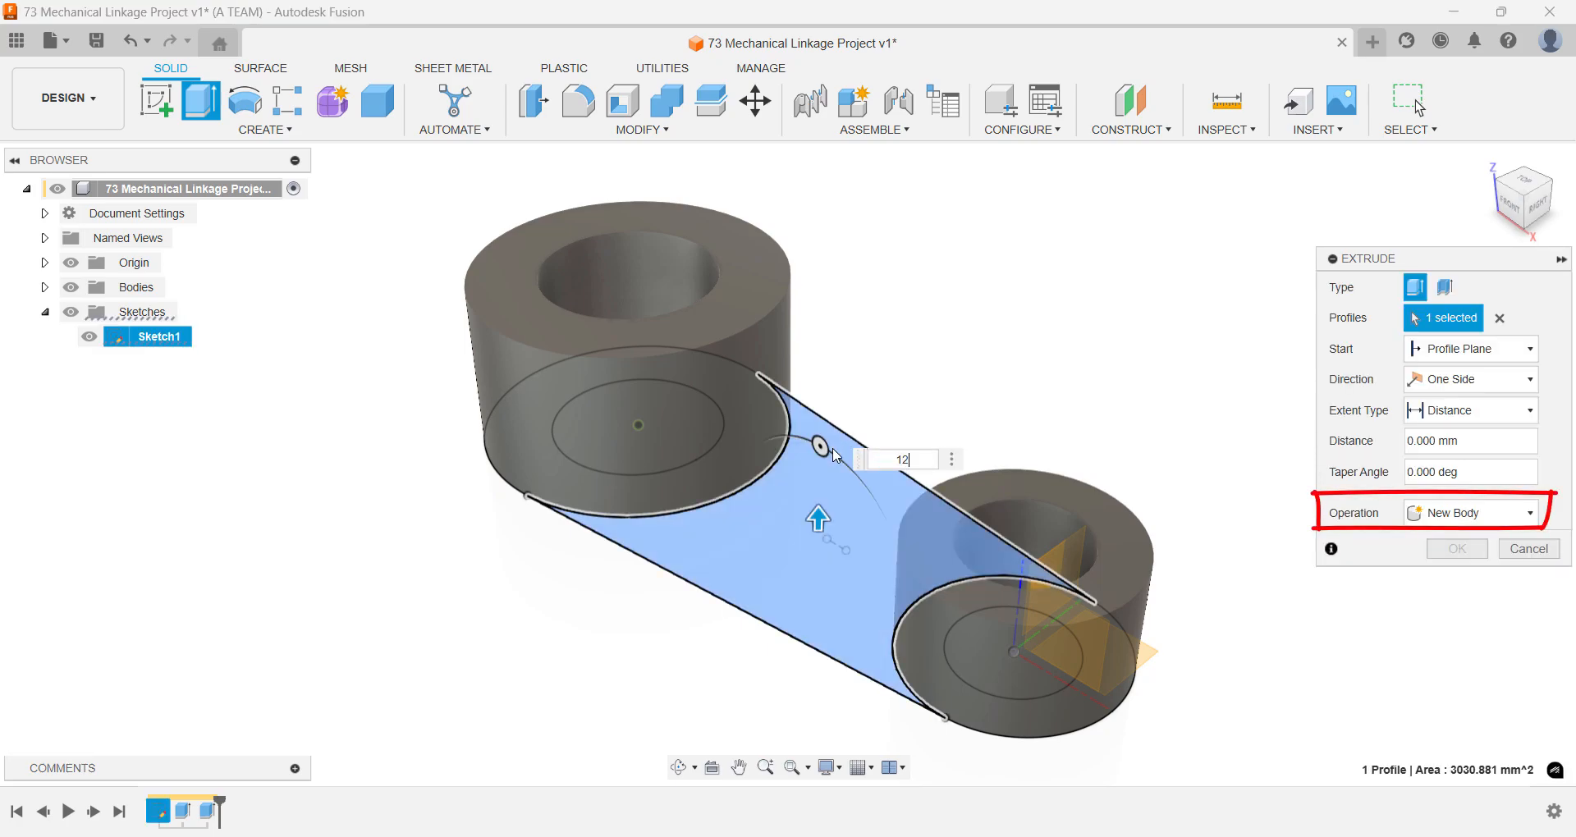
pyautogui.write('12')
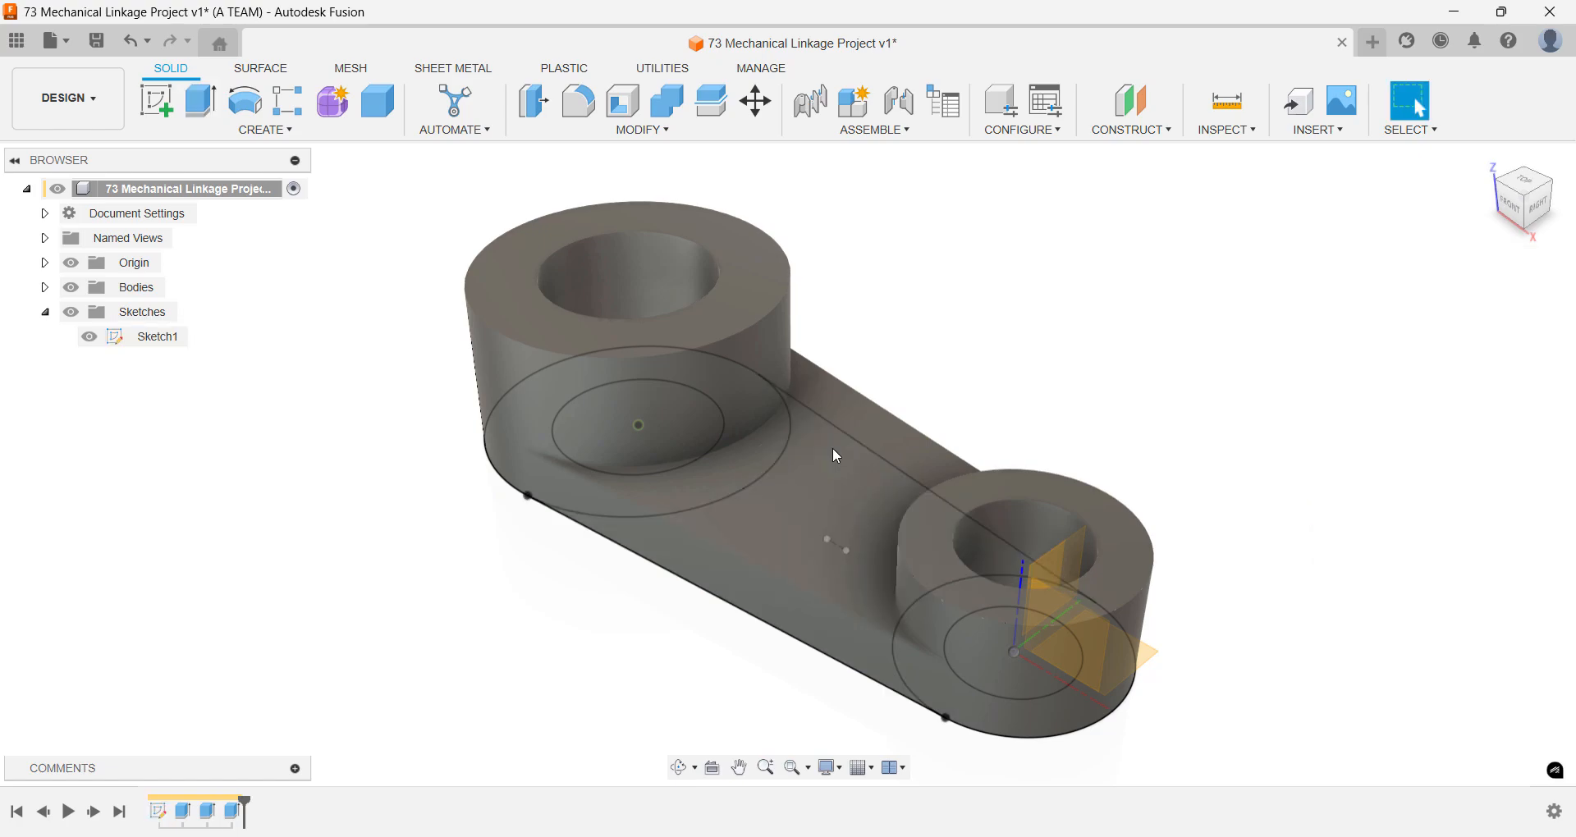
pyautogui.moveTo(906, 348)
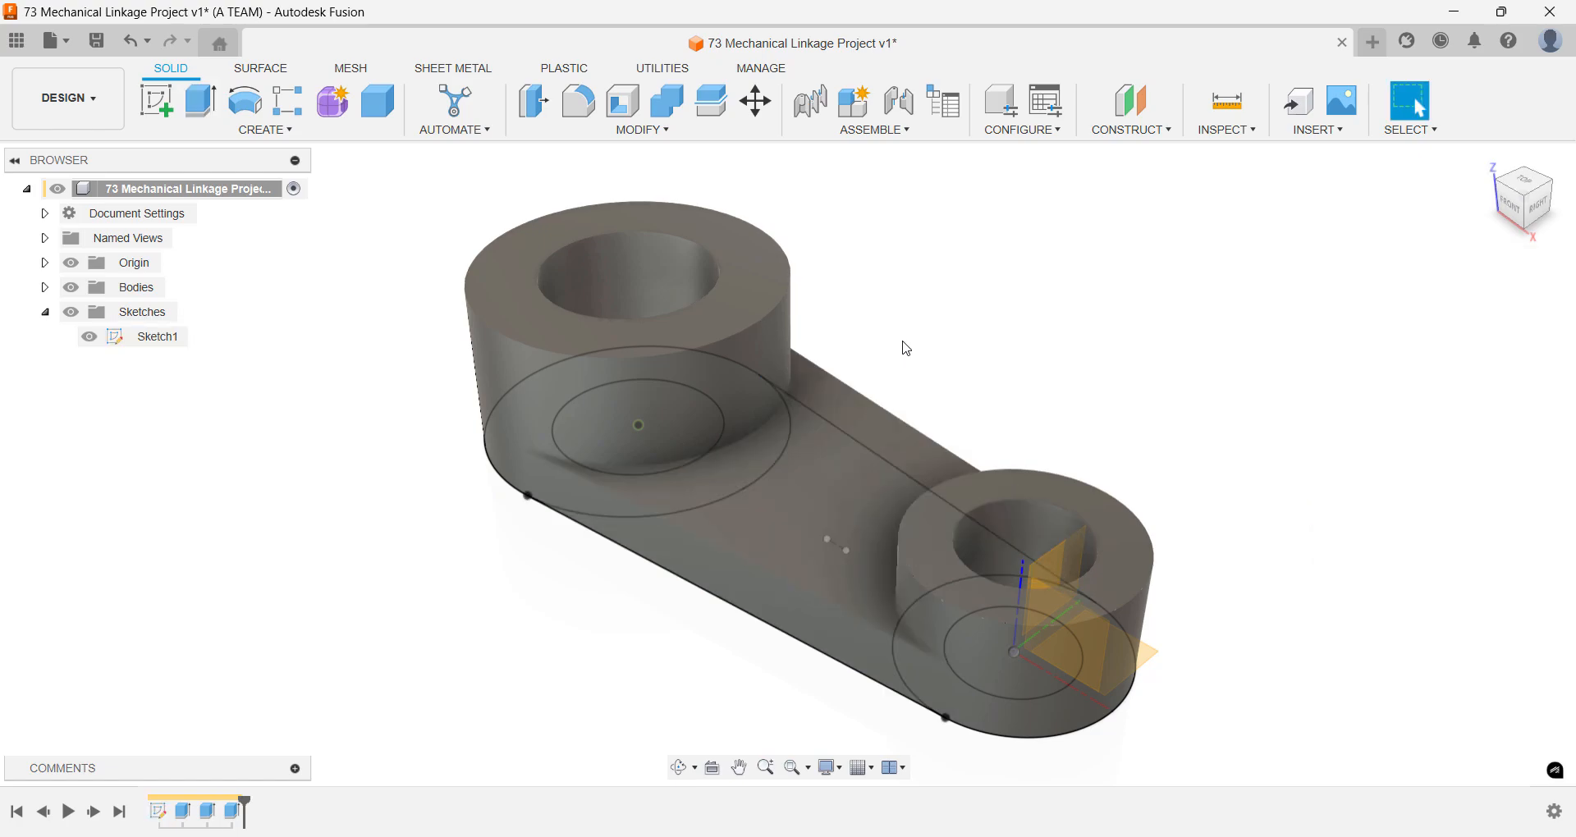
# - Create a new sketch on the XZ plane, facing the arm from the front
pyautogui.write('sk')
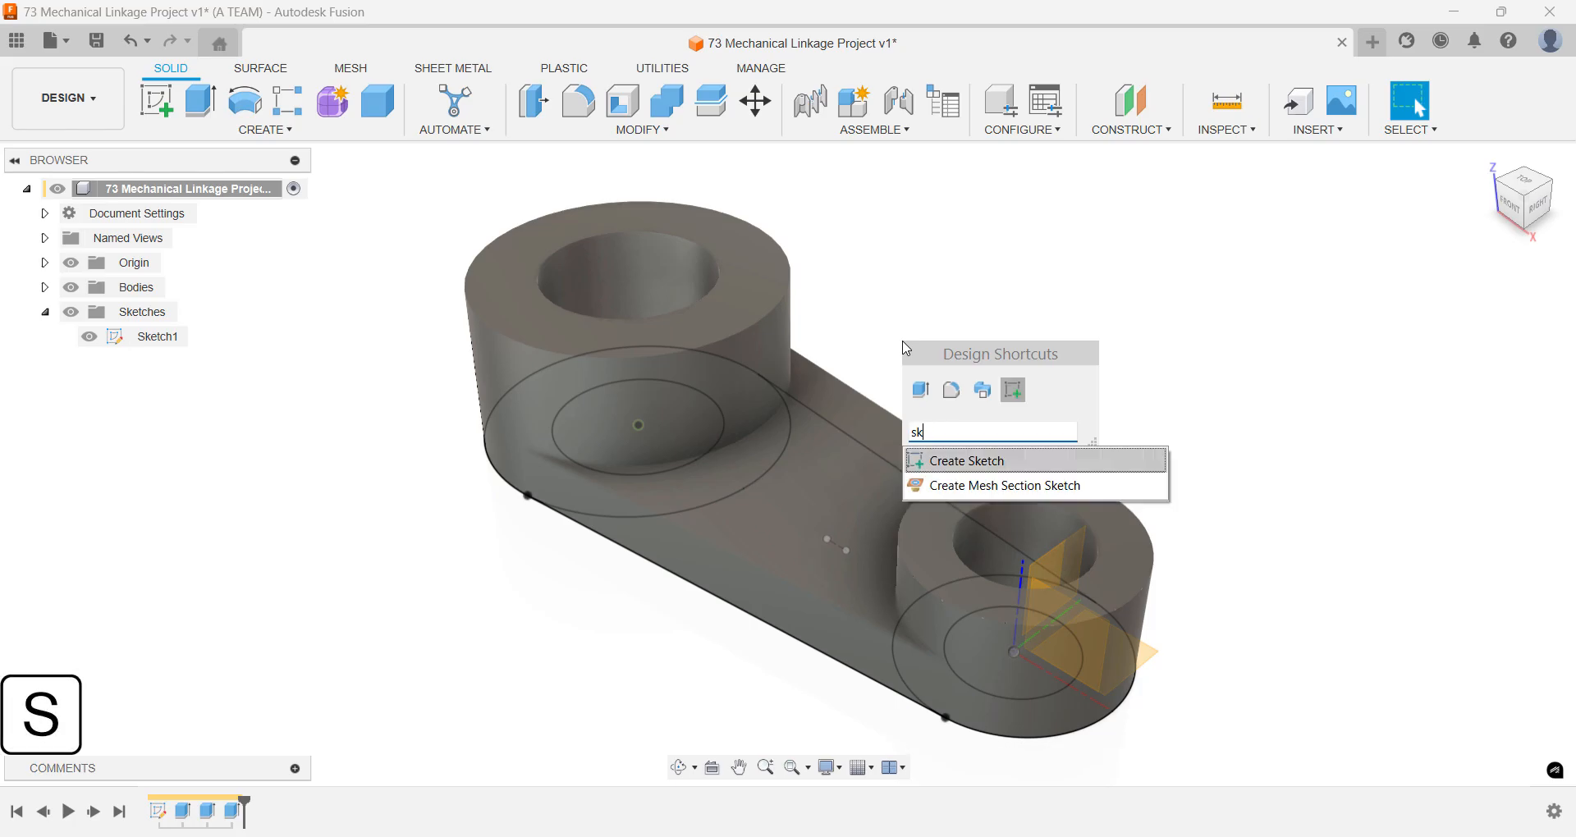
pyautogui.click(966, 460)
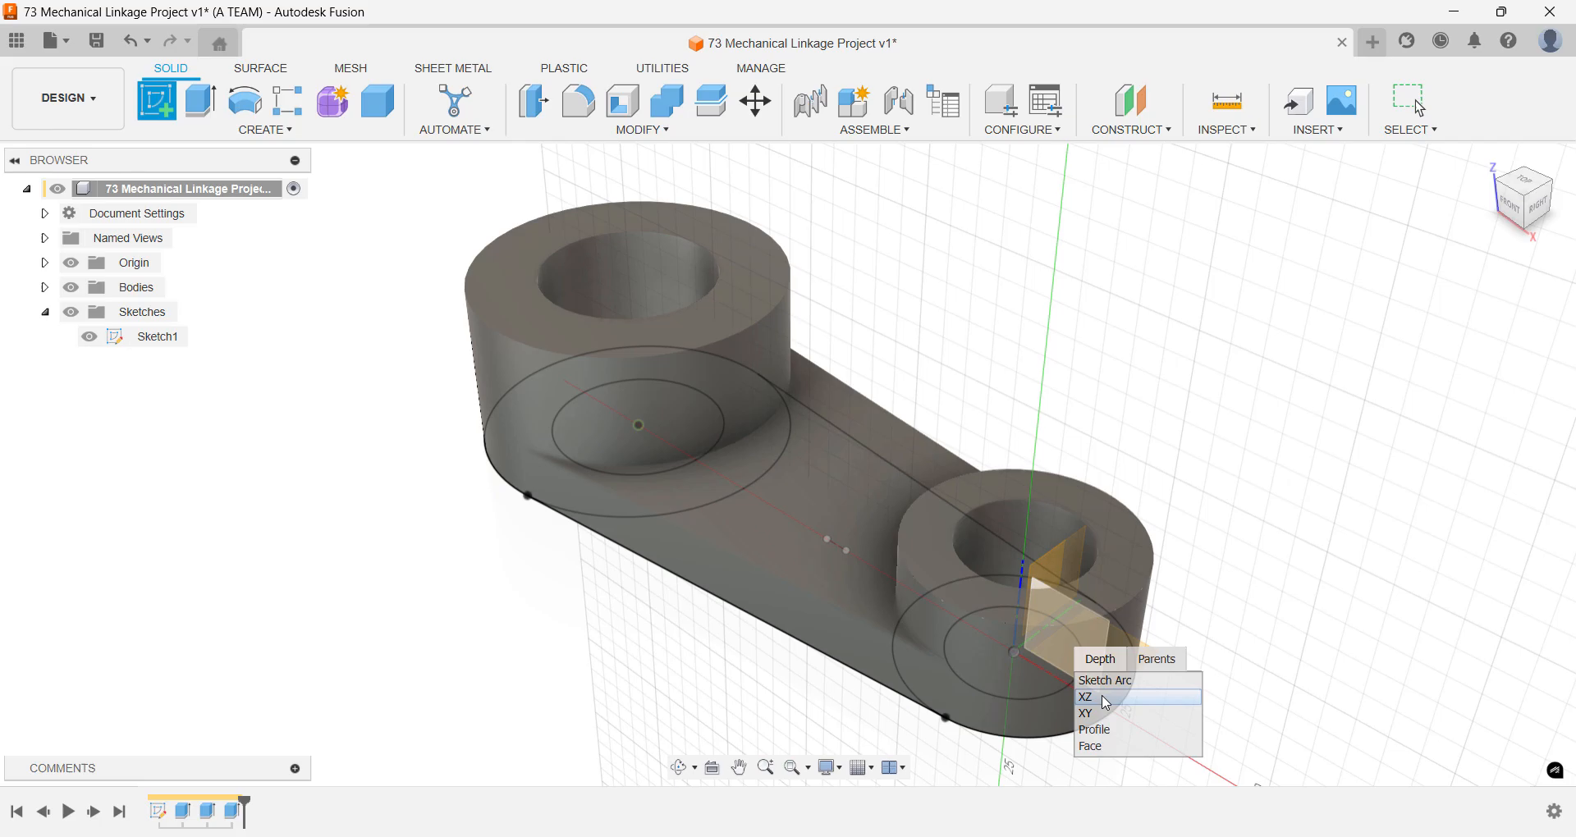
pyautogui.click(1085, 697)
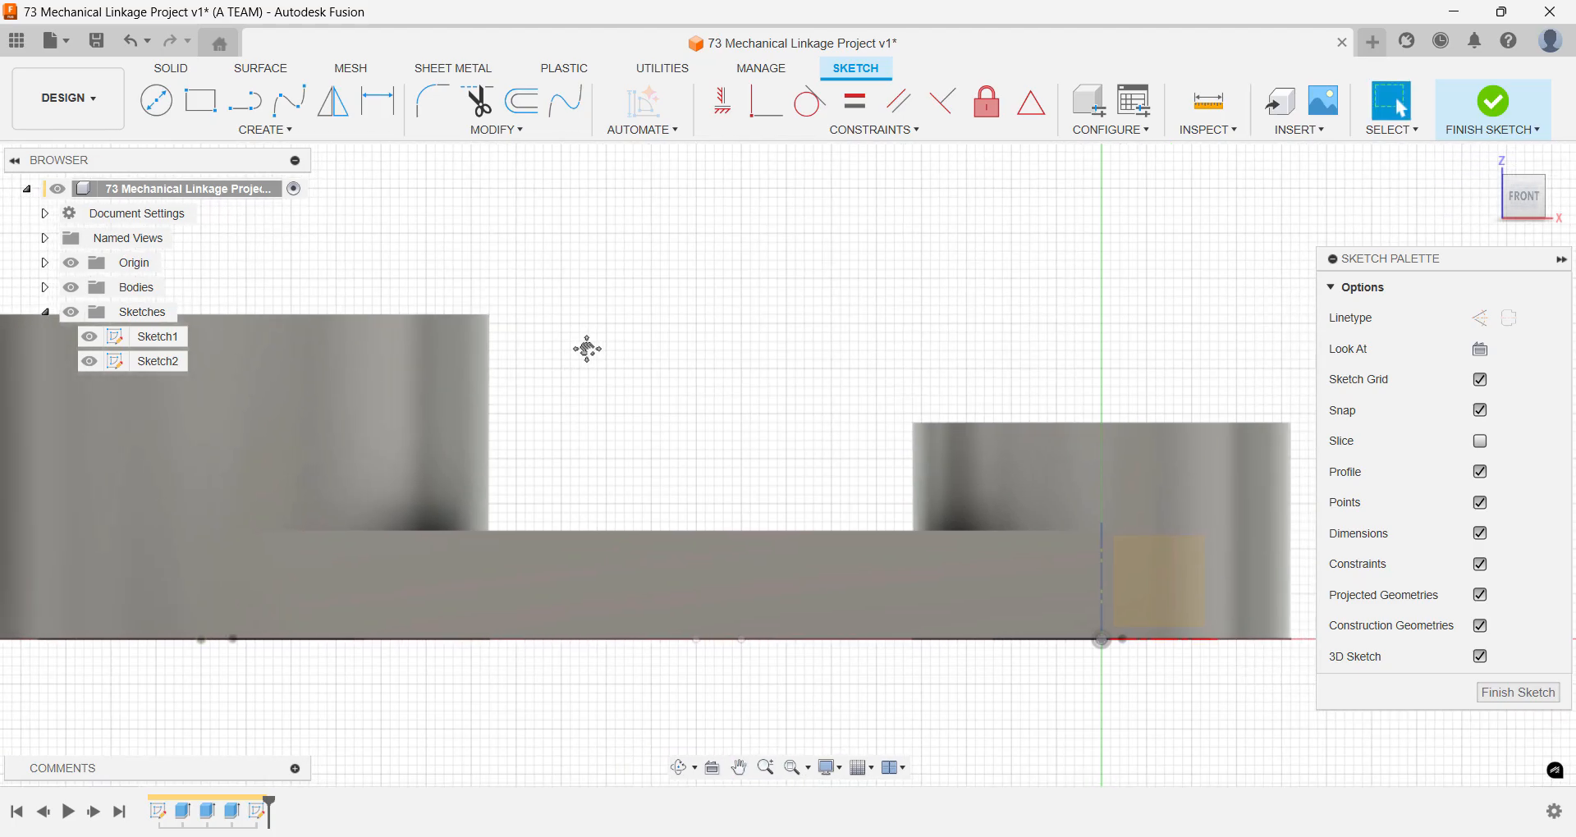
# - Project both boss faces into the front sketch and begin lines for the rib outline
pyautogui.press('s')
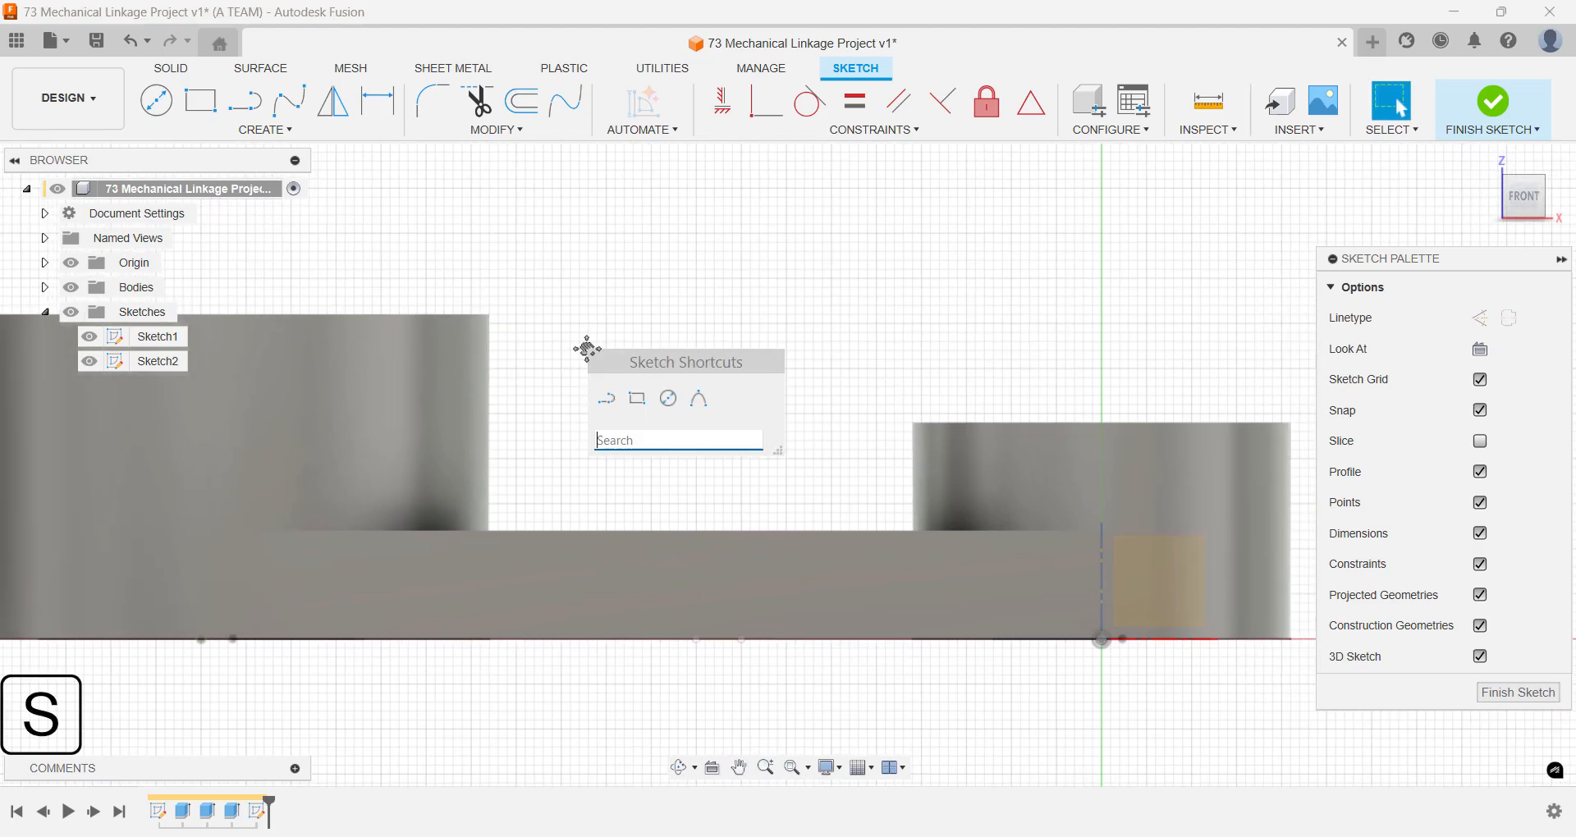
pyautogui.write('pr')
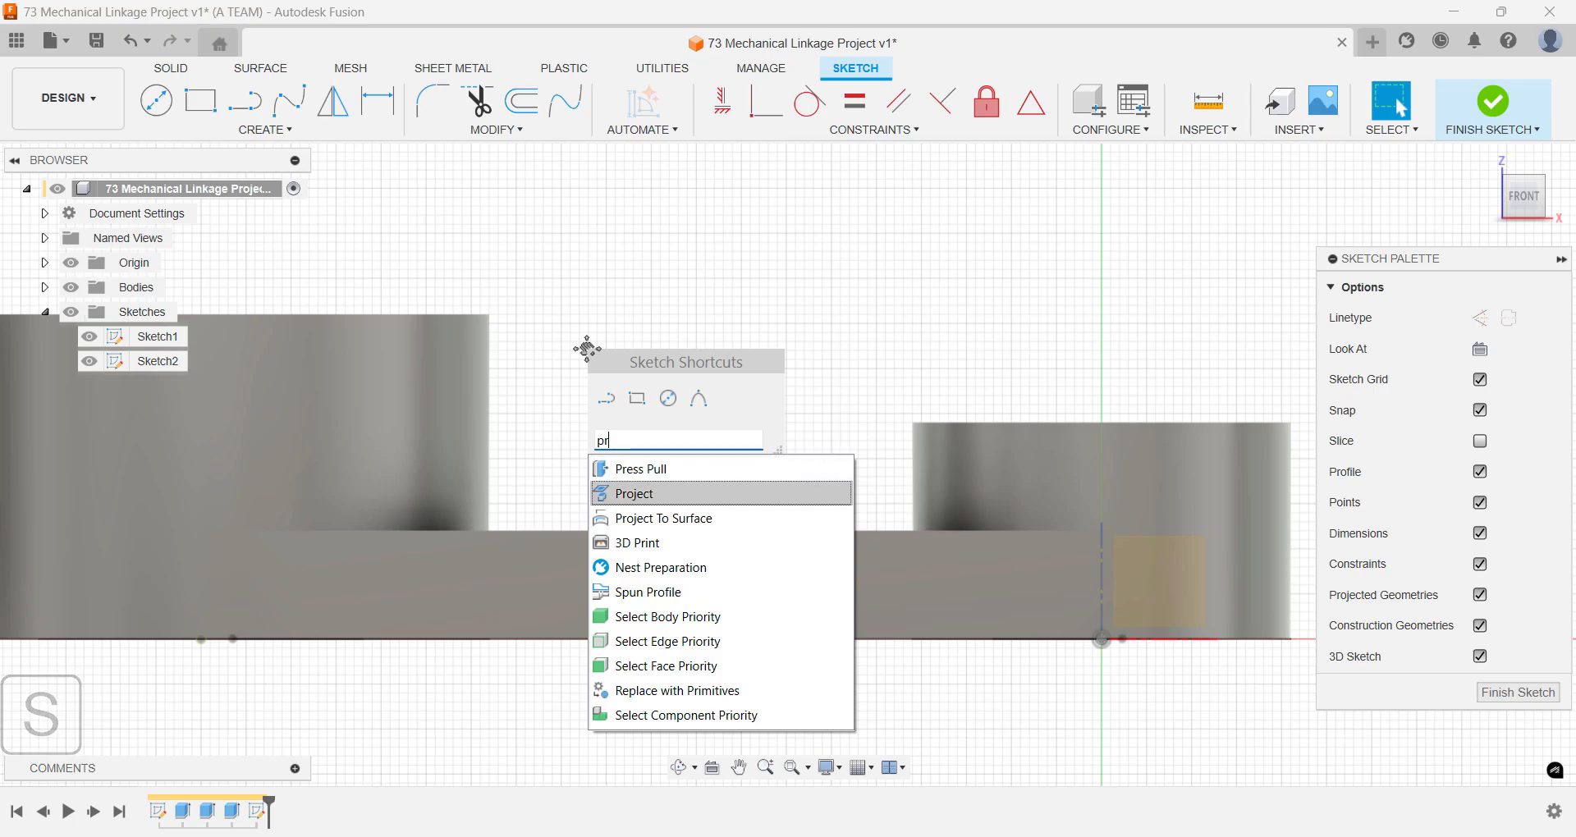
pyautogui.click(634, 493)
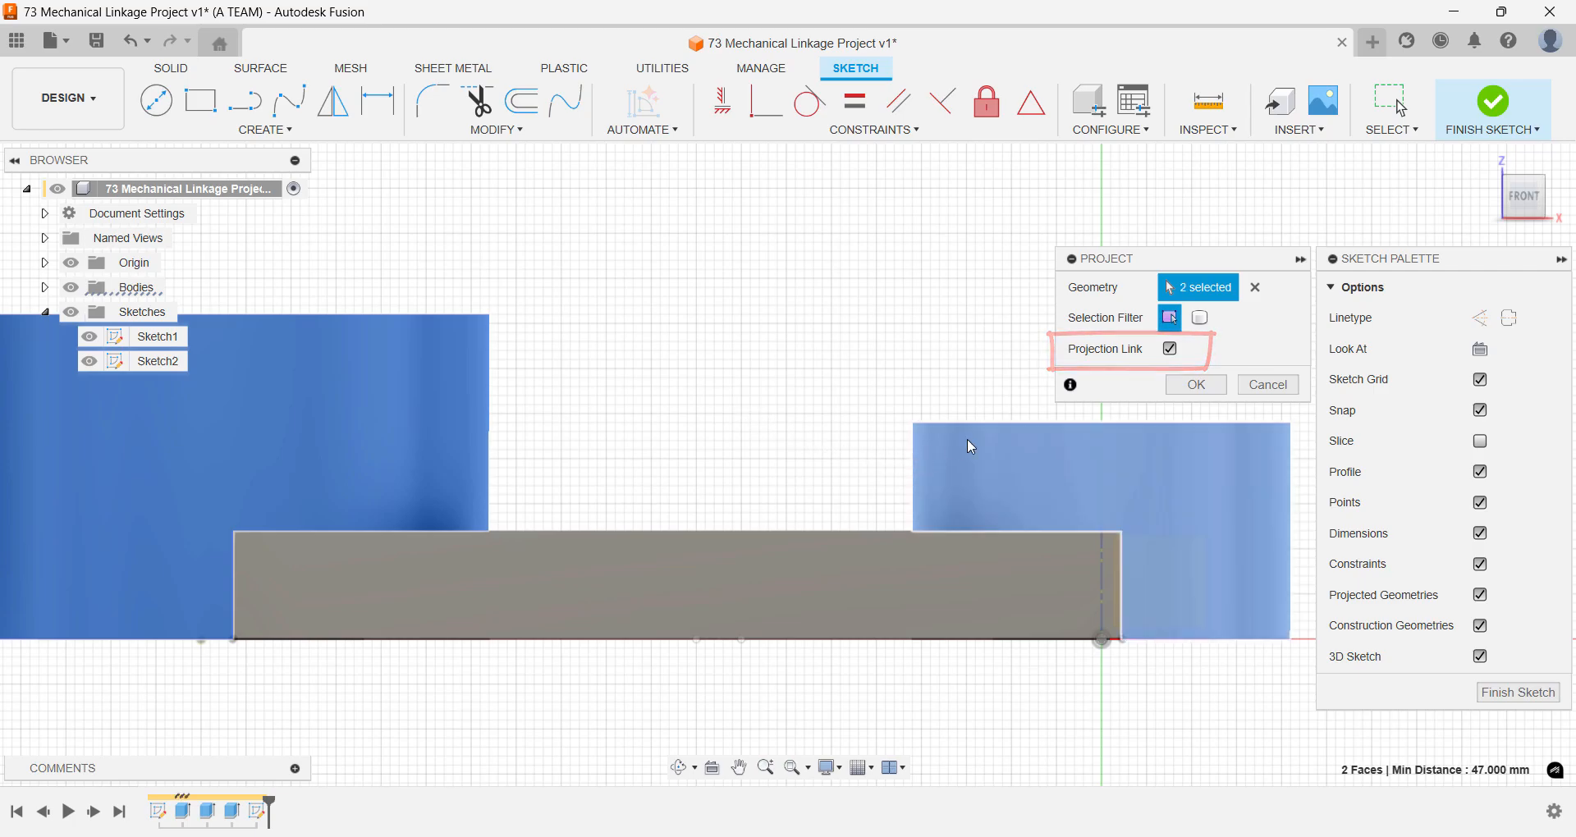
pyautogui.click(1196, 384)
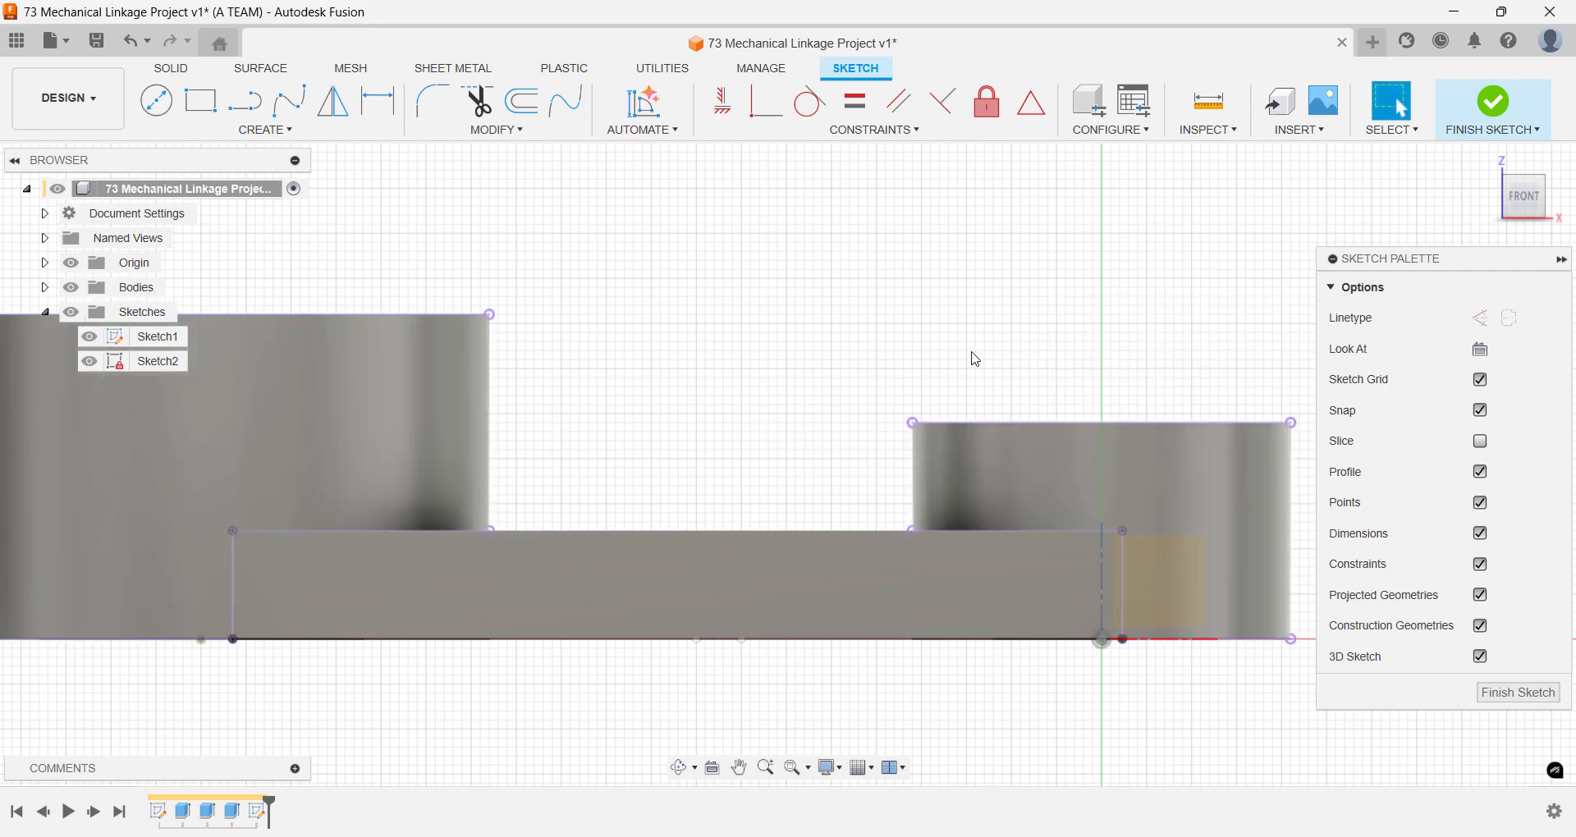
pyautogui.moveTo(703, 346)
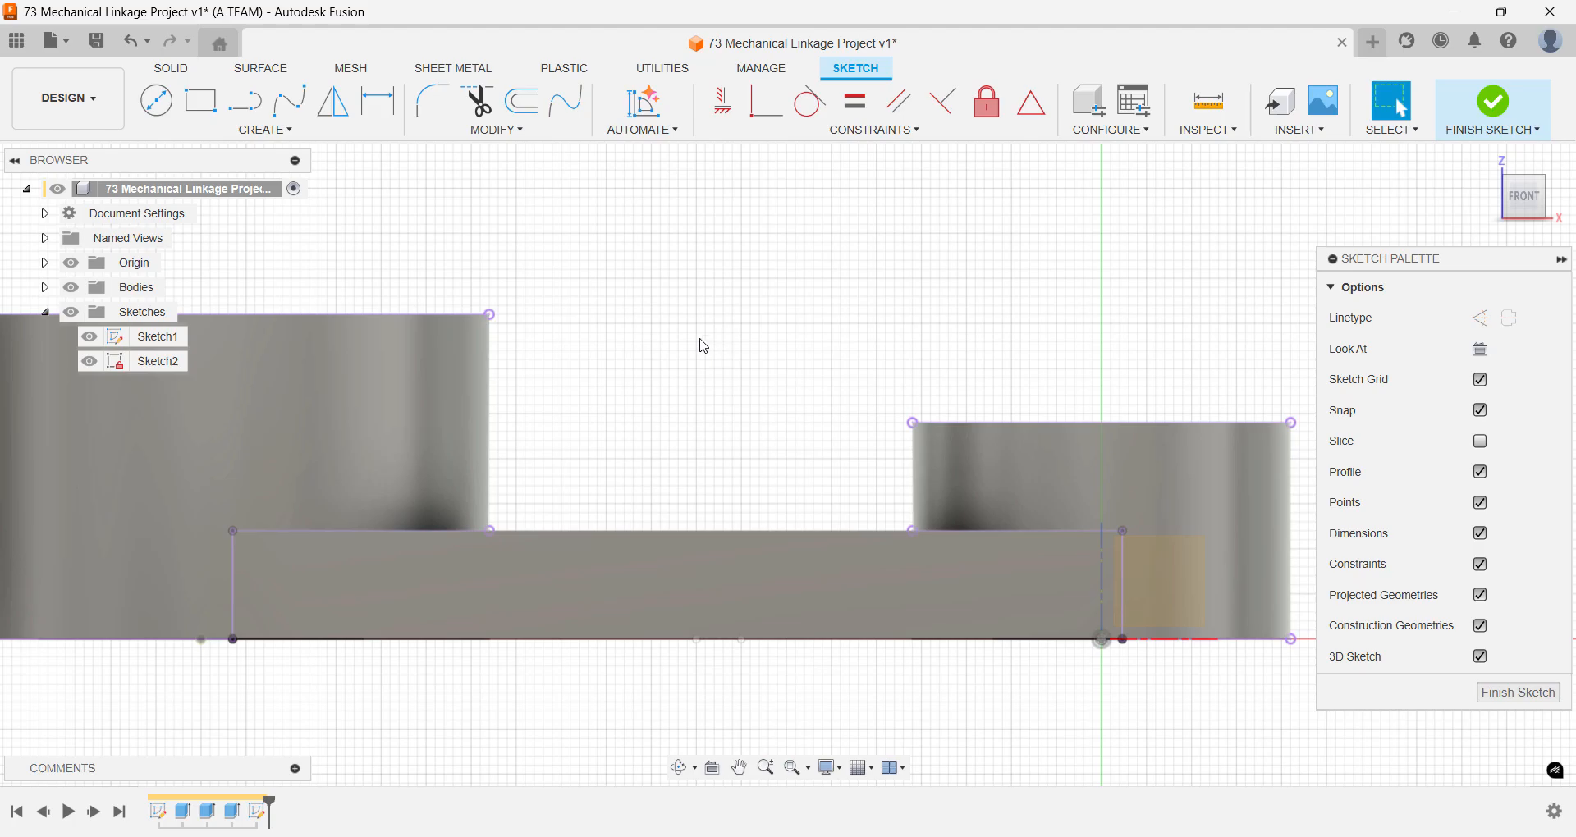
pyautogui.press('l')
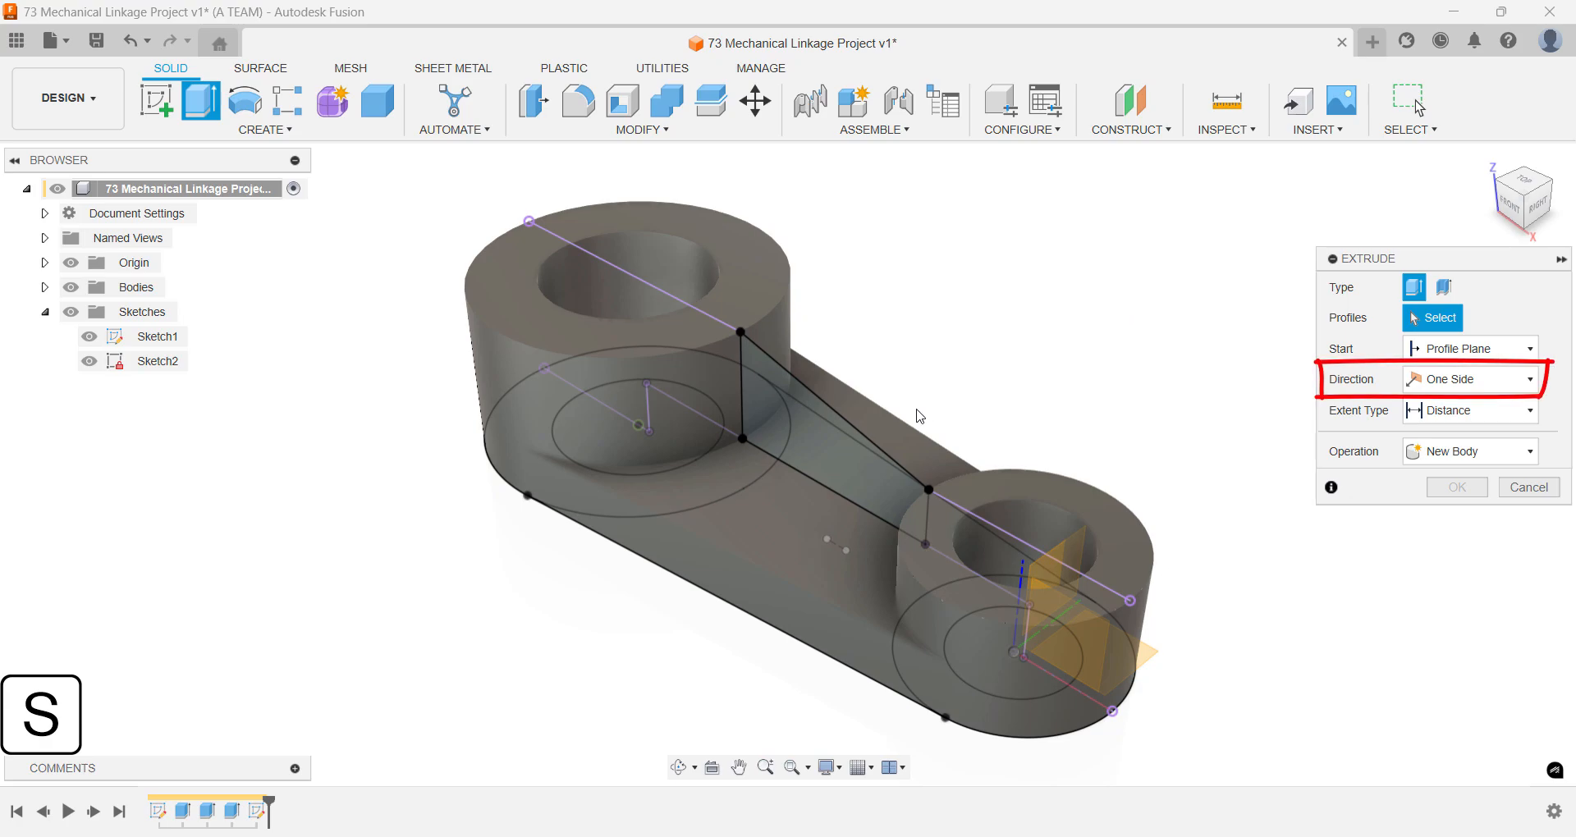
# - Extrude the rib profile symmetrically with a 6 mm half length
pyautogui.click(805, 445)
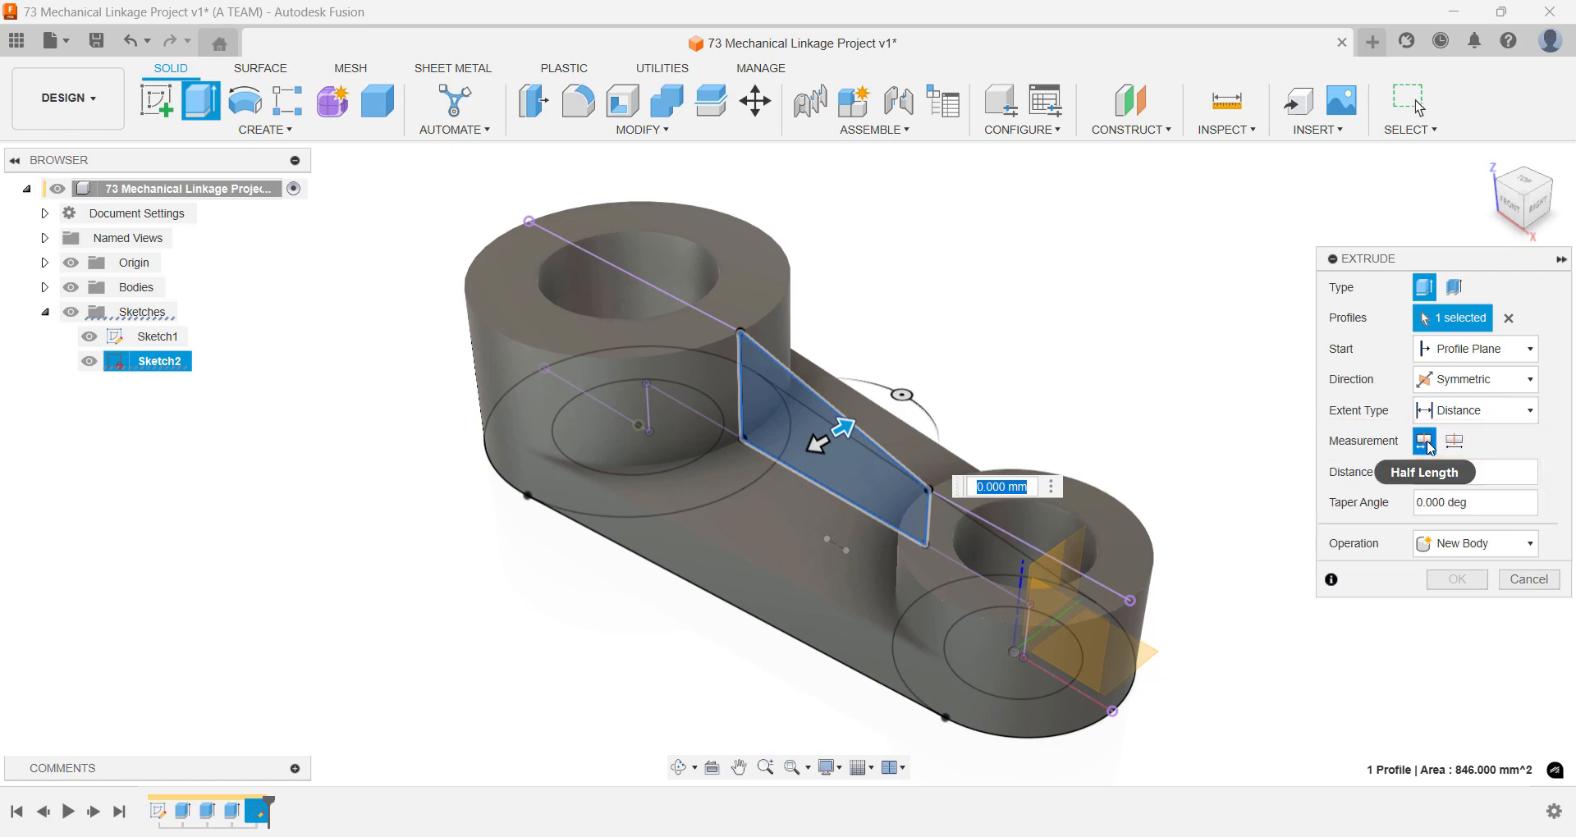
pyautogui.write('6')
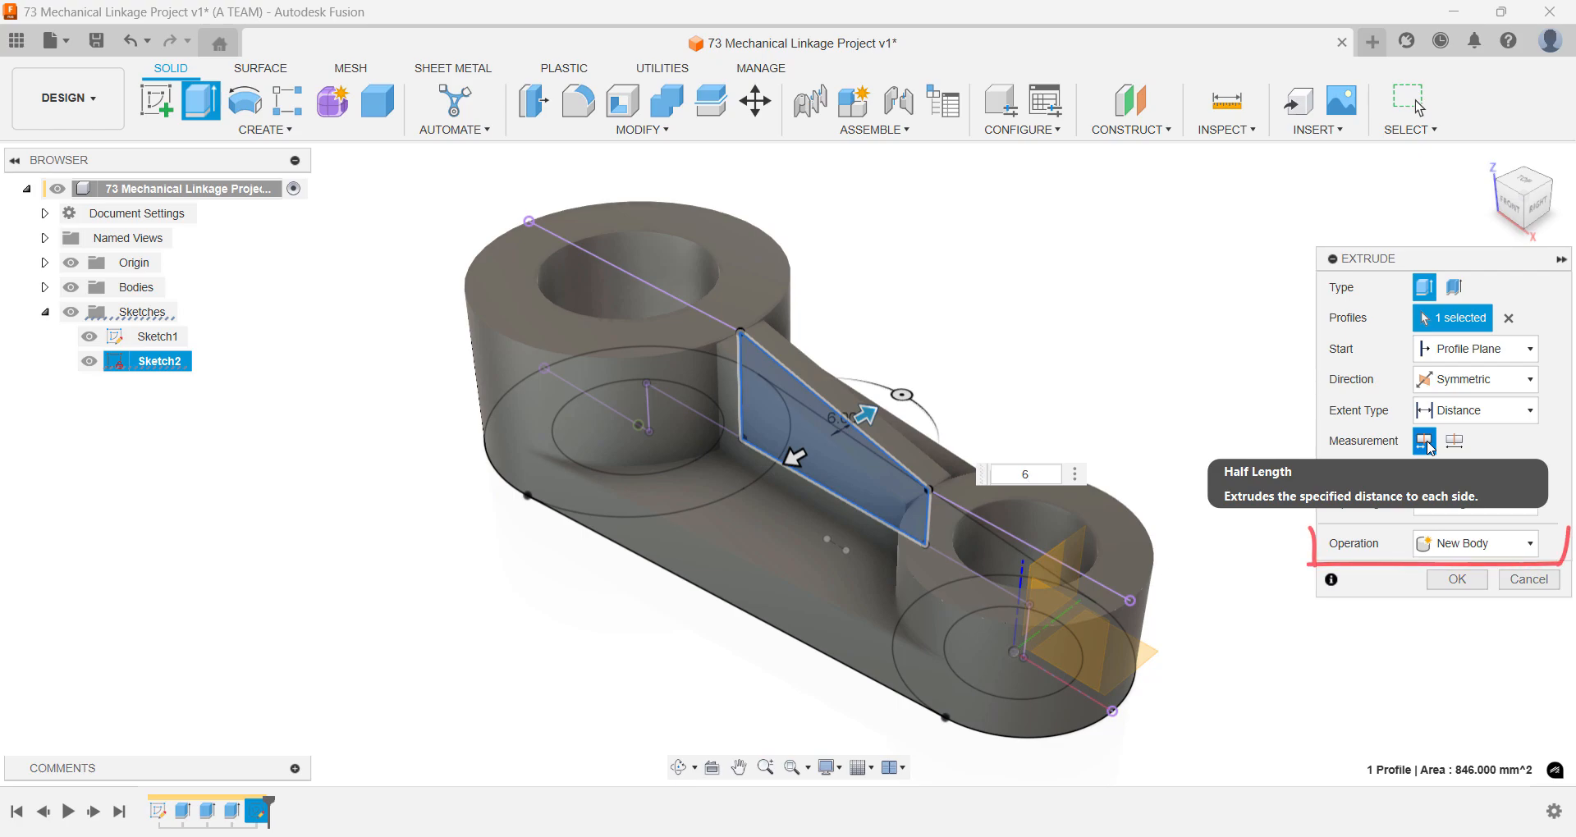
pyautogui.click(1528, 579)
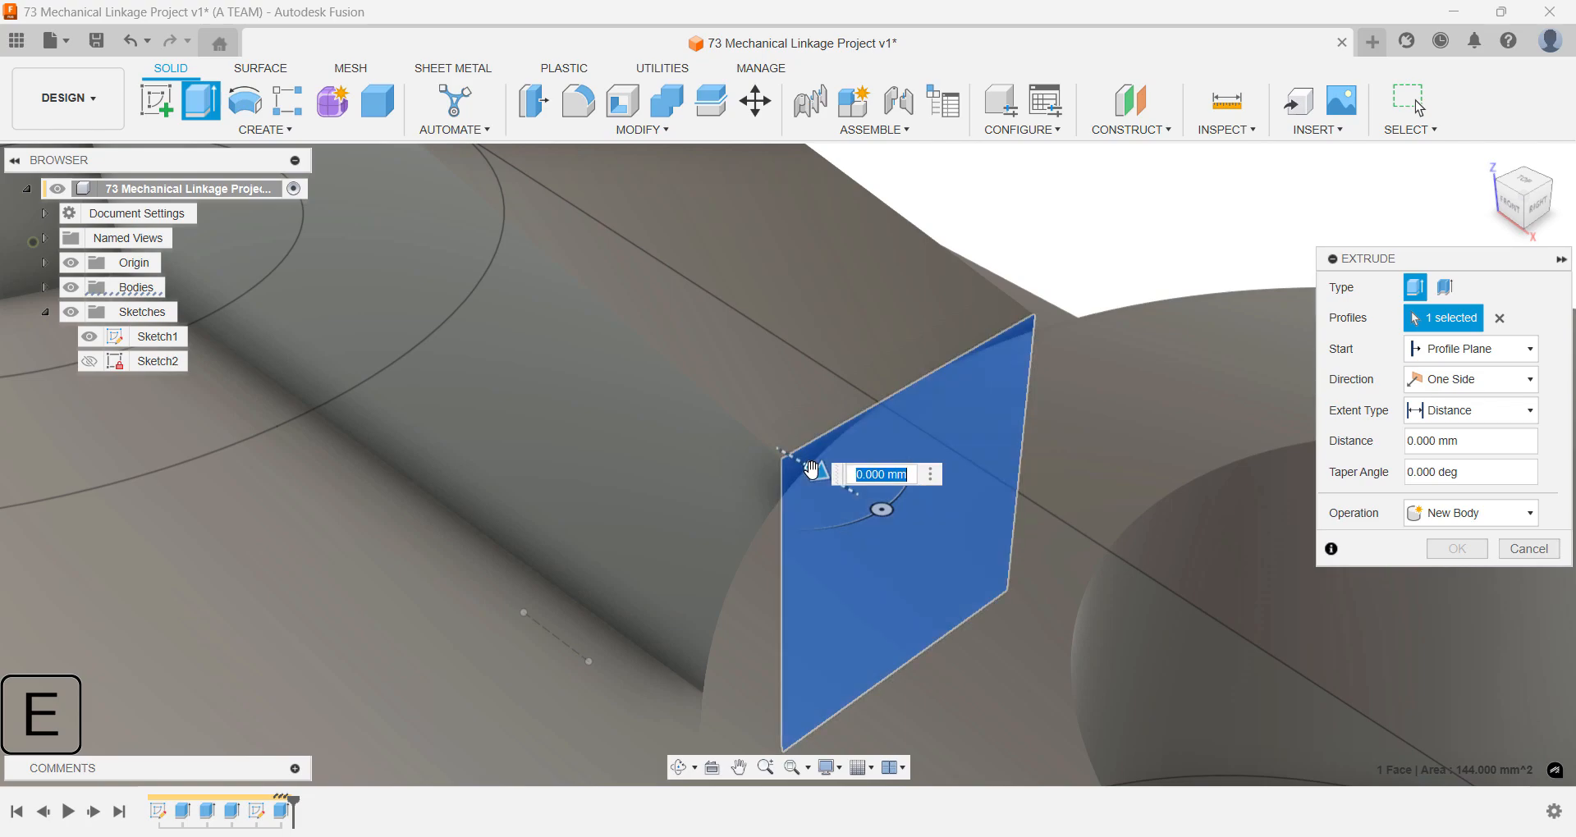
# - Extend the rib's small end face 5 mm as a one-sided Join extrude
pyautogui.write('5')
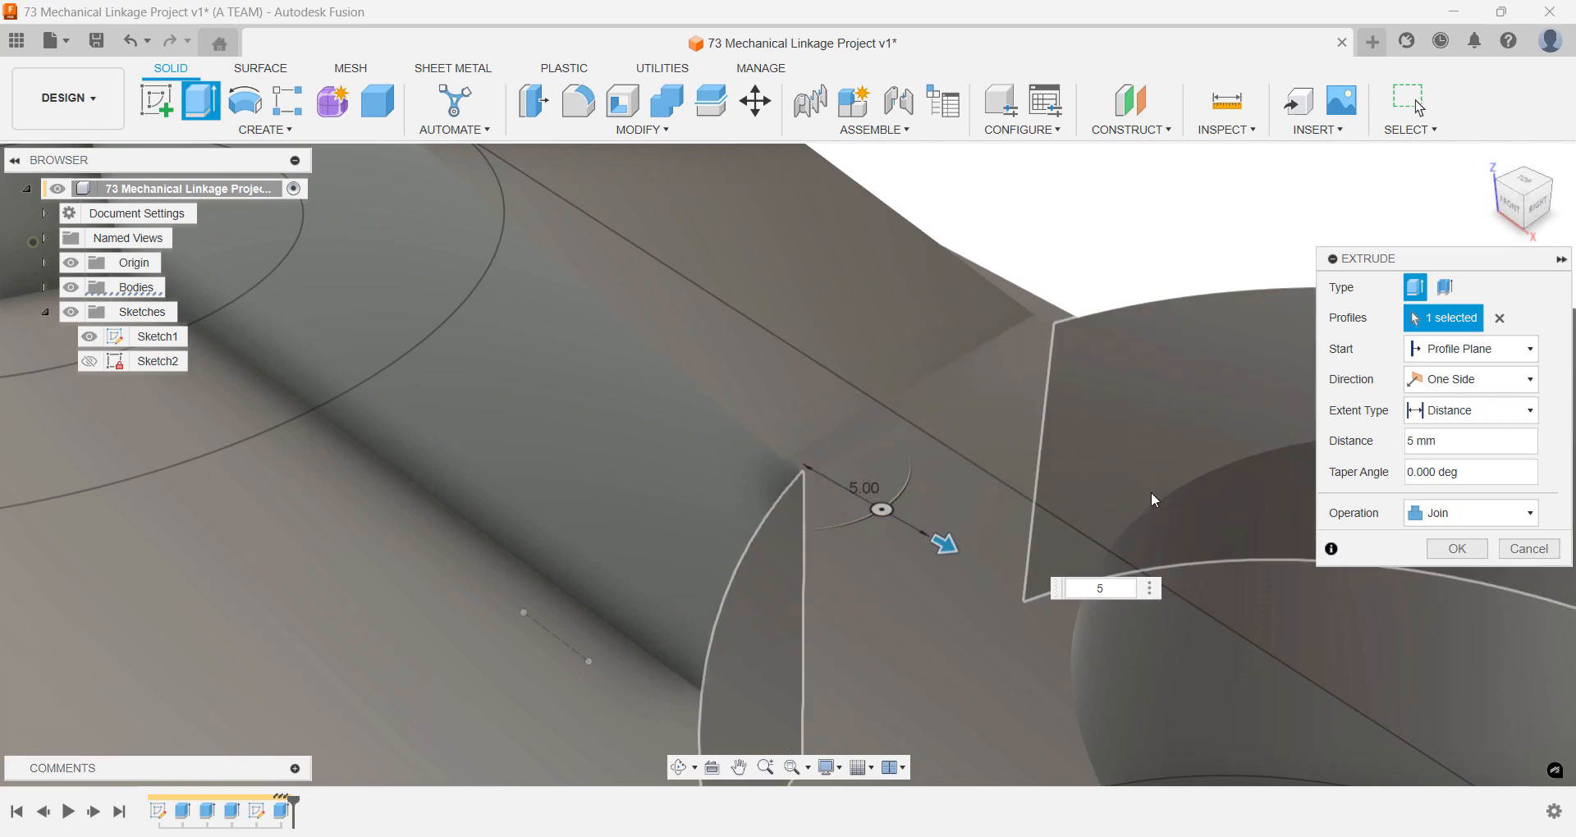
pyautogui.click(1456, 549)
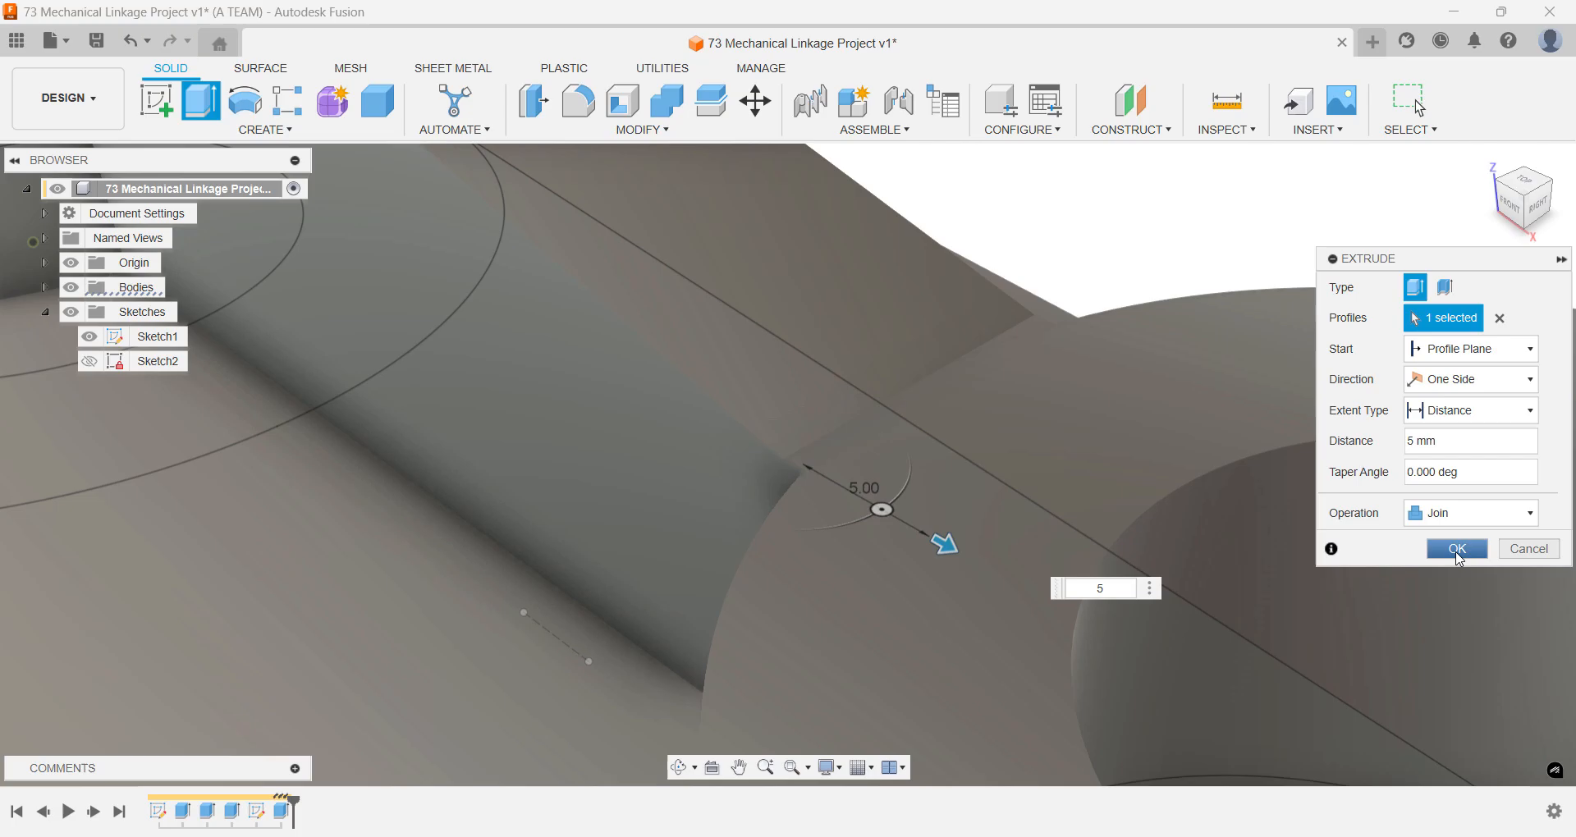
pyautogui.click(1456, 548)
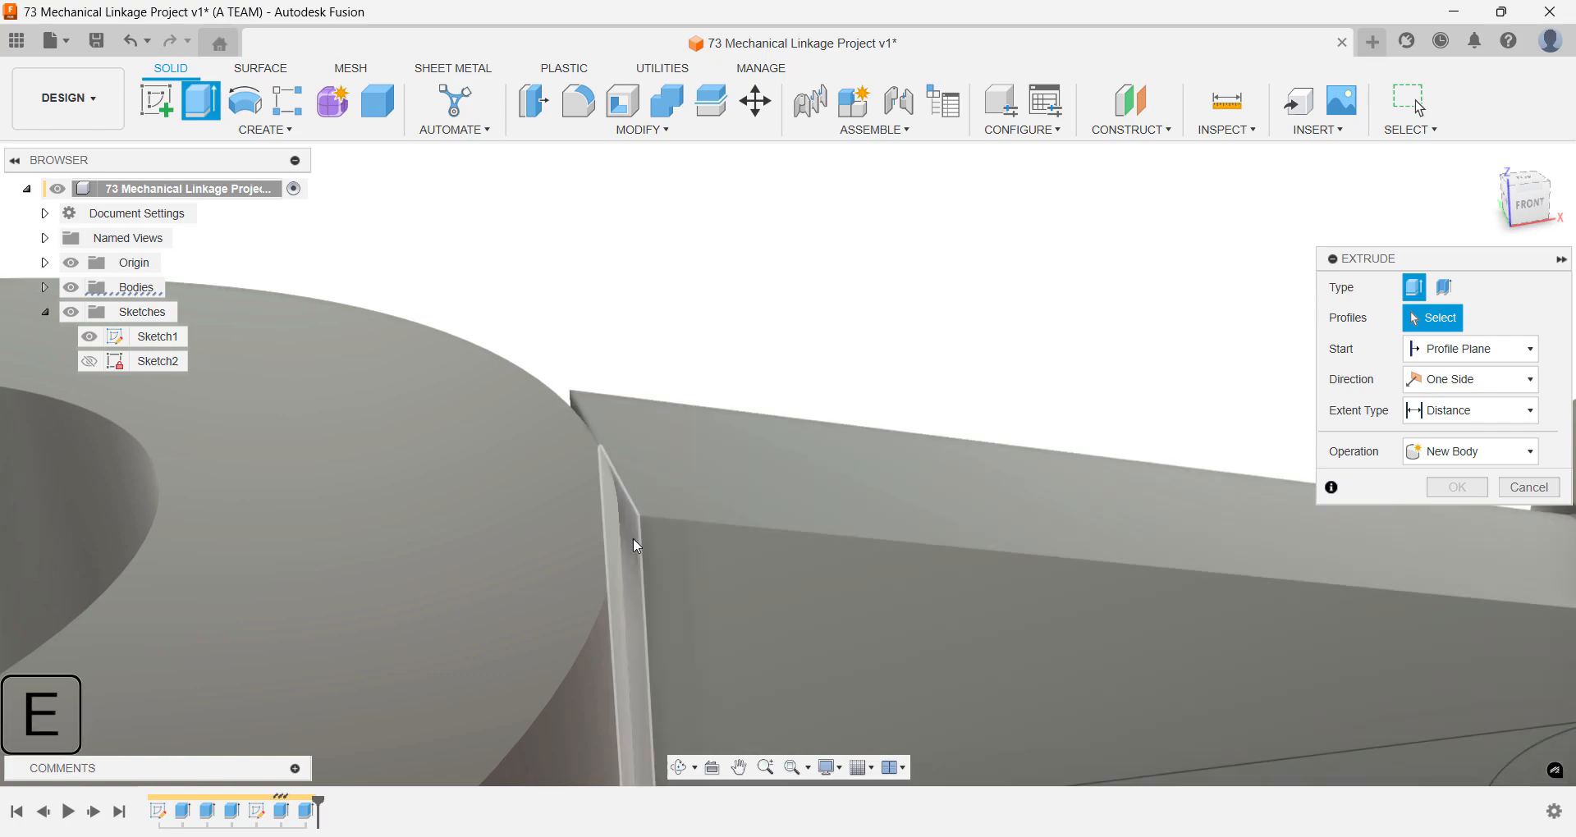
# - Extrude the two thin rib-end gap faces 5 mm and join them into the body
pyautogui.click(631, 550)
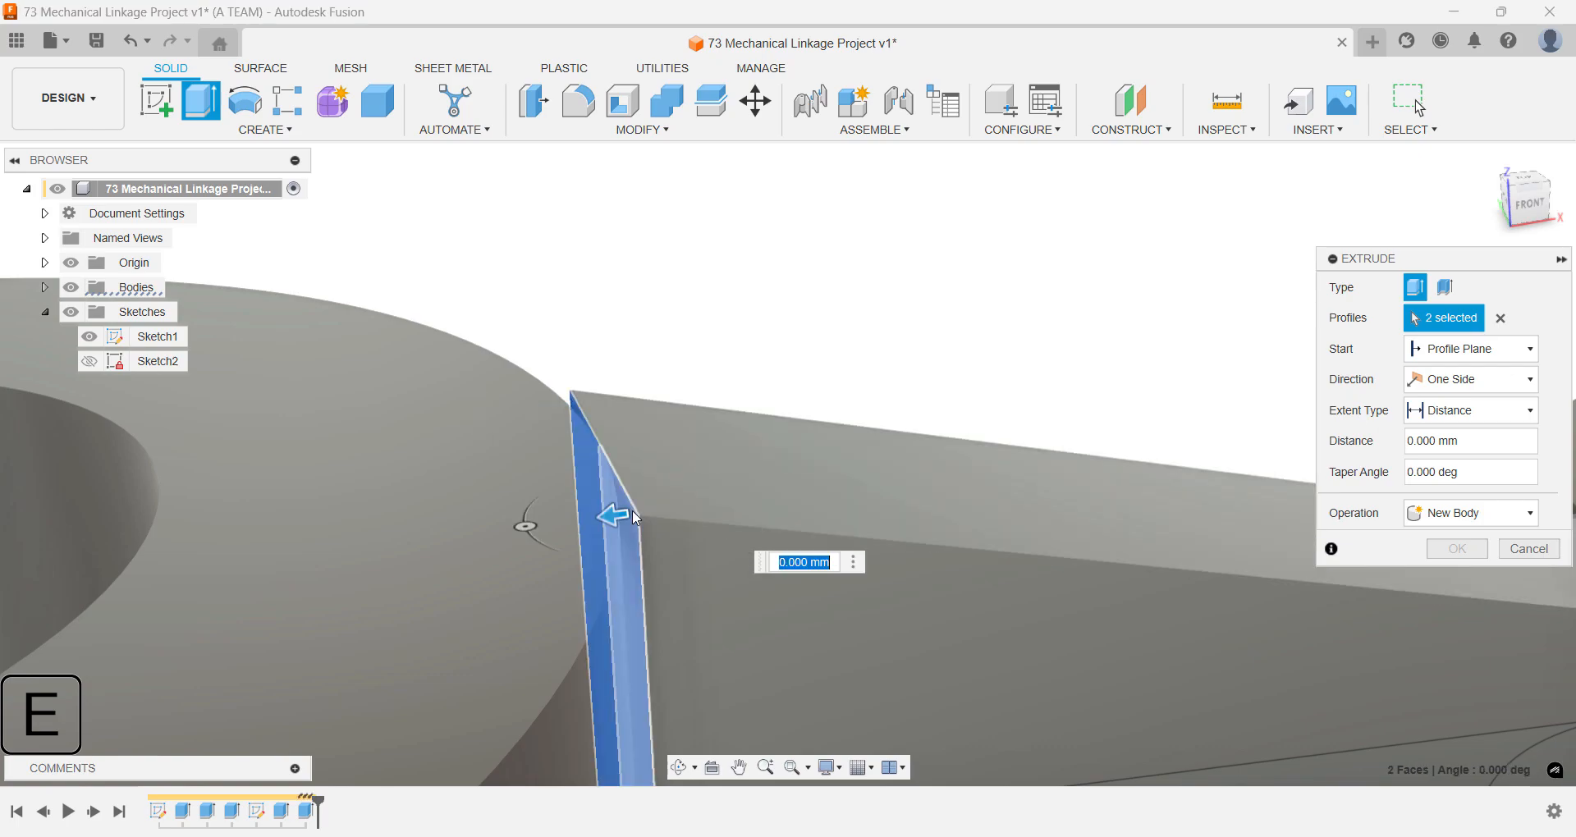
pyautogui.moveTo(608, 515); pyautogui.dragTo(581, 516)
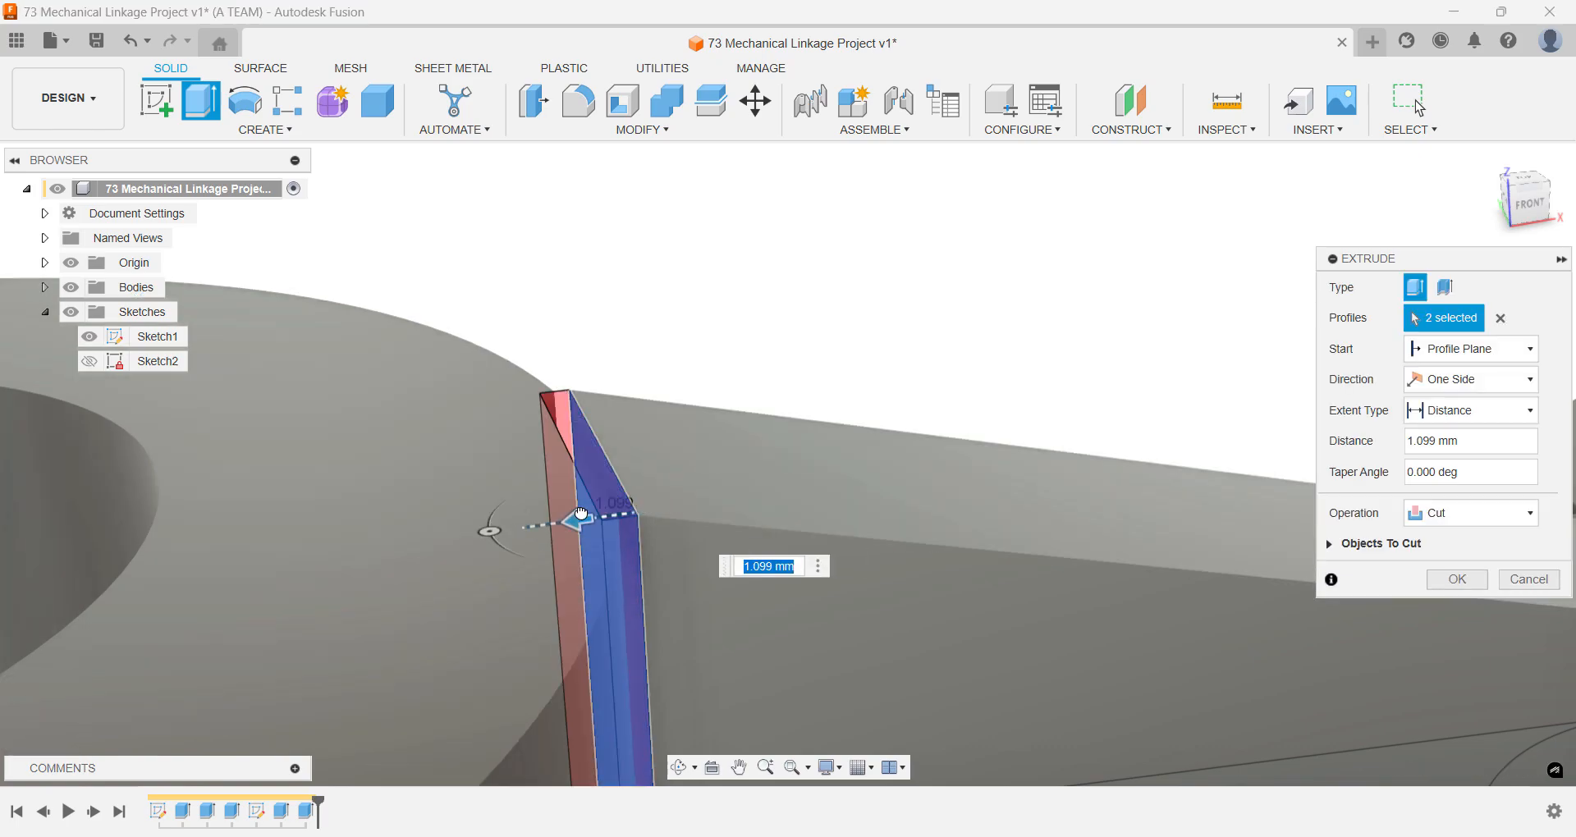
pyautogui.click(1470, 513)
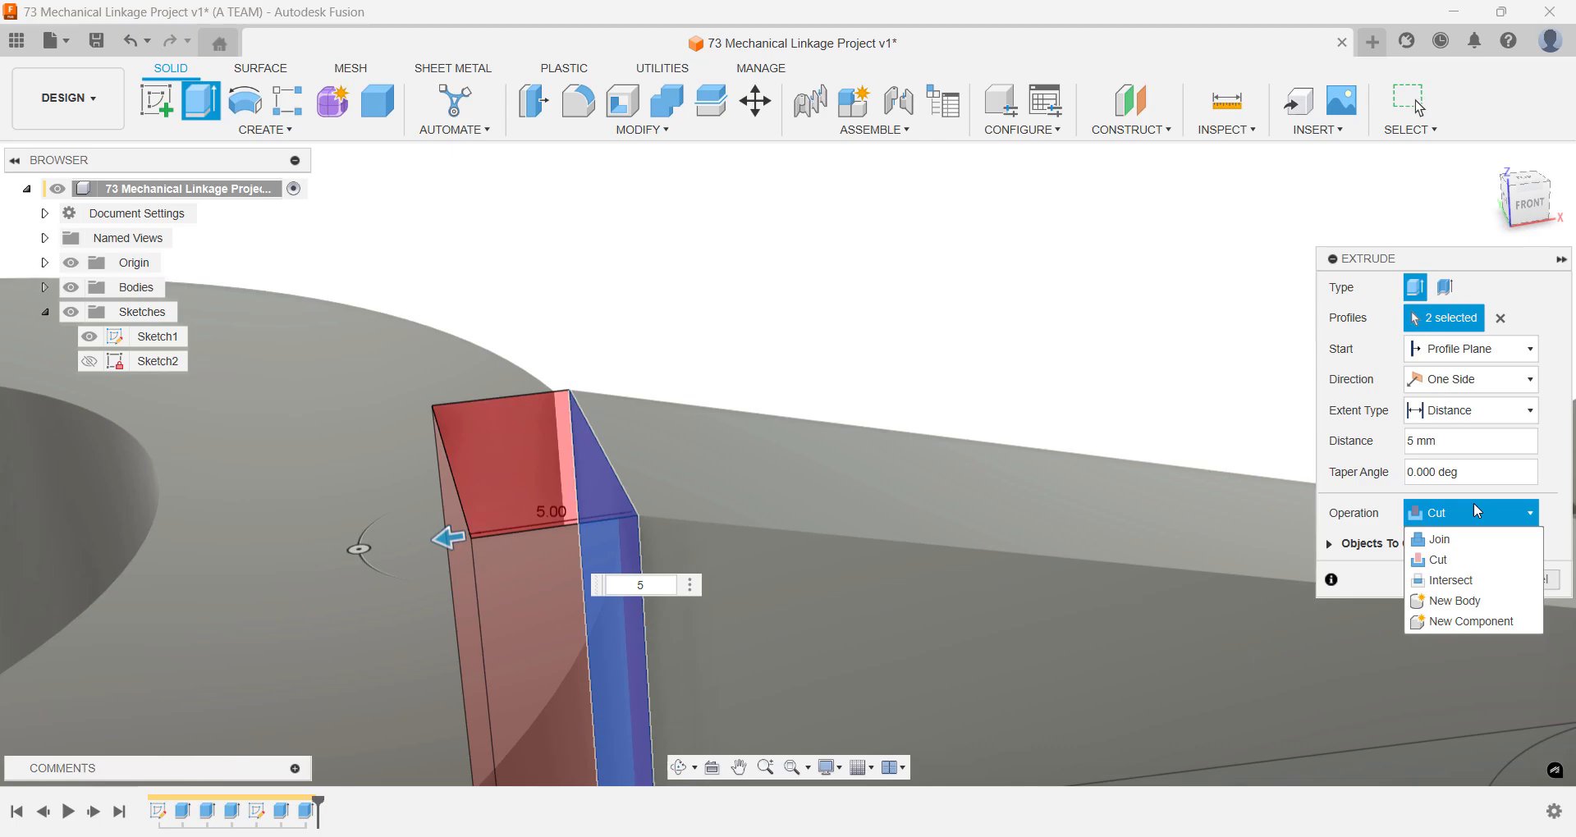
pyautogui.click(1440, 538)
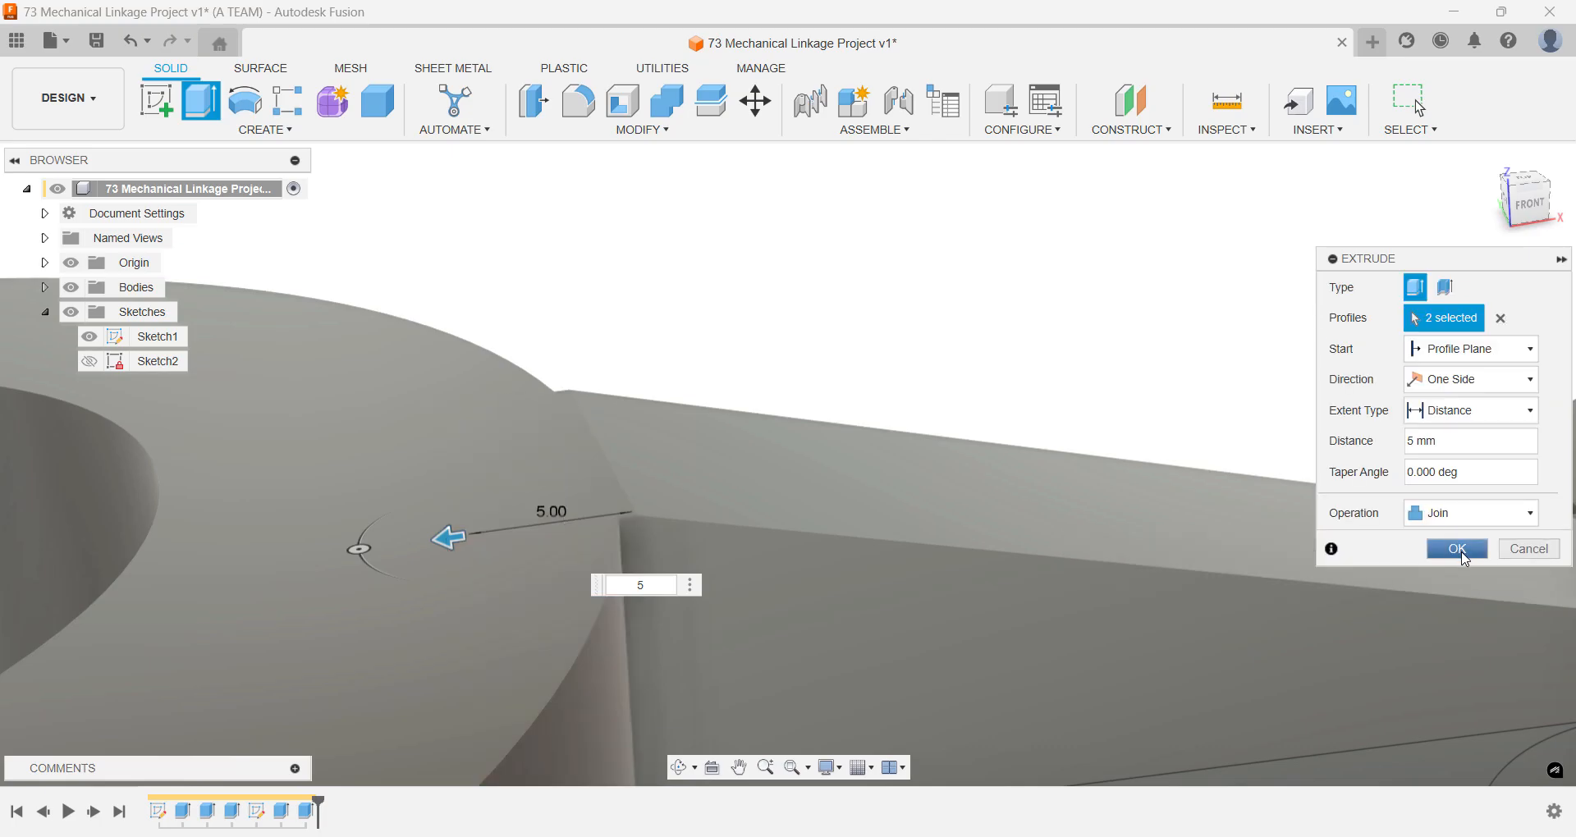
pyautogui.click(1456, 548)
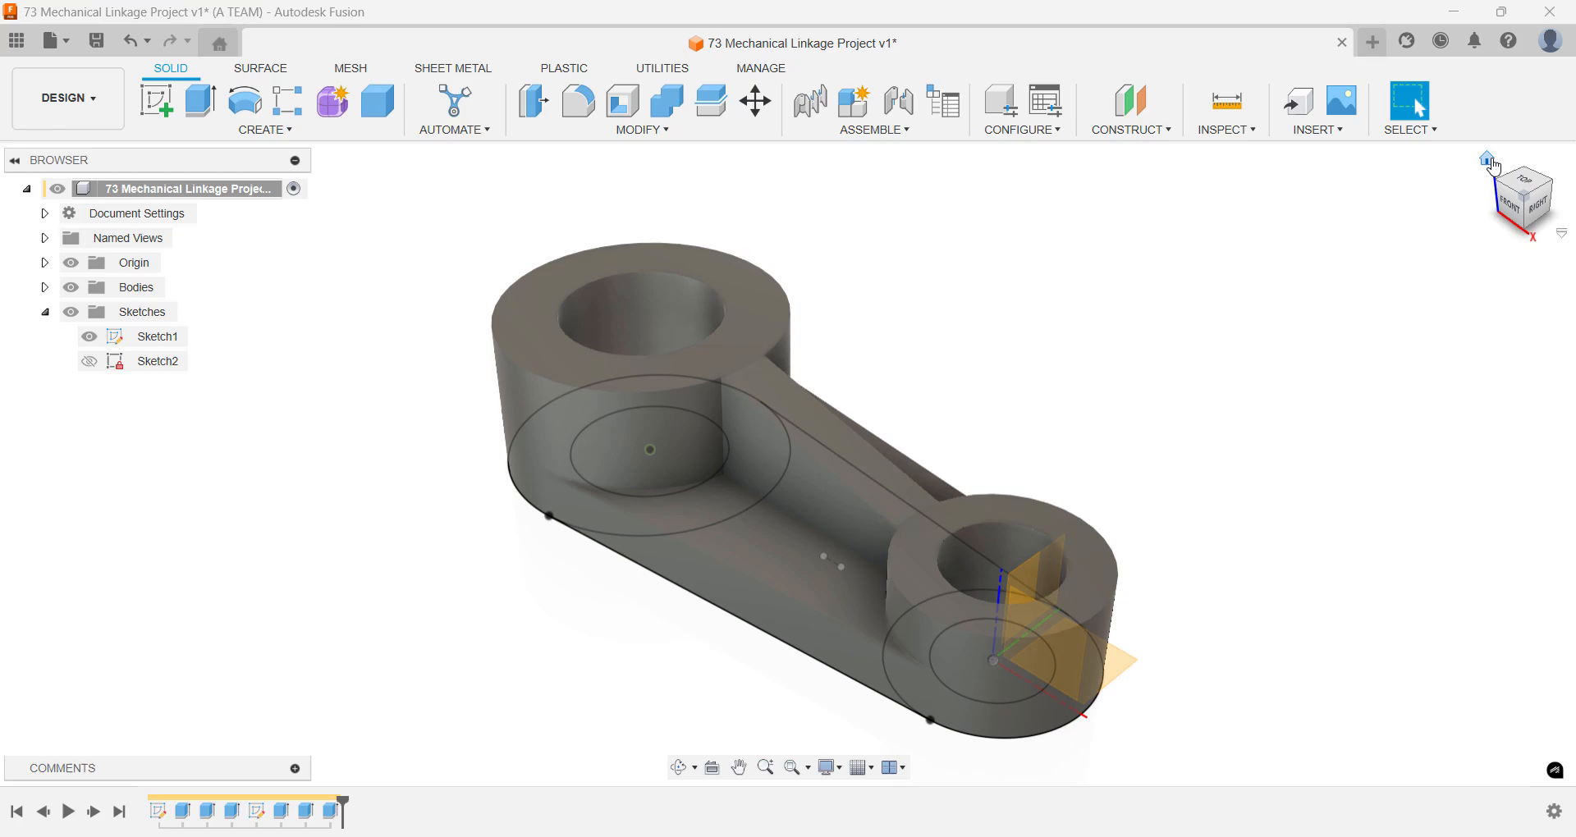
# - Sketch a small center rectangle for the keyway on the larger boss's top face
pyautogui.press('s')
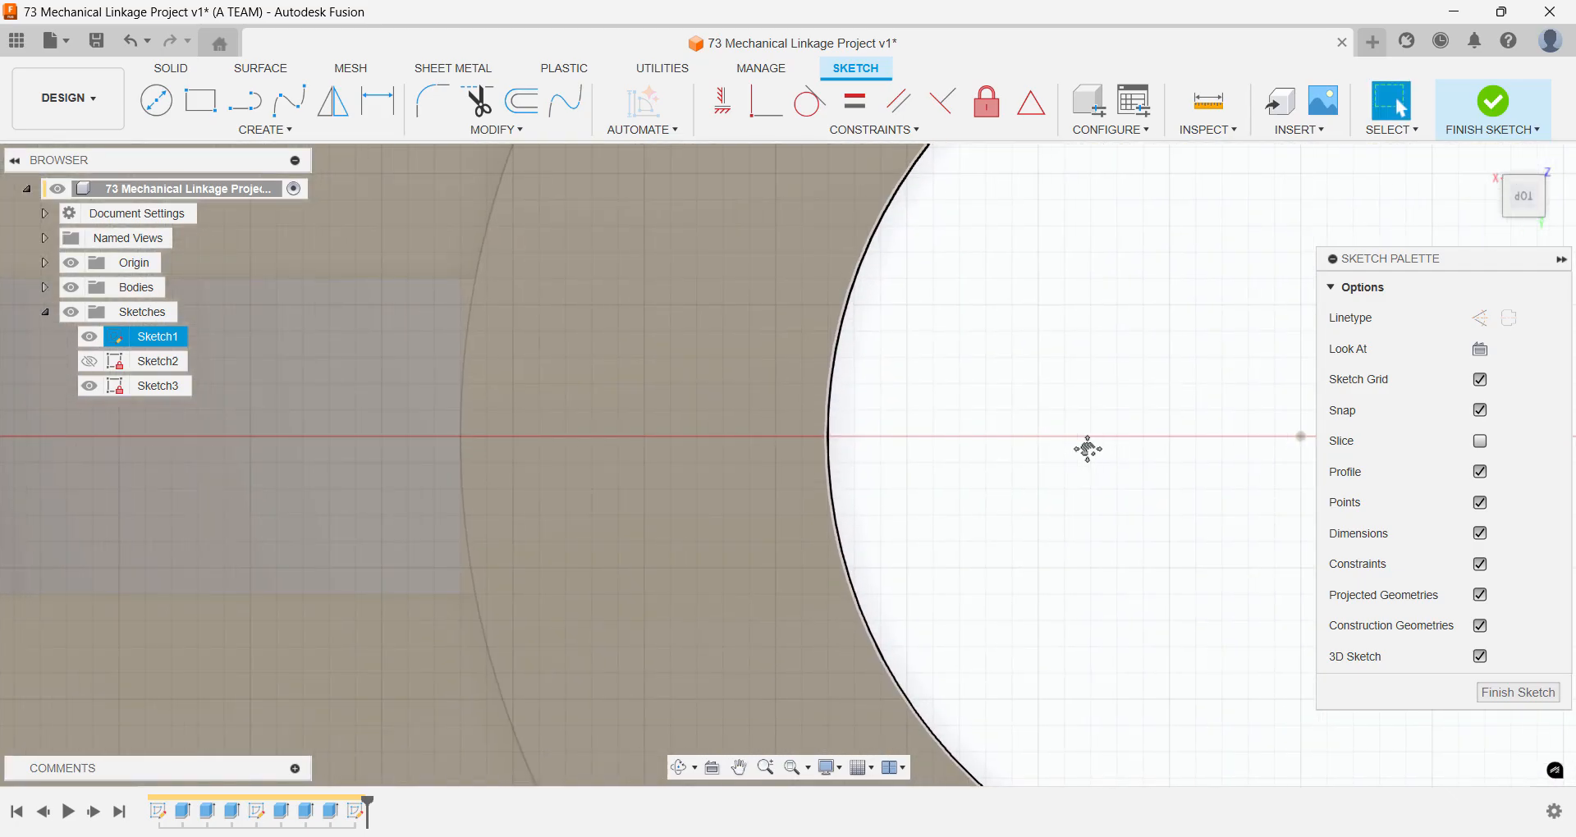
pyautogui.write('cent')
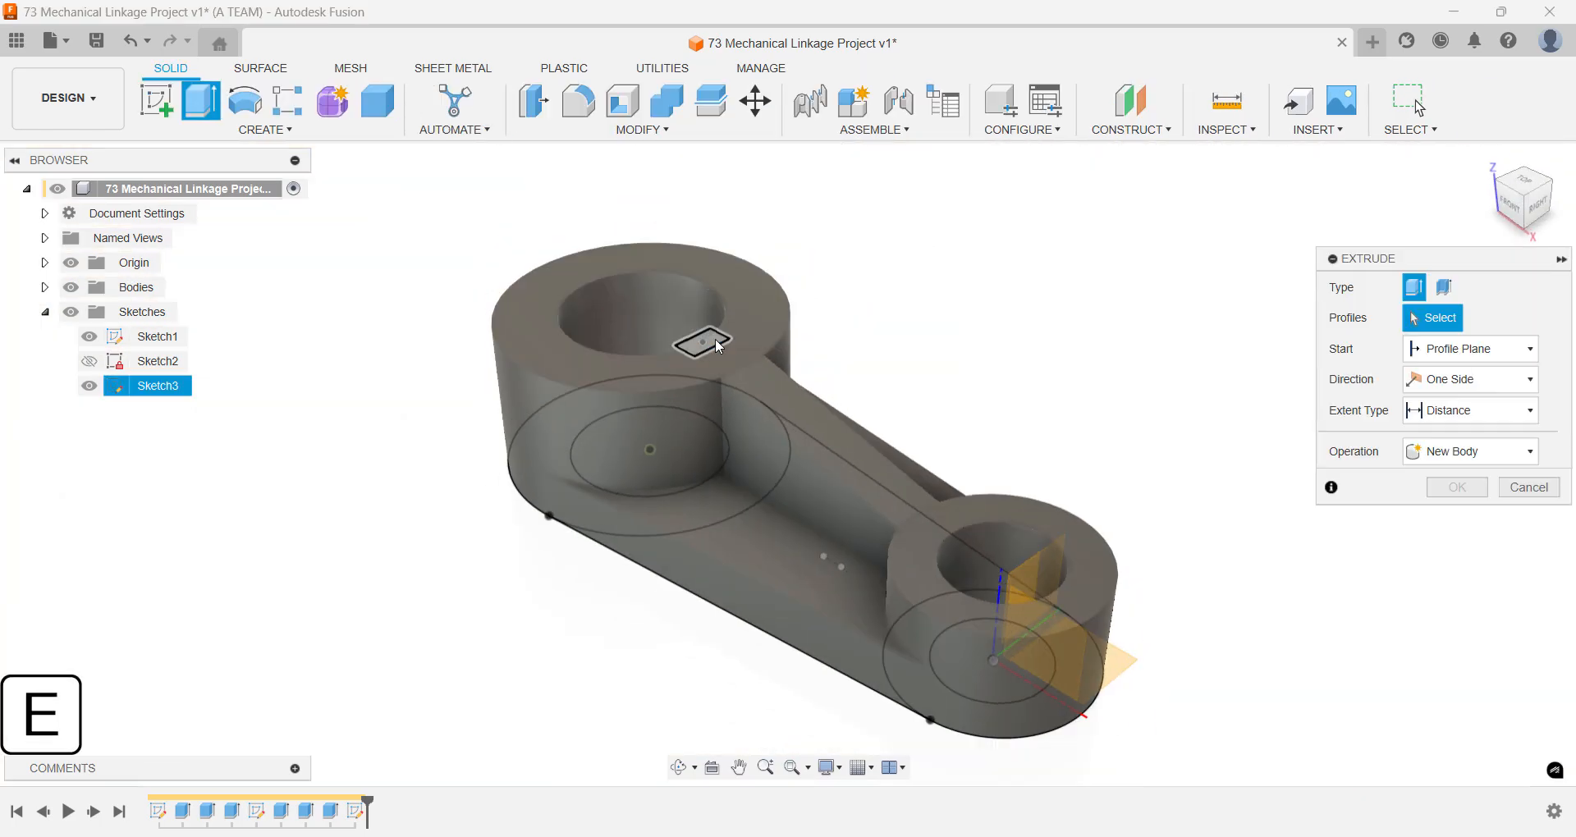
# - Cut the keyway rectangle through the boss and start saving the design with Ctrl+S
pyautogui.click(703, 343)
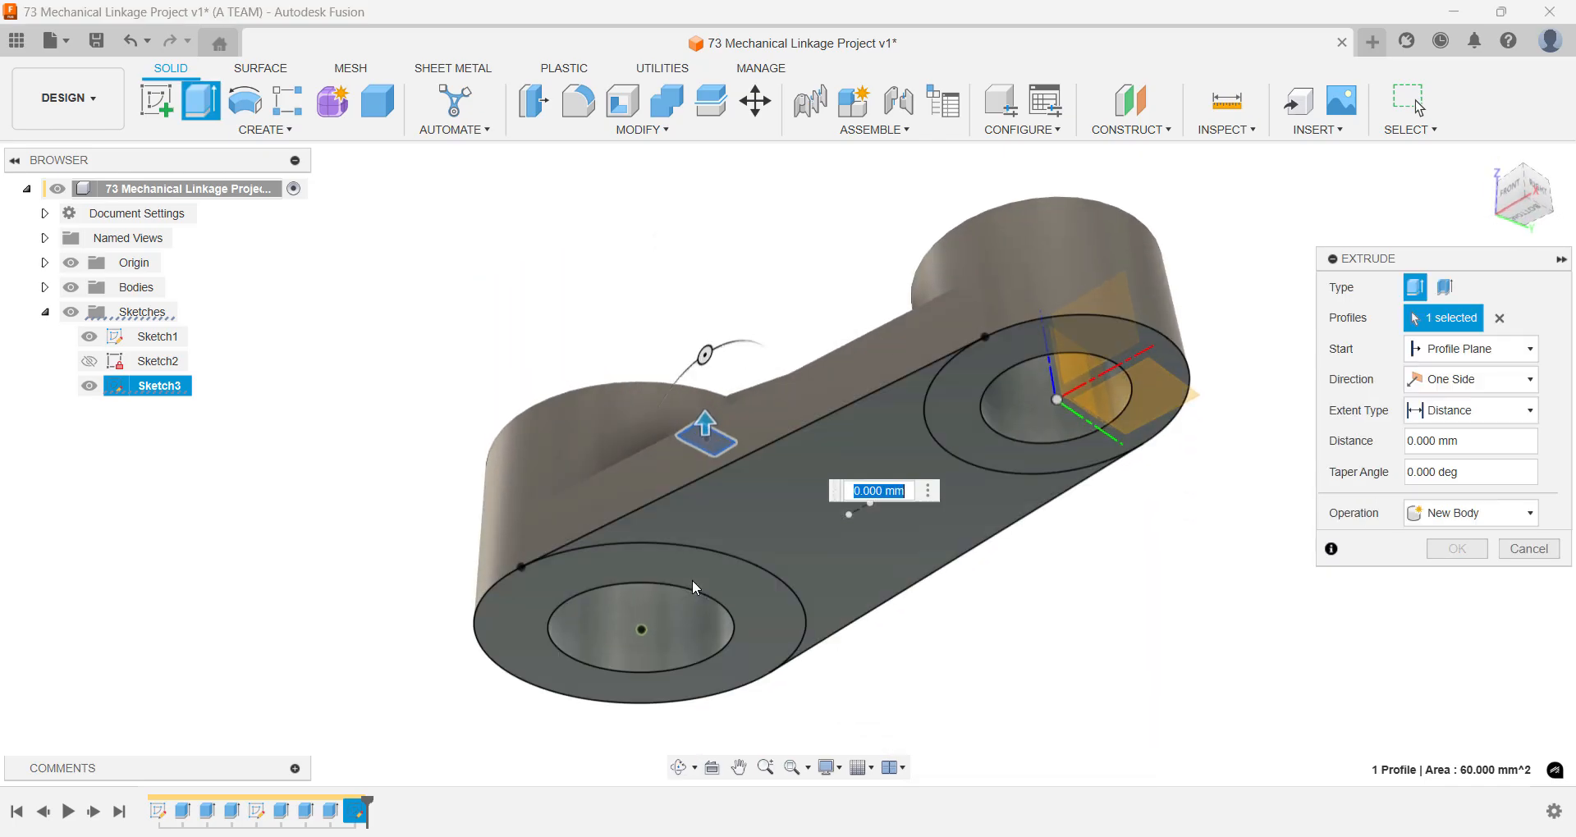
pyautogui.moveTo(707, 425); pyautogui.dragTo(707, 603)
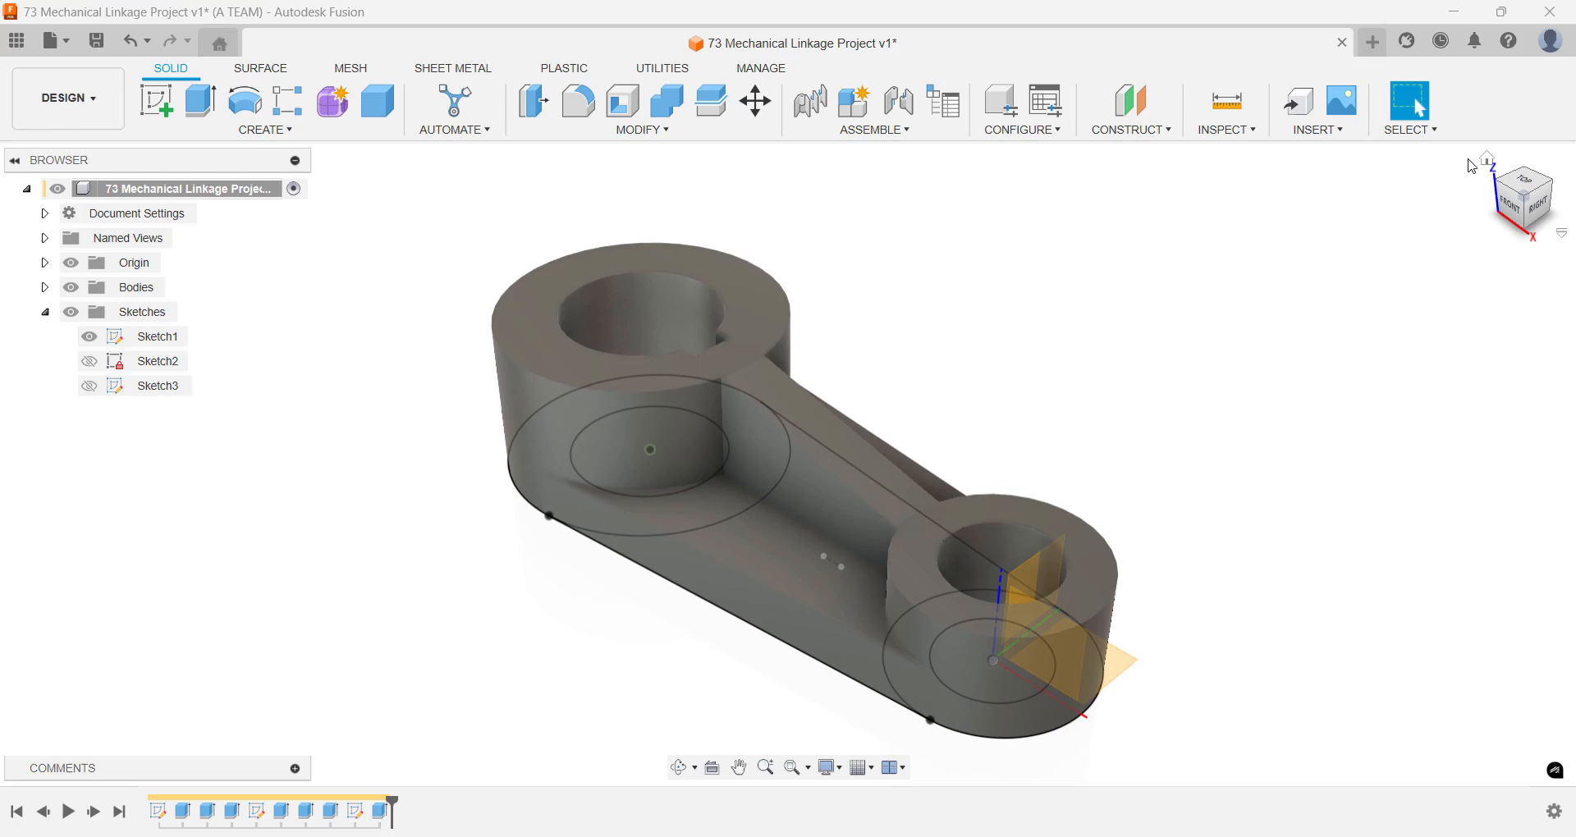
pyautogui.press('Ctrl+S')
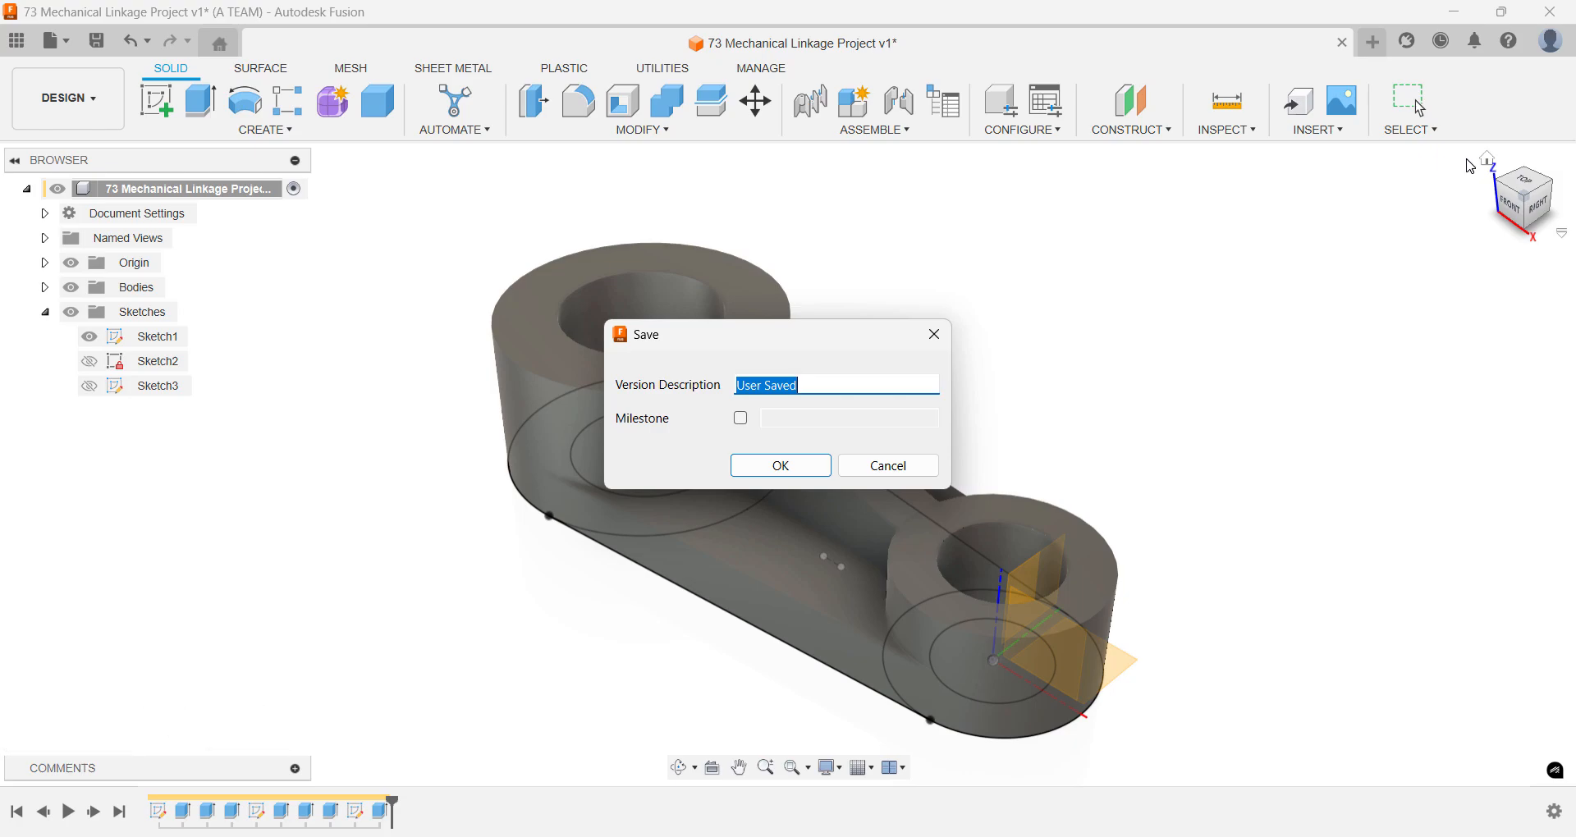
# - Save design version 3, hide and collapse all sketches, and browse the workspace menu
pyautogui.click(780, 465)
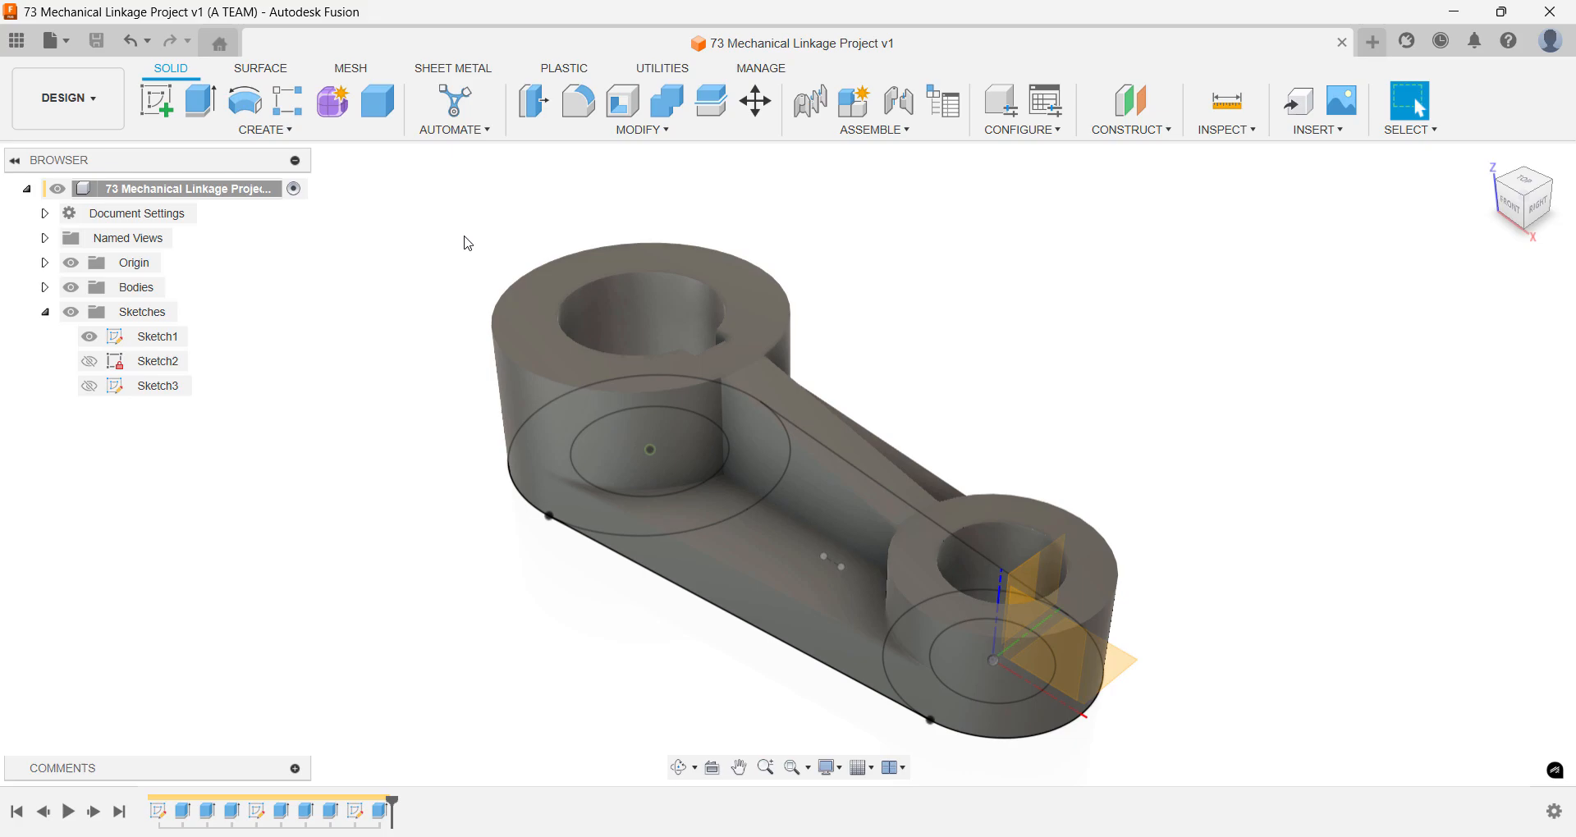
pyautogui.click(70, 311)
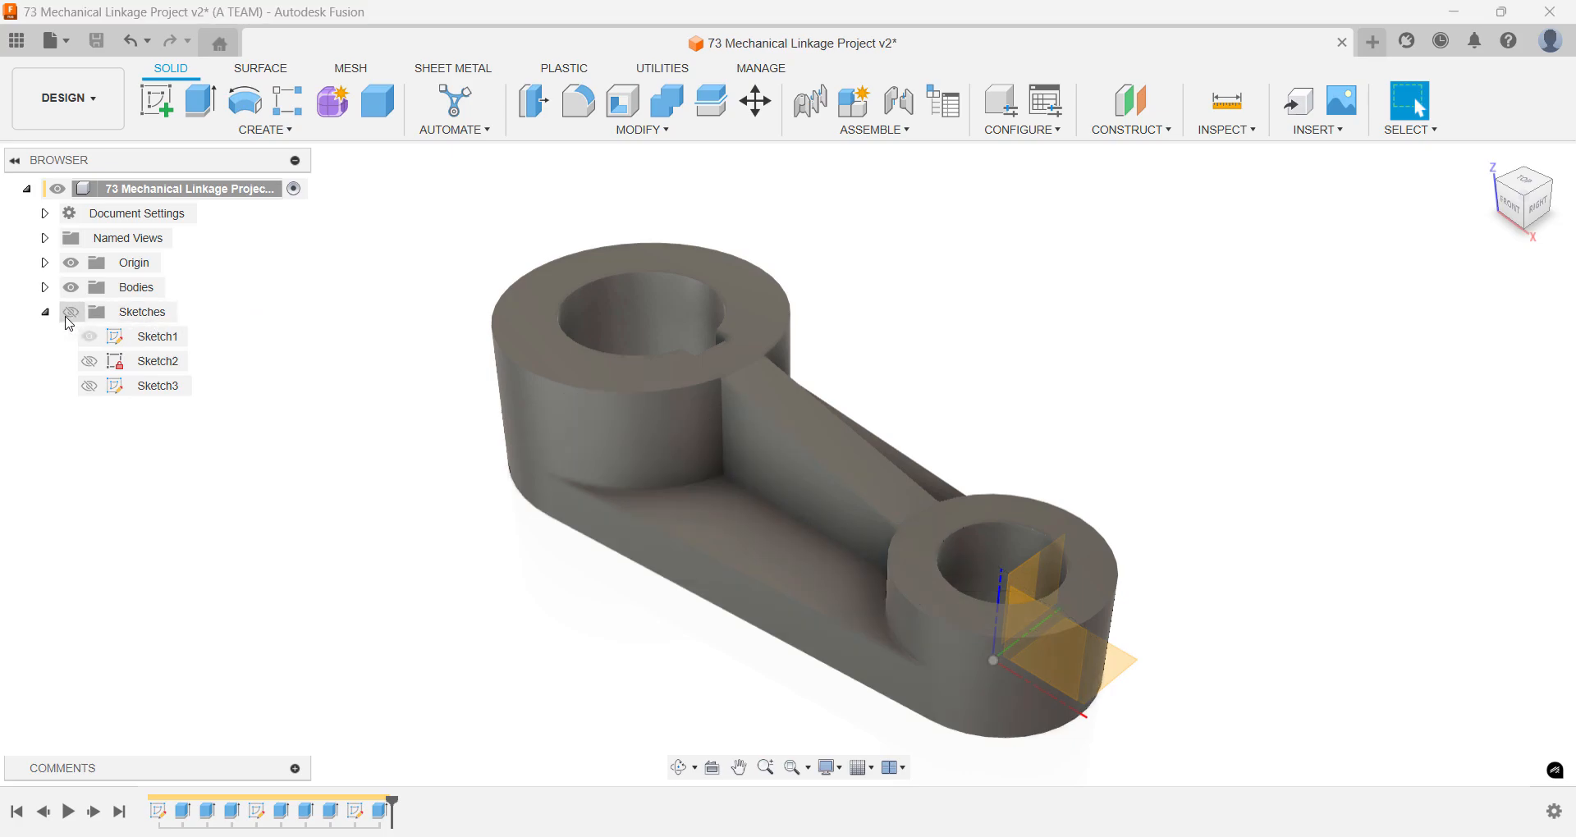
pyautogui.click(45, 312)
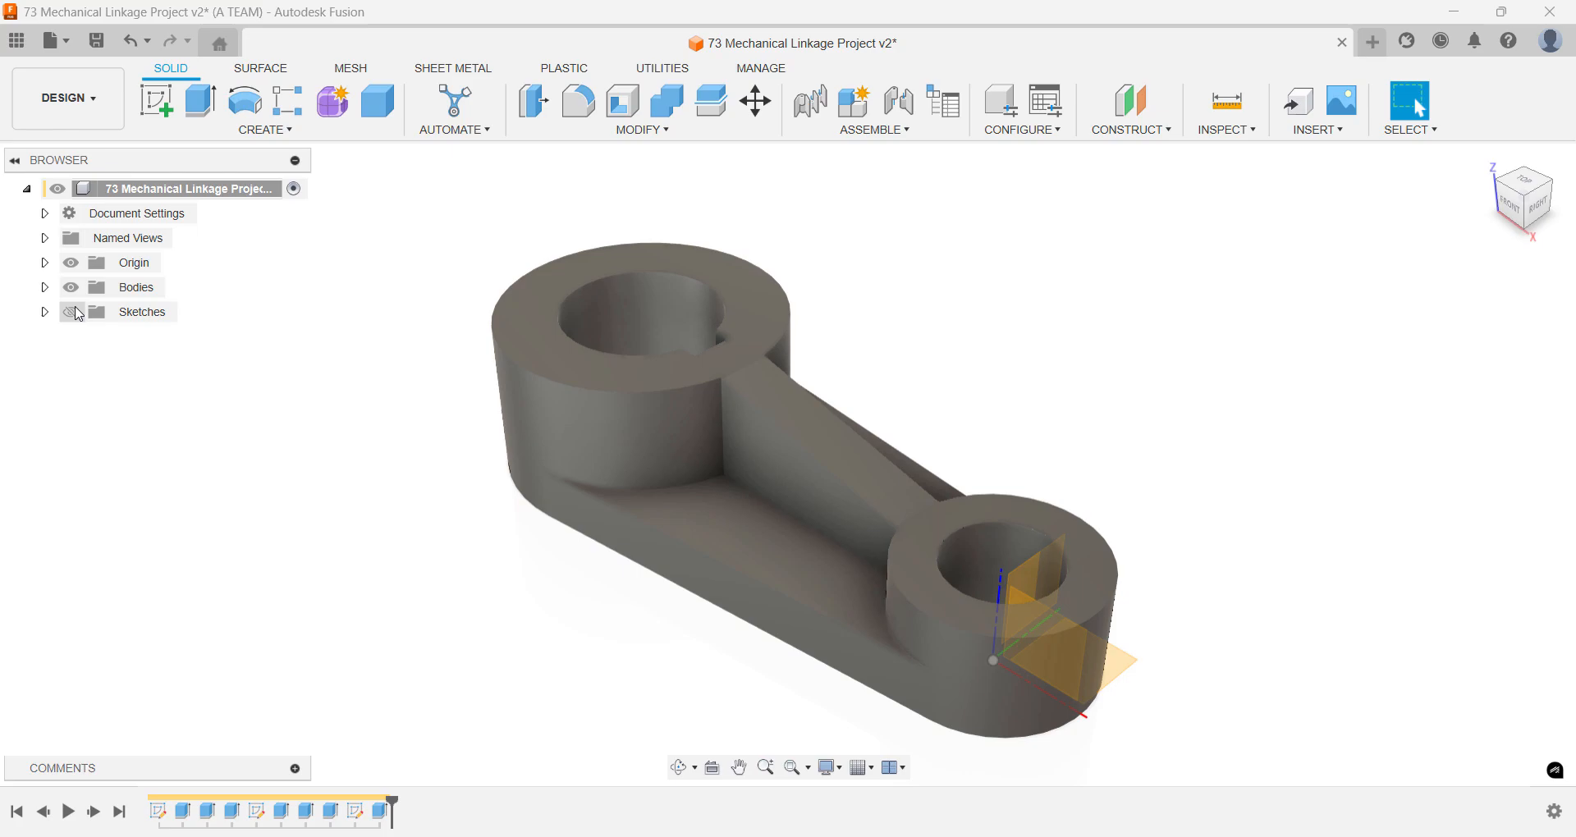
pyautogui.click(68, 98)
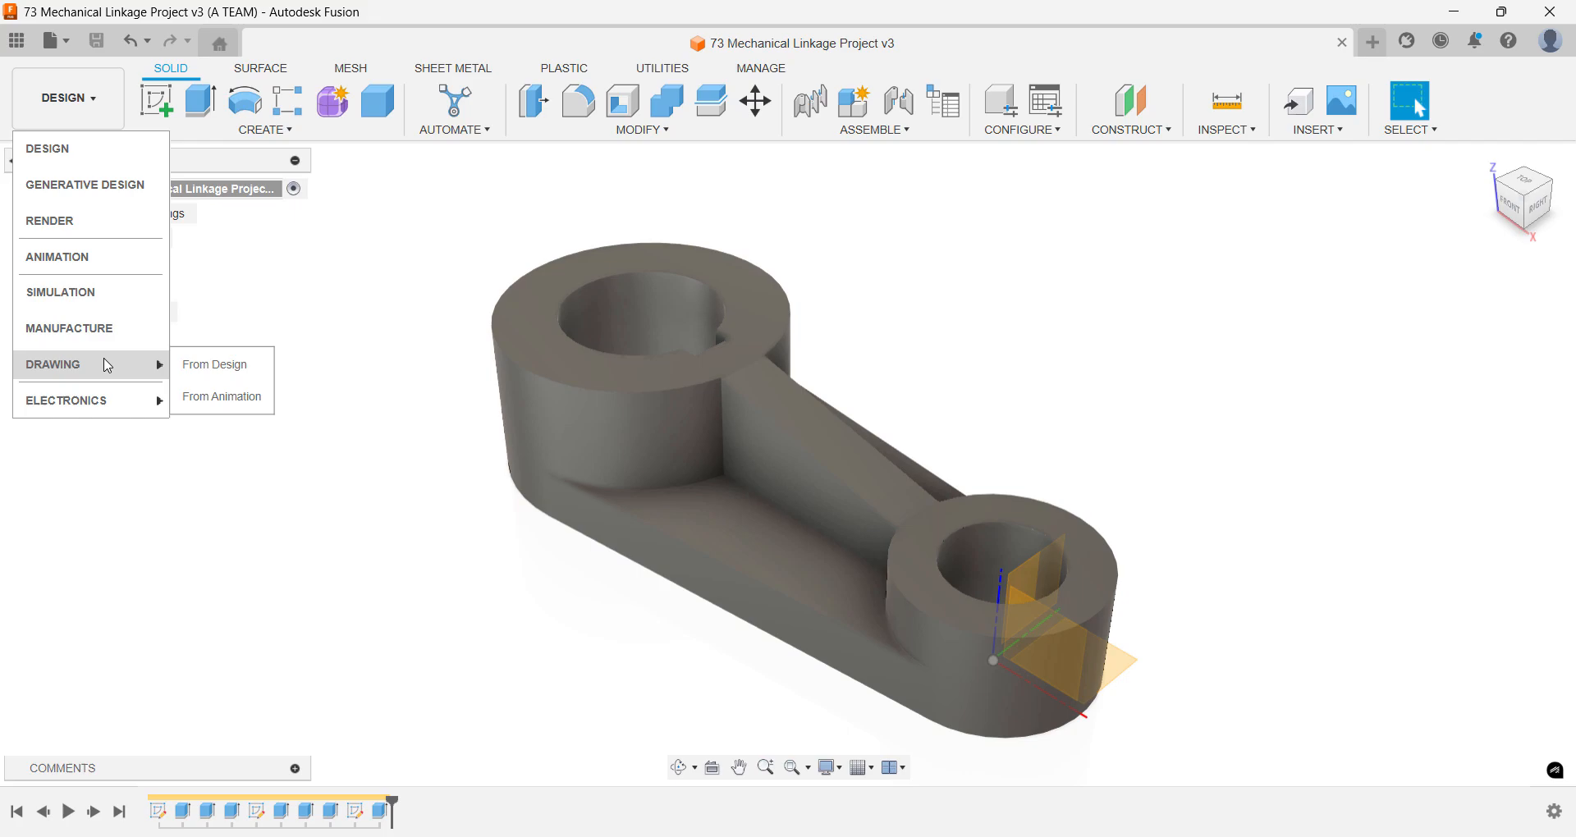
# - Create a manual ISO drawing on an A3 millimetre sheet from the linkage design
pyautogui.click(215, 364)
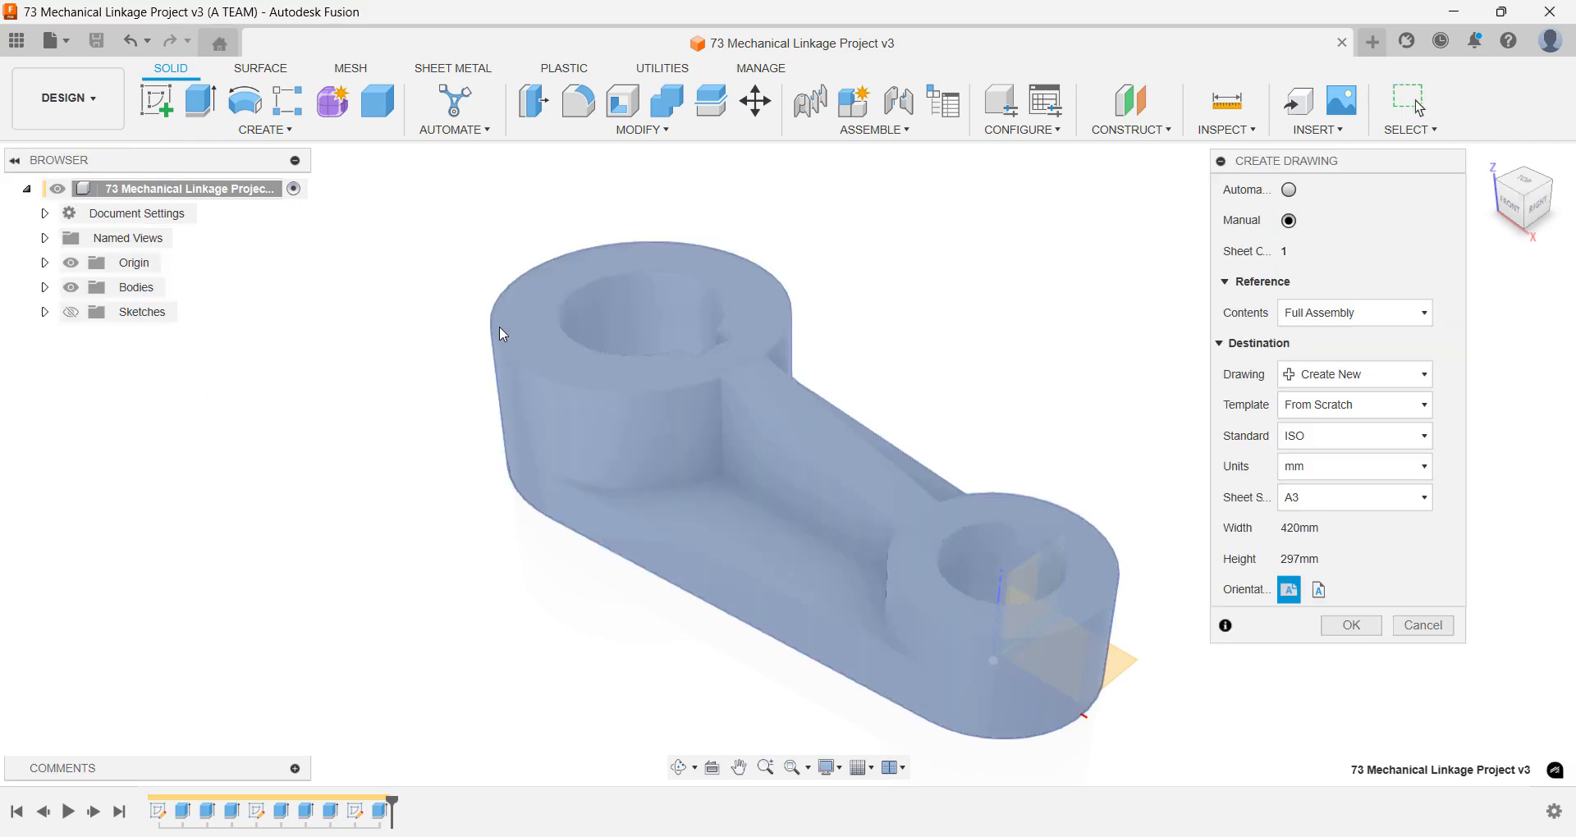
pyautogui.moveTo(1288, 191)
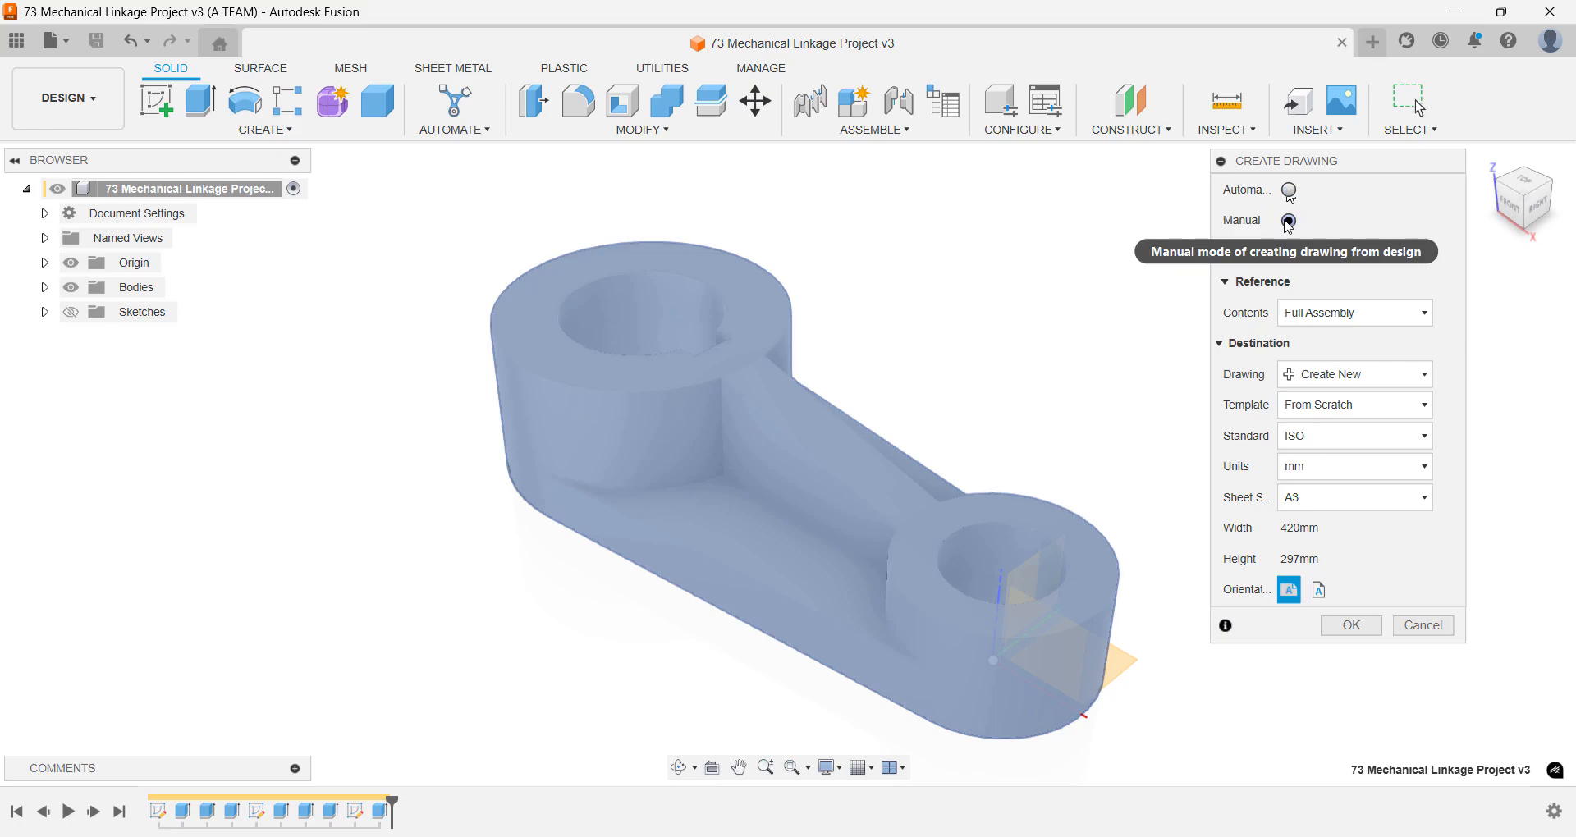
pyautogui.click(1288, 221)
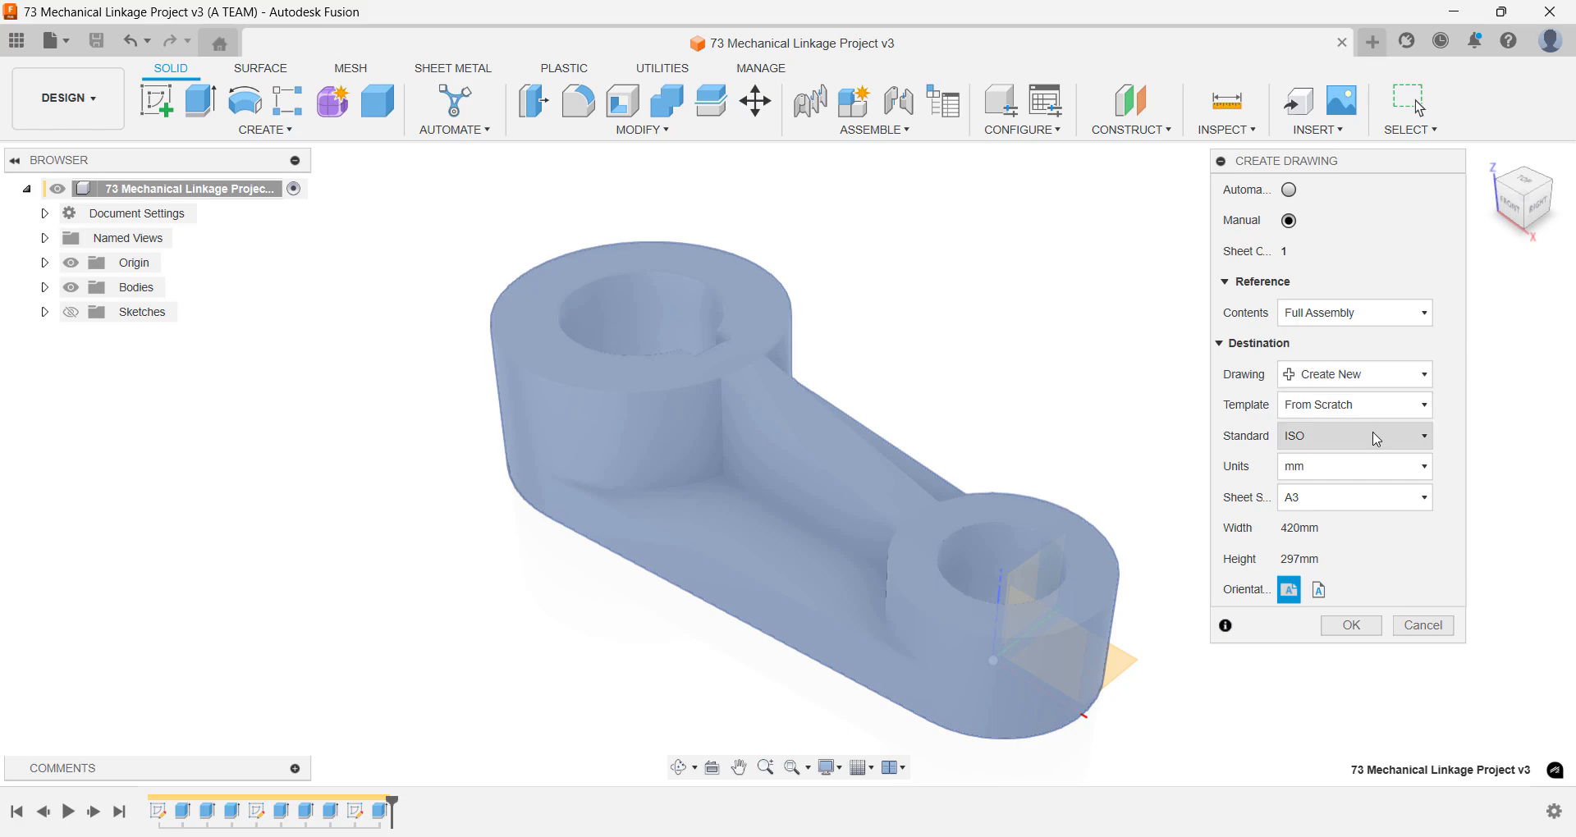
pyautogui.moveTo(1398, 498)
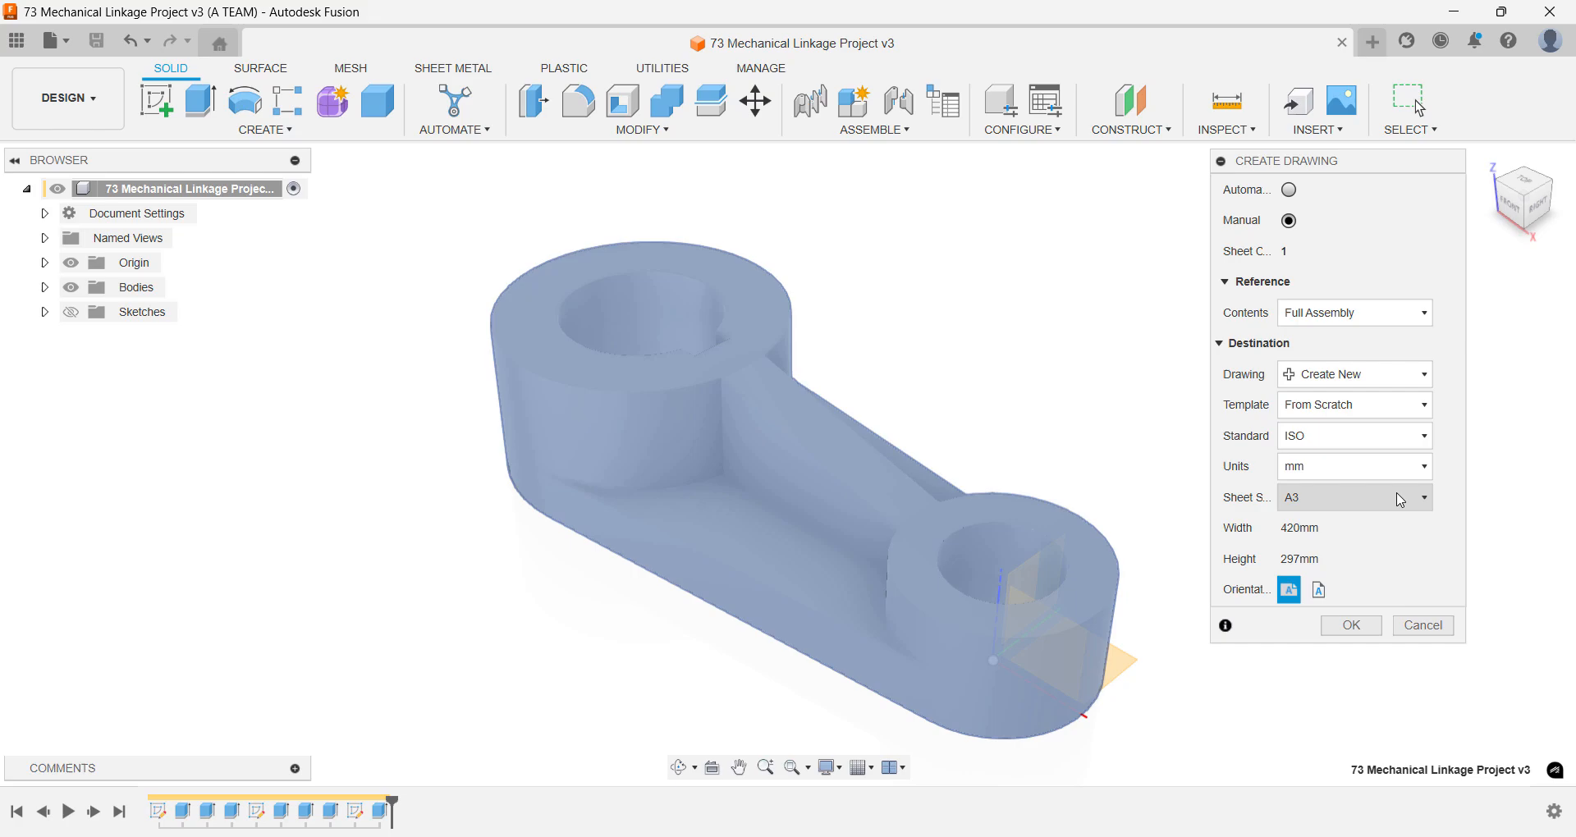
pyautogui.moveTo(1315, 592)
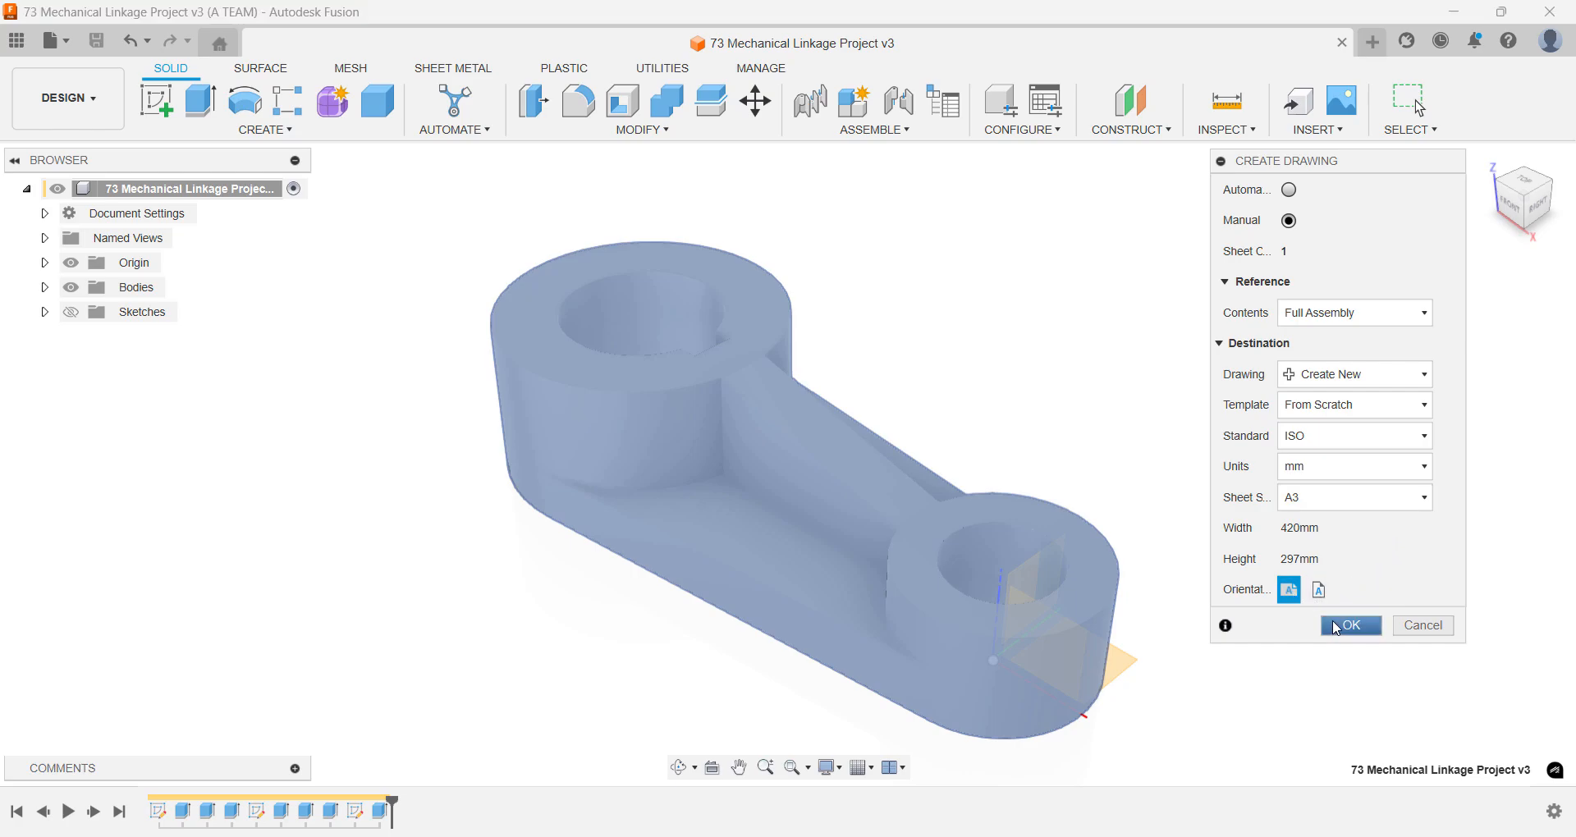
pyautogui.click(1350, 625)
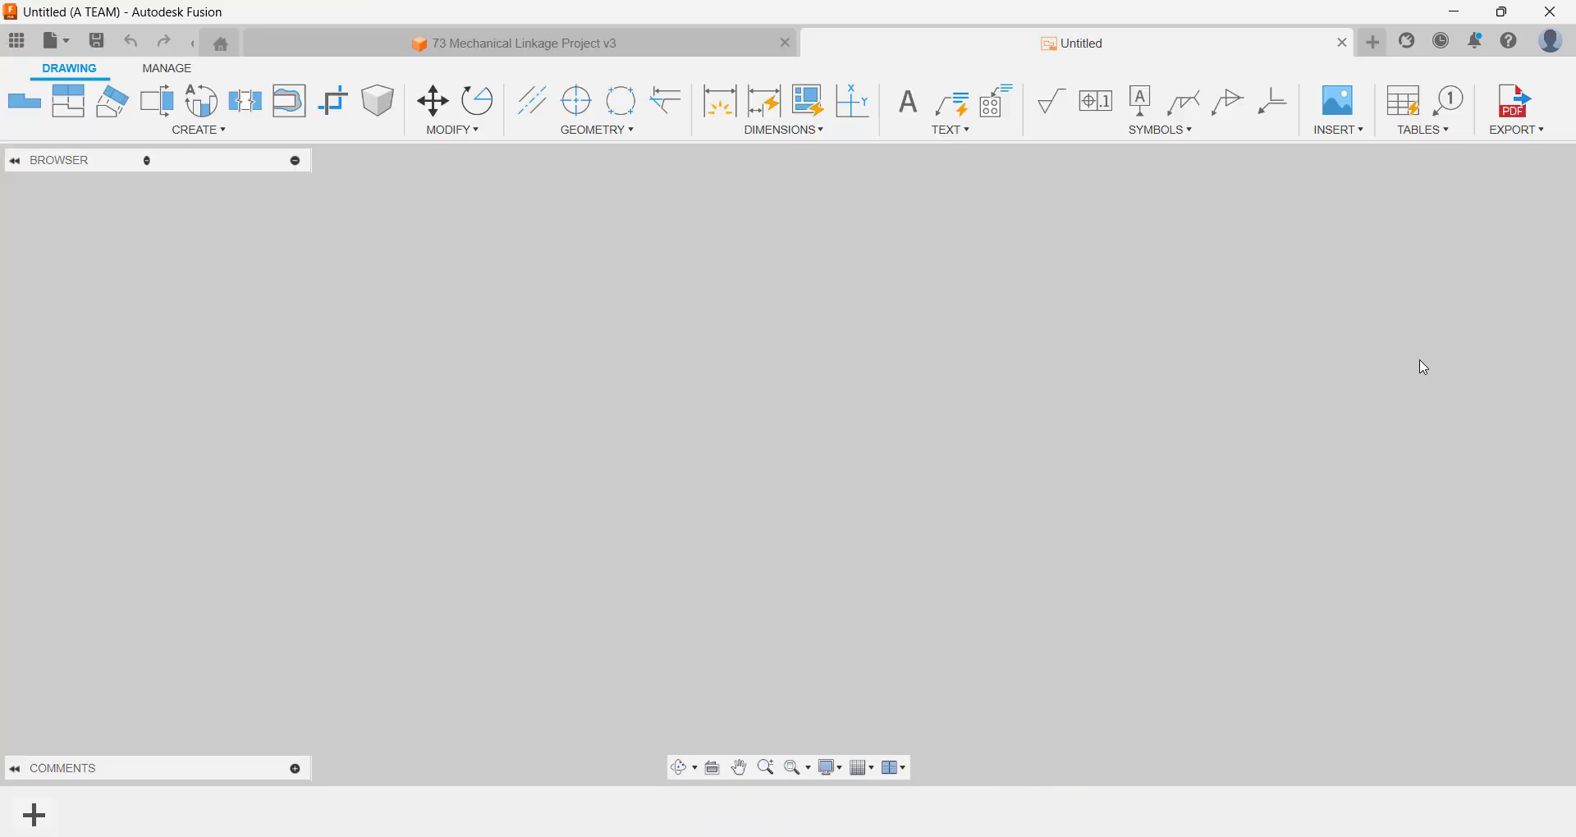
# - Place a 1:1 front base view of the linkage in the sheet's upper left
pyautogui.click(21, 101)
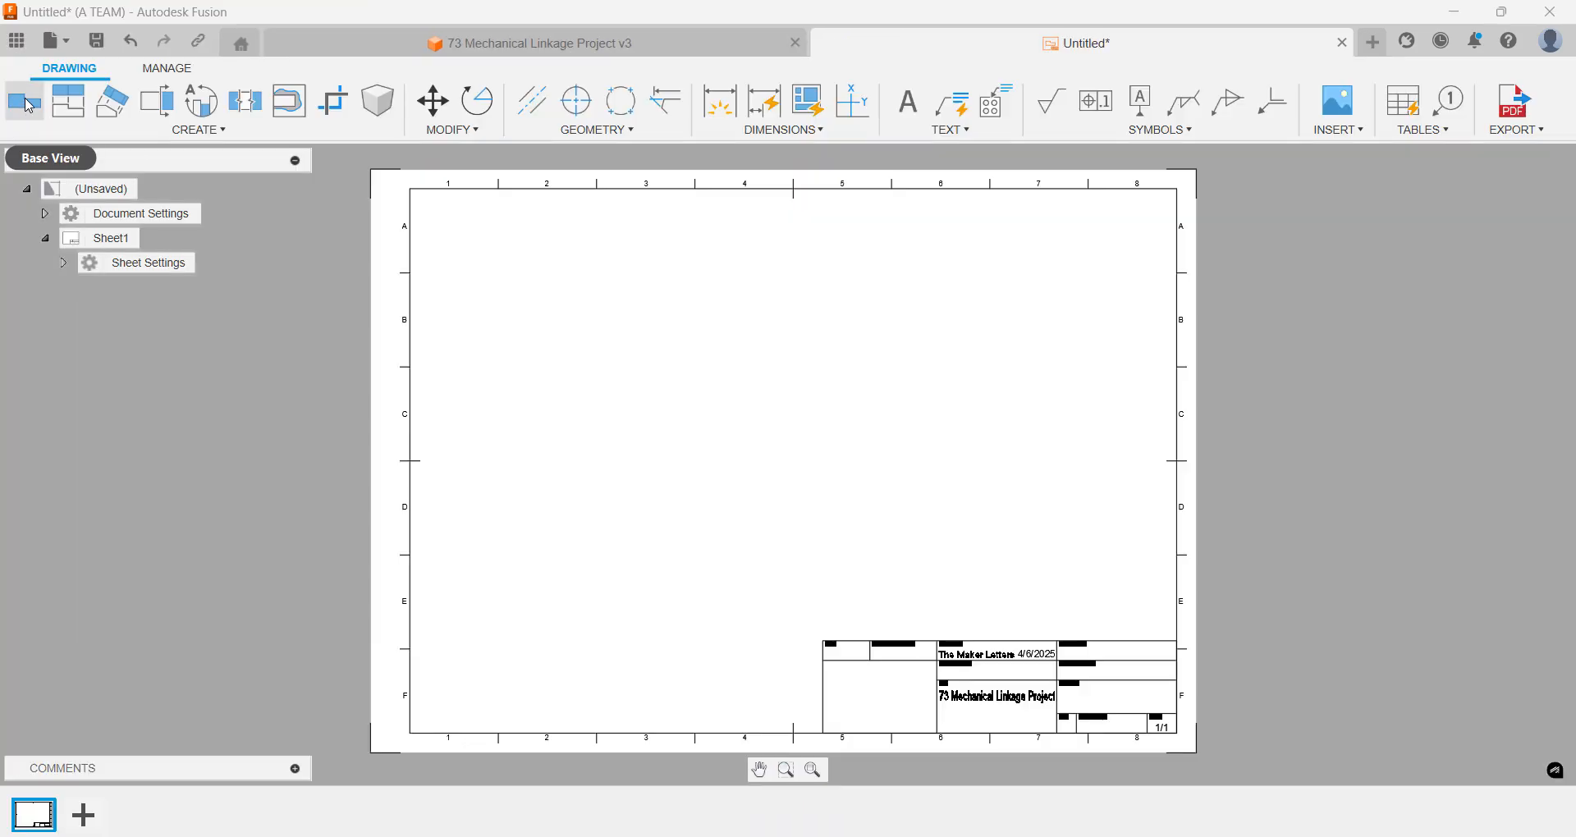
pyautogui.click(19, 99)
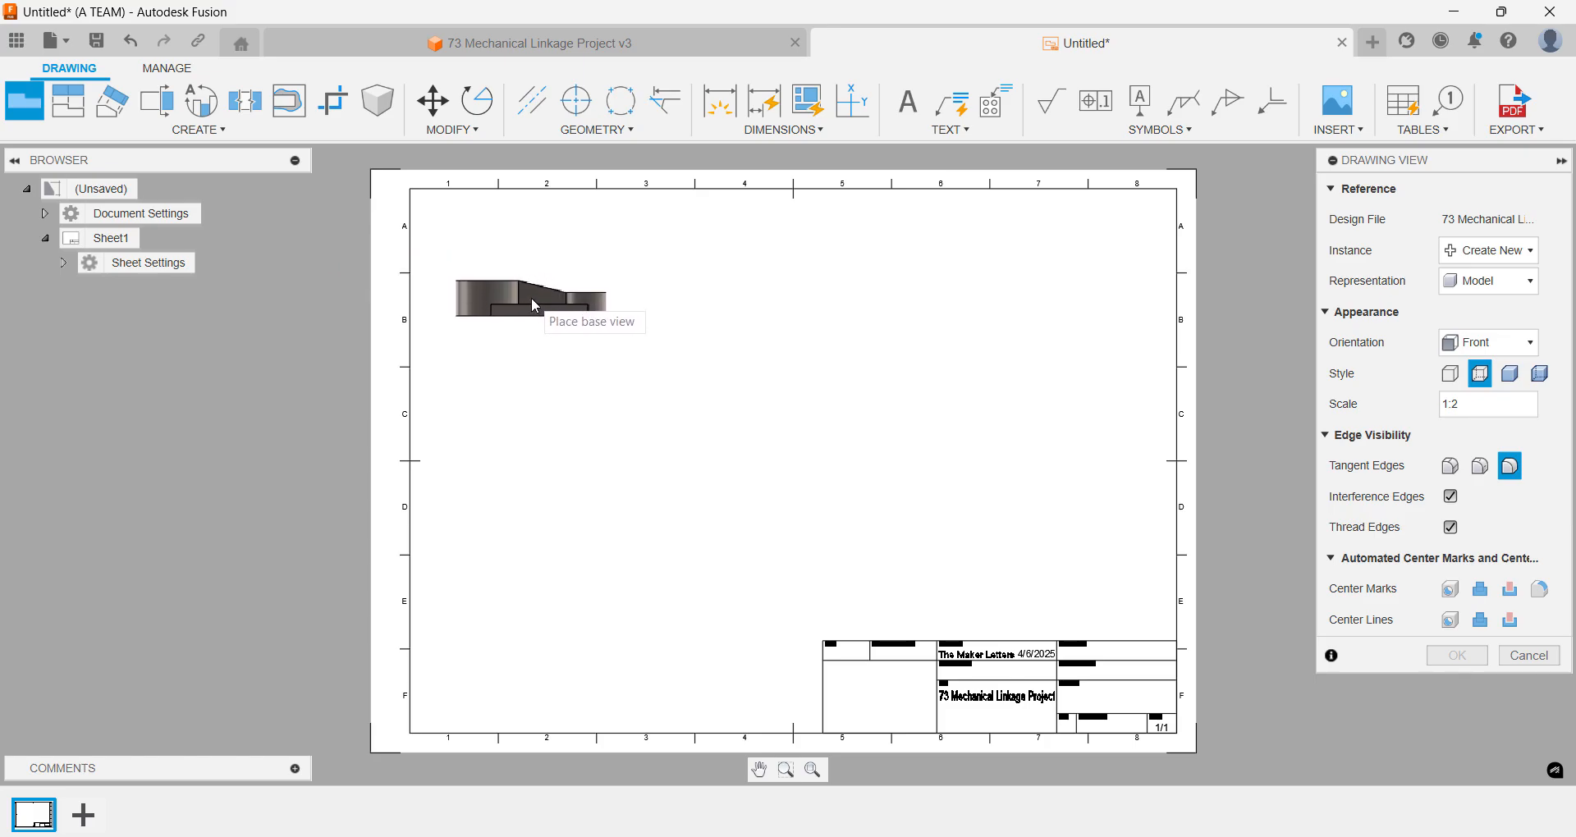
pyautogui.click(530, 298)
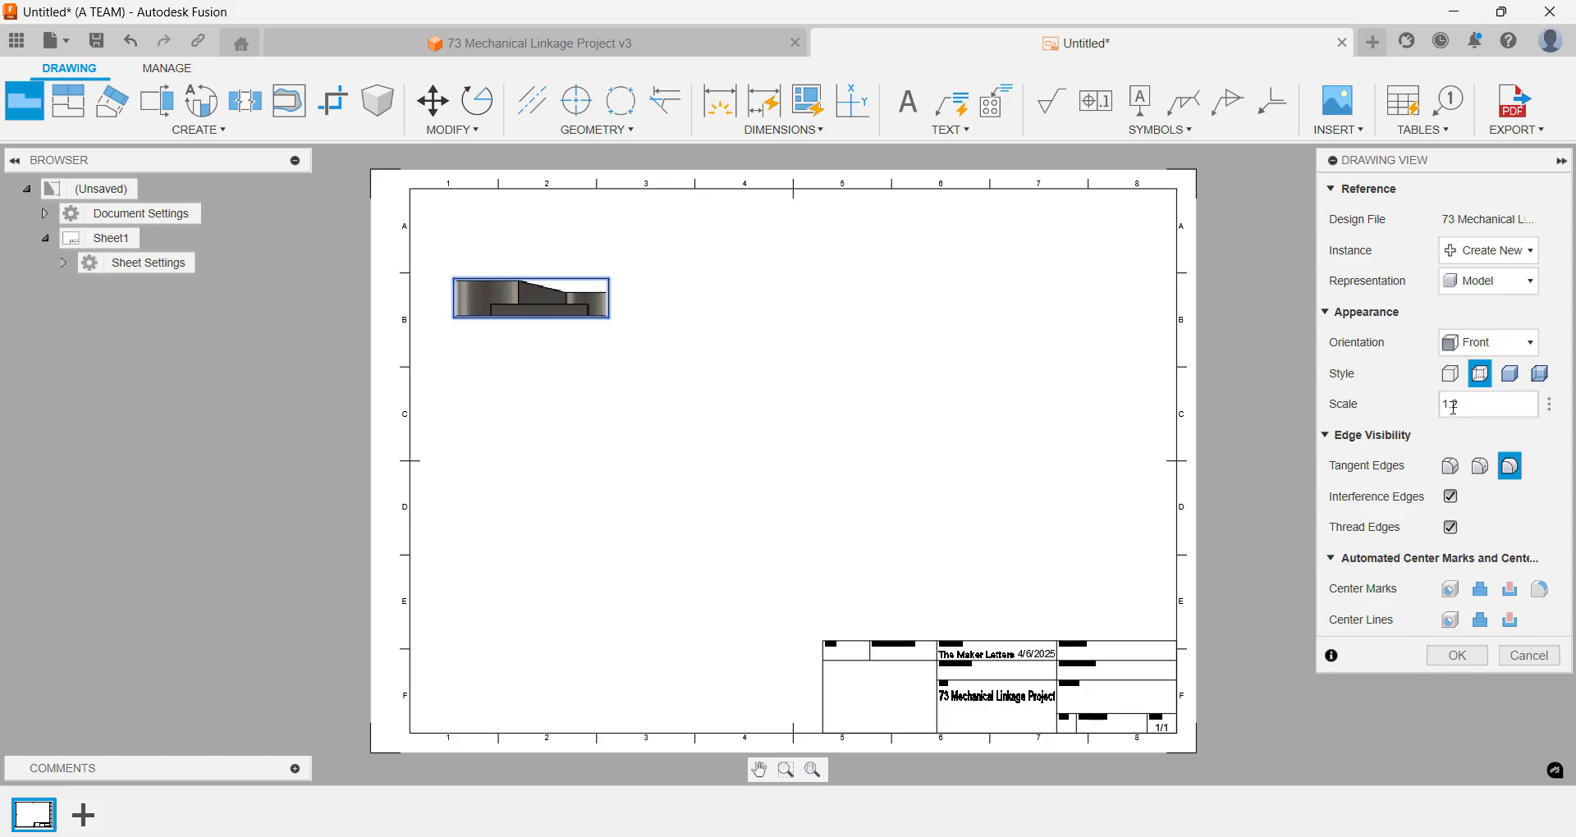
pyautogui.write(':2')
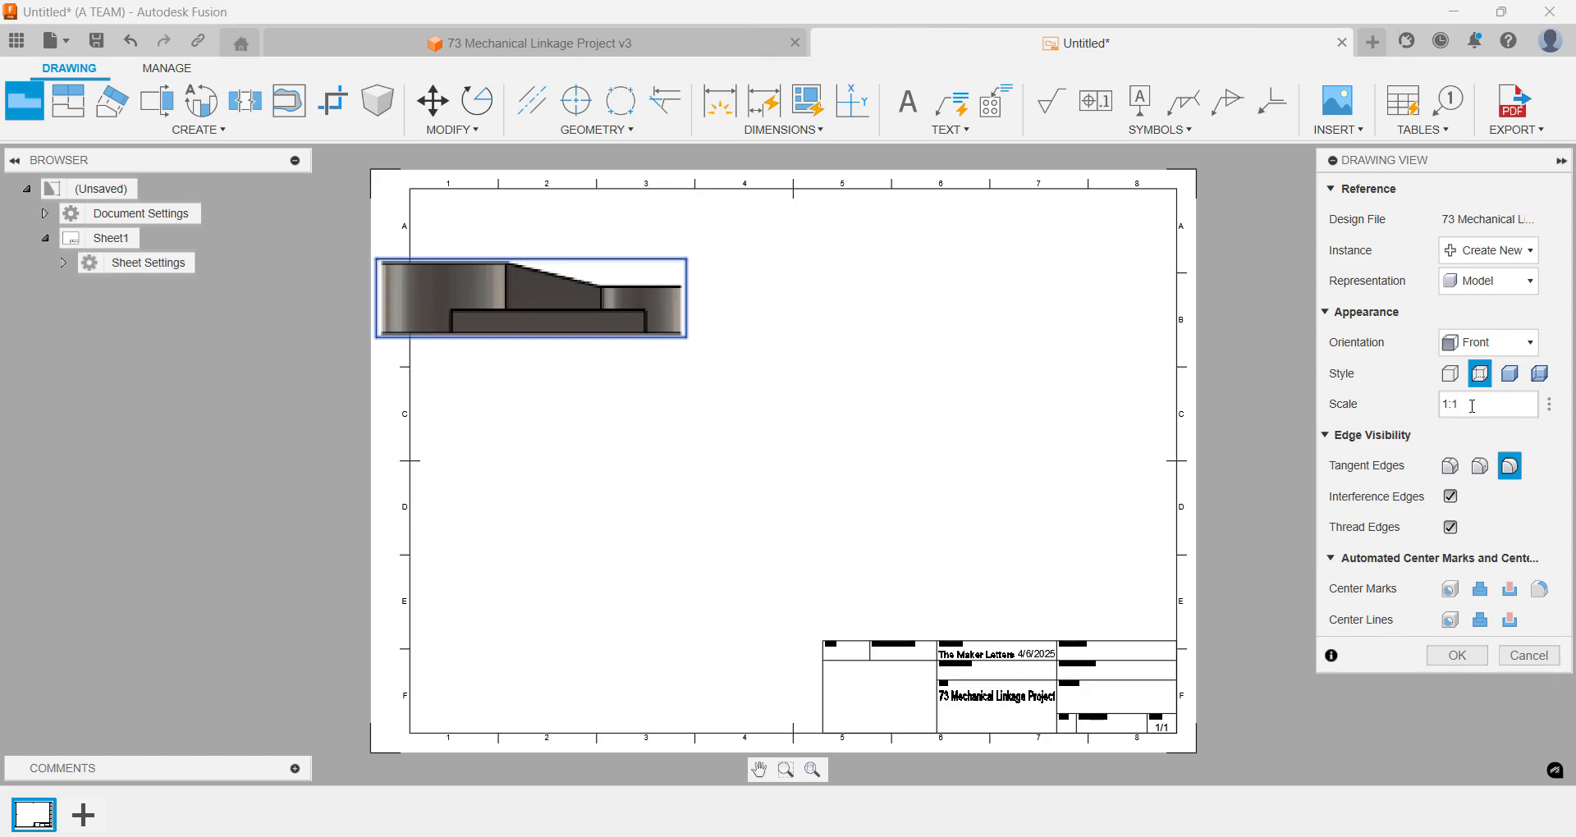
pyautogui.moveTo(1450, 373)
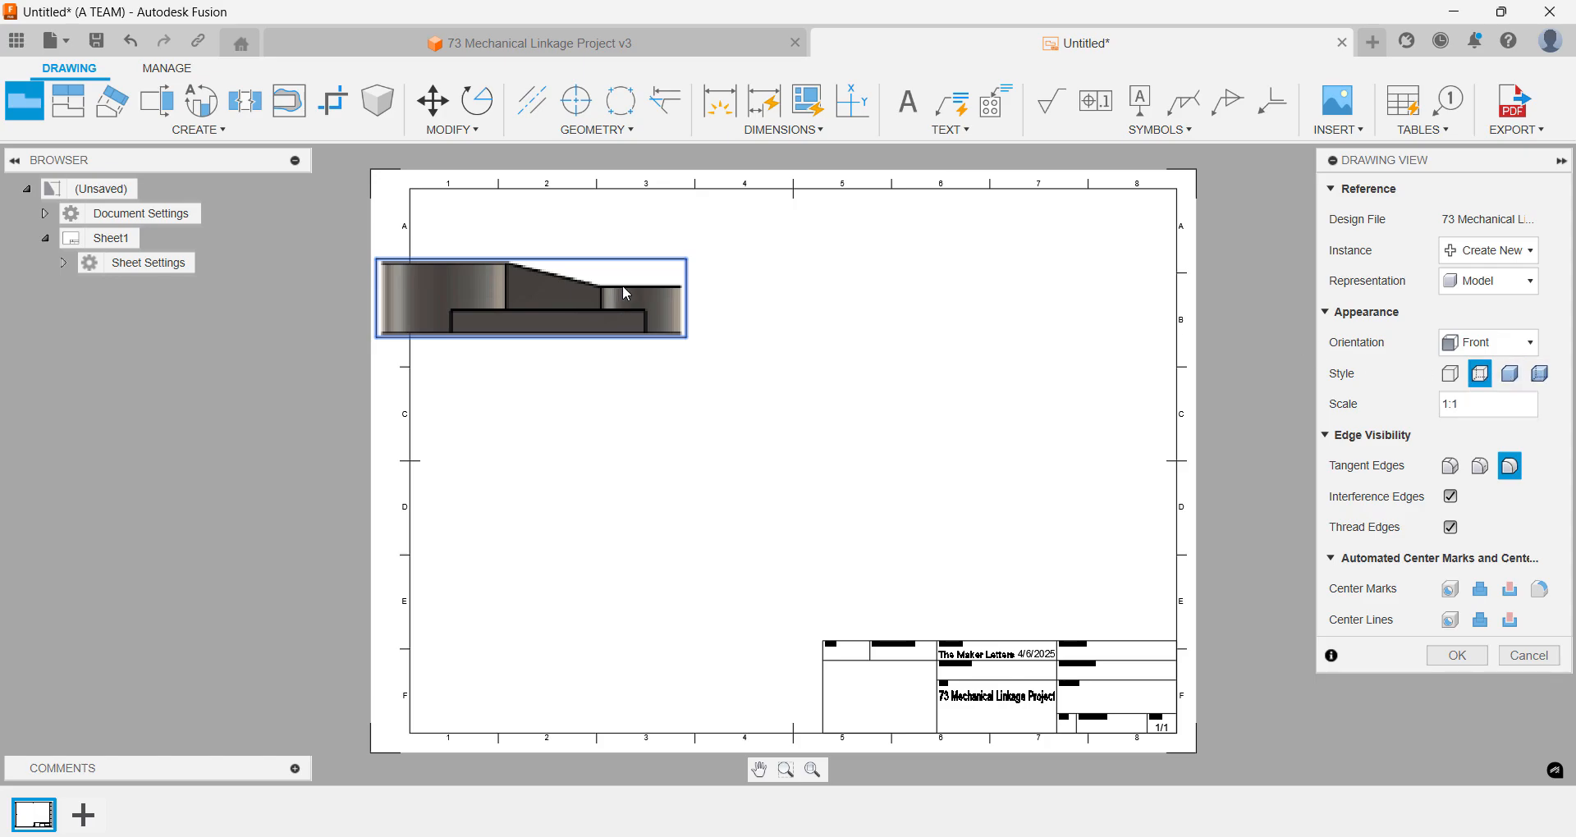
pyautogui.moveTo(703, 266)
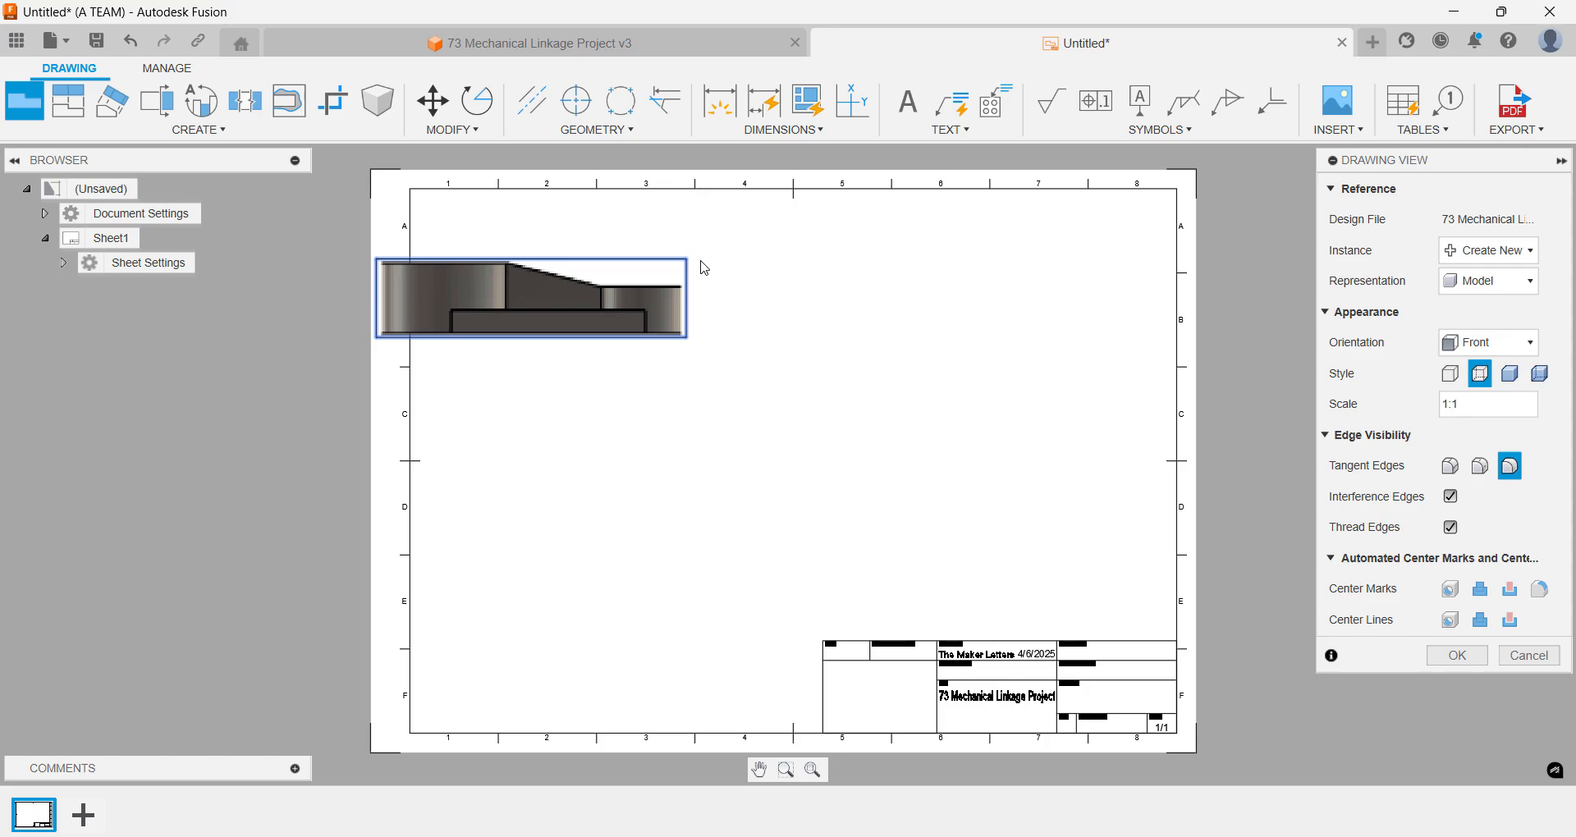
pyautogui.click(1455, 655)
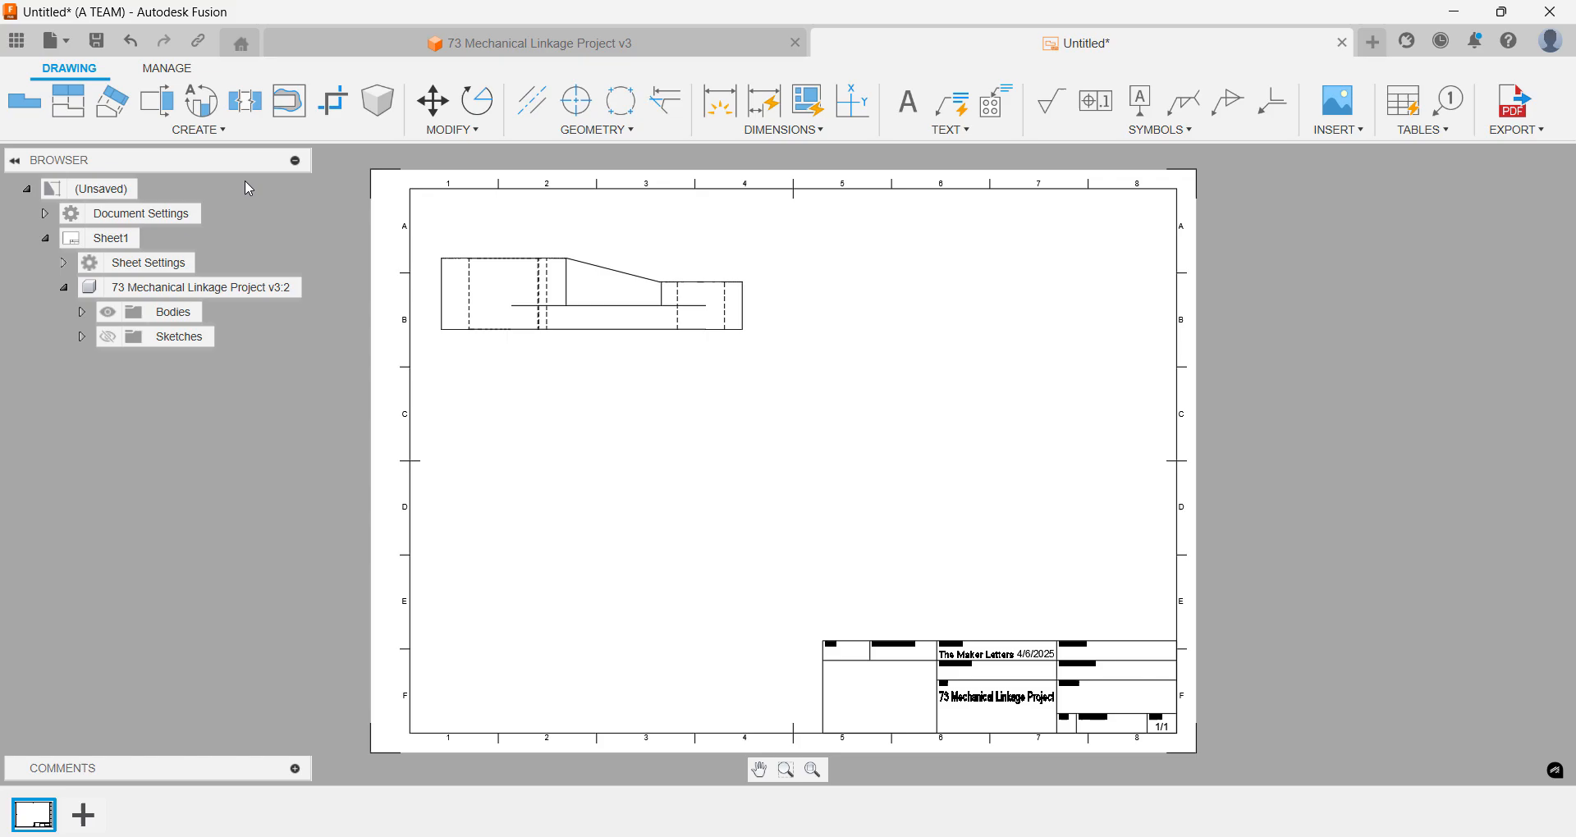
# - Project a top view below the front view and an isometric view diagonally
pyautogui.click(67, 101)
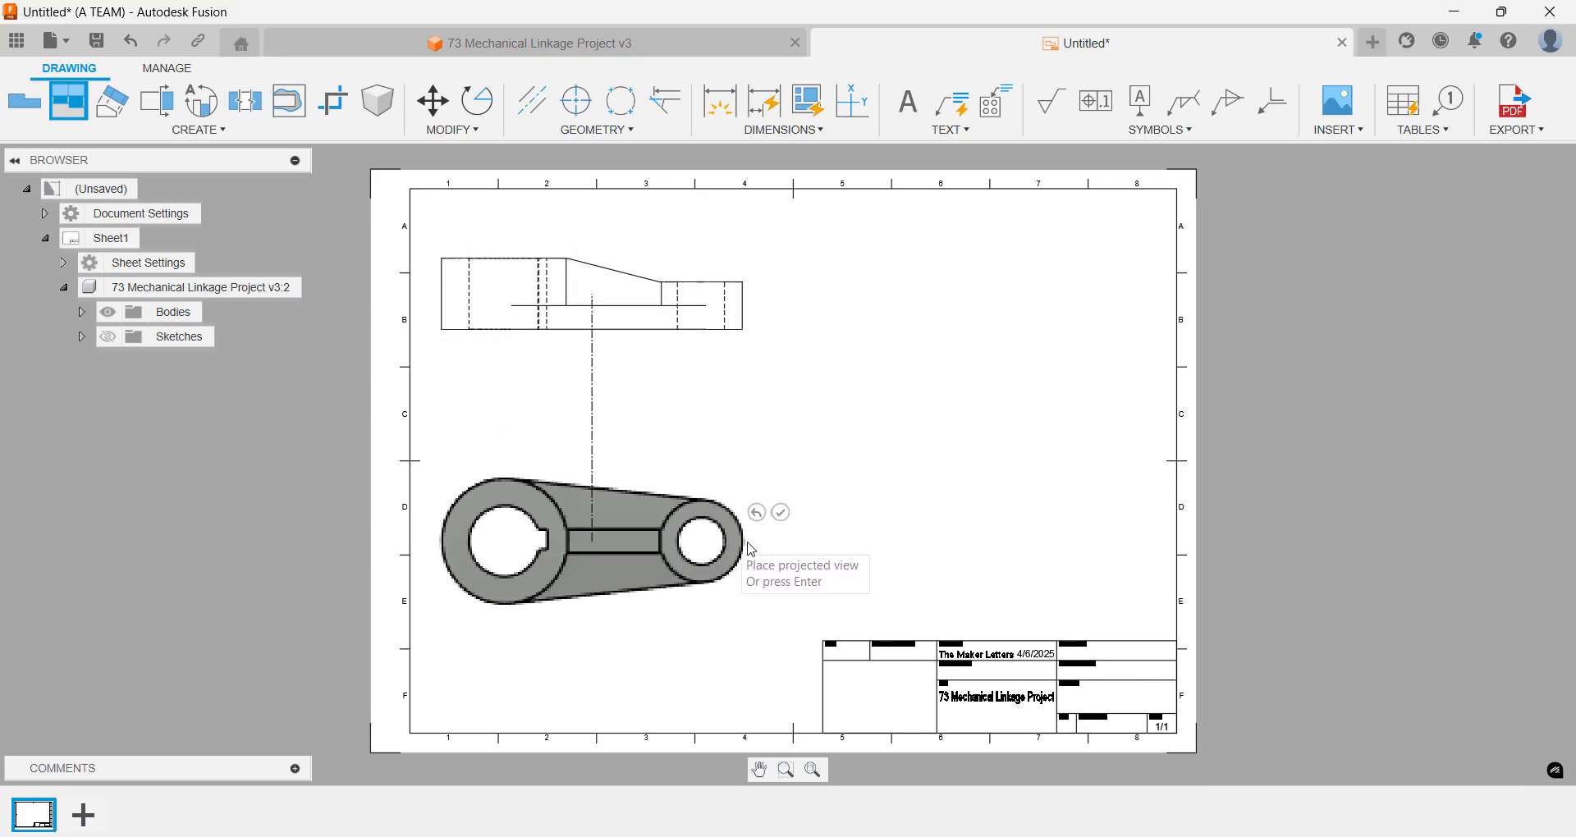
pyautogui.click(969, 536)
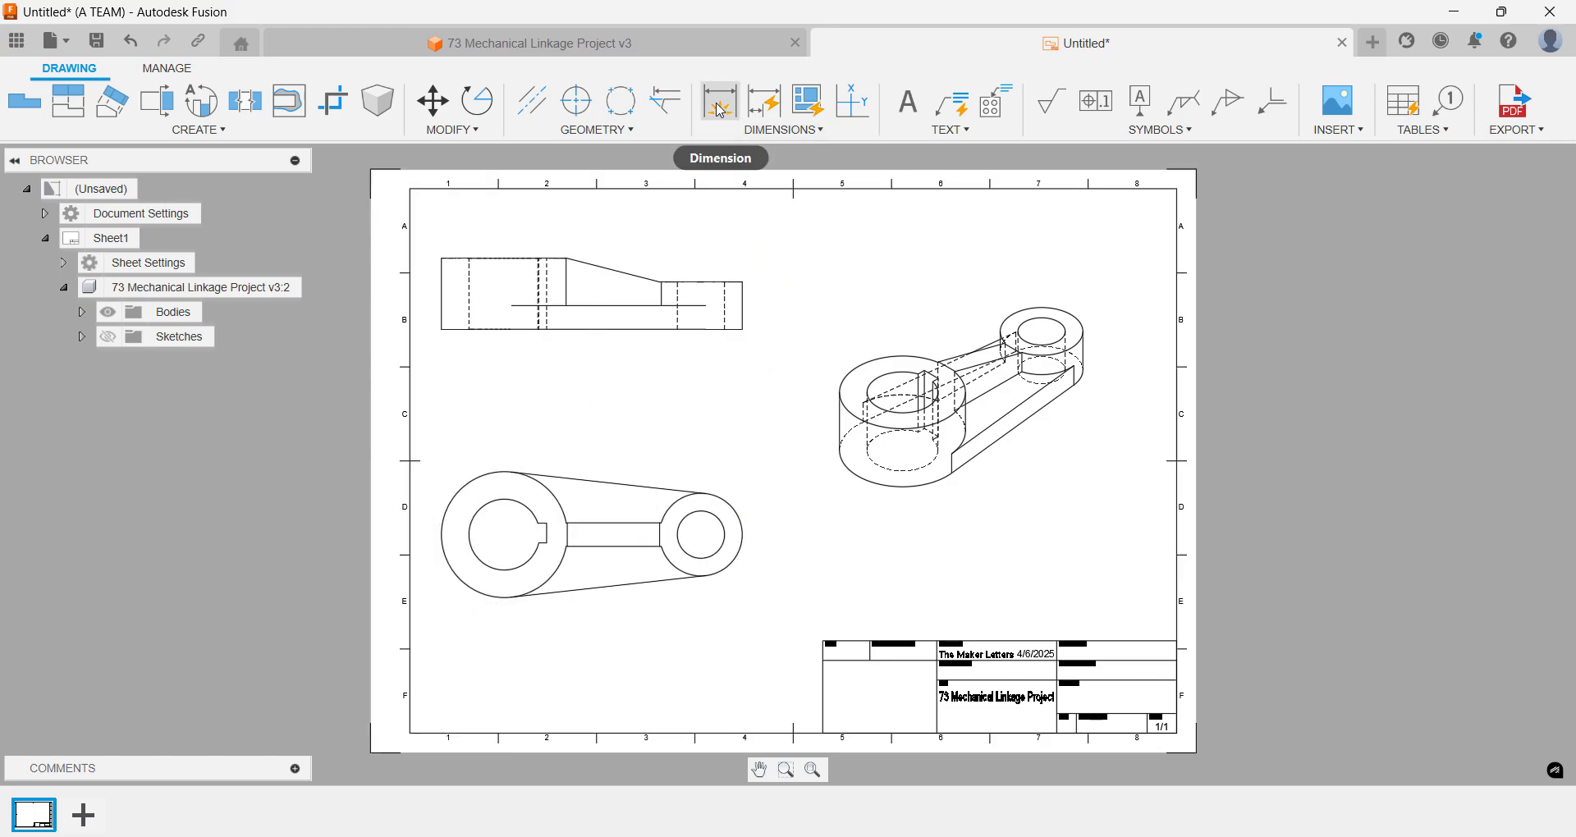
# - Dimension the 153 mm overall length and add automatic chain dimensions
pyautogui.click(720, 103)
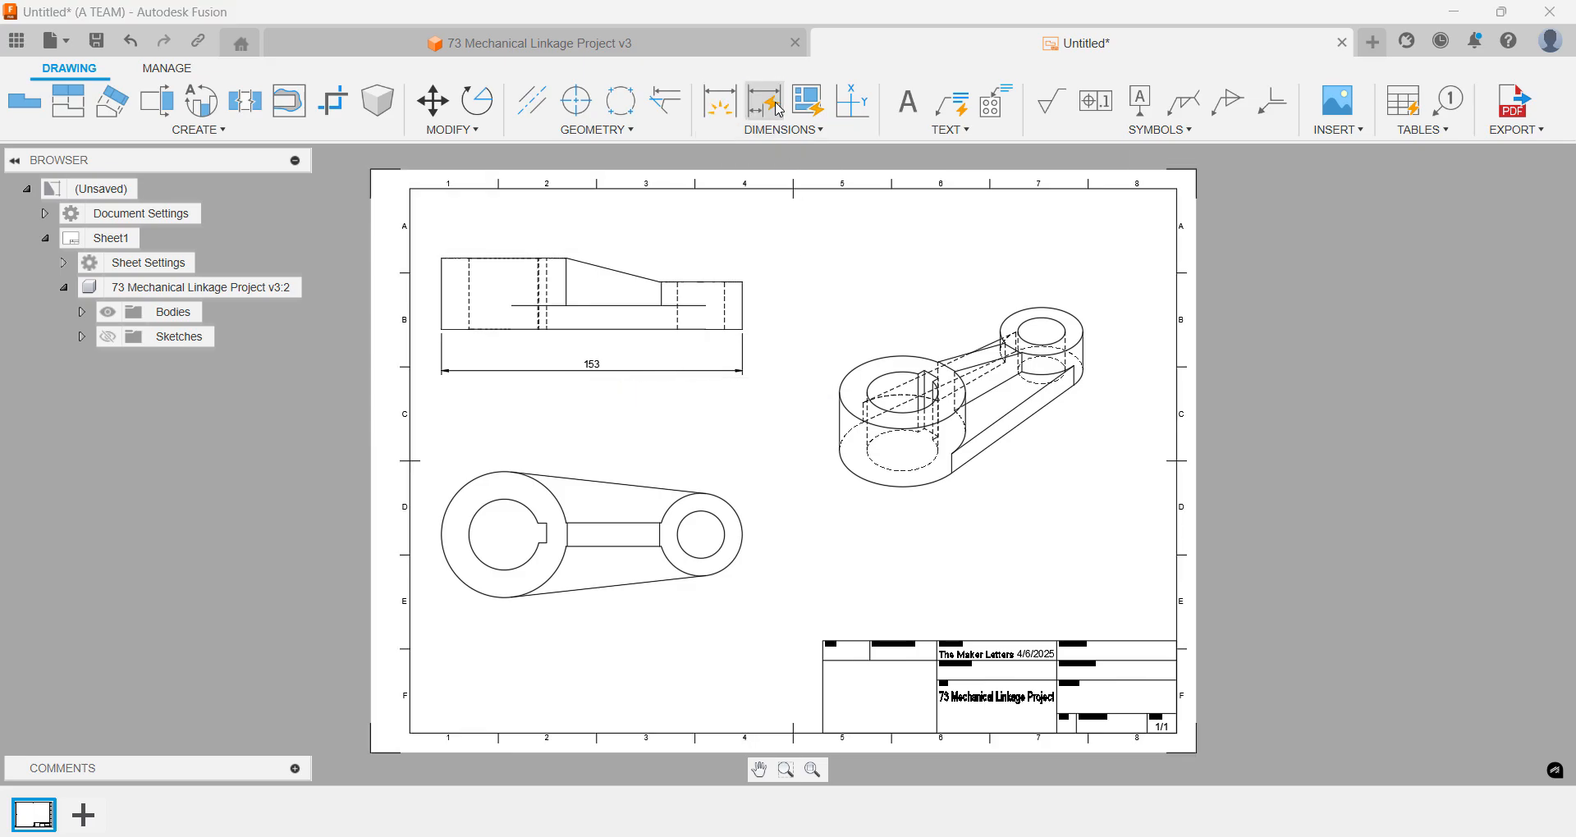
pyautogui.click(764, 102)
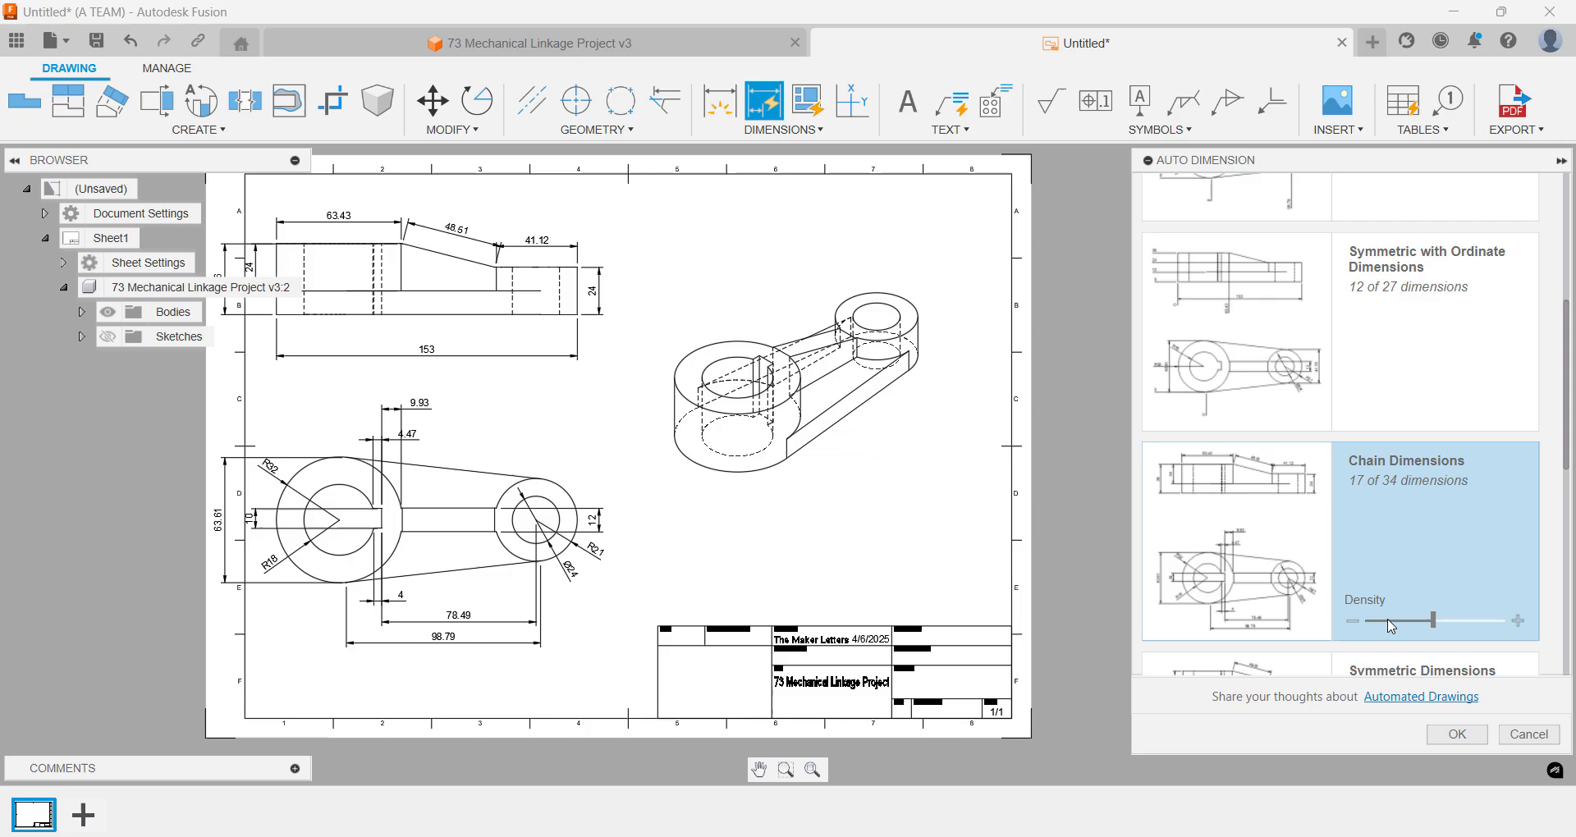
# - Raise the Auto Dimension density for fuller dimensions, then browse the export options
pyautogui.moveTo(1433, 620); pyautogui.dragTo(1377, 620)
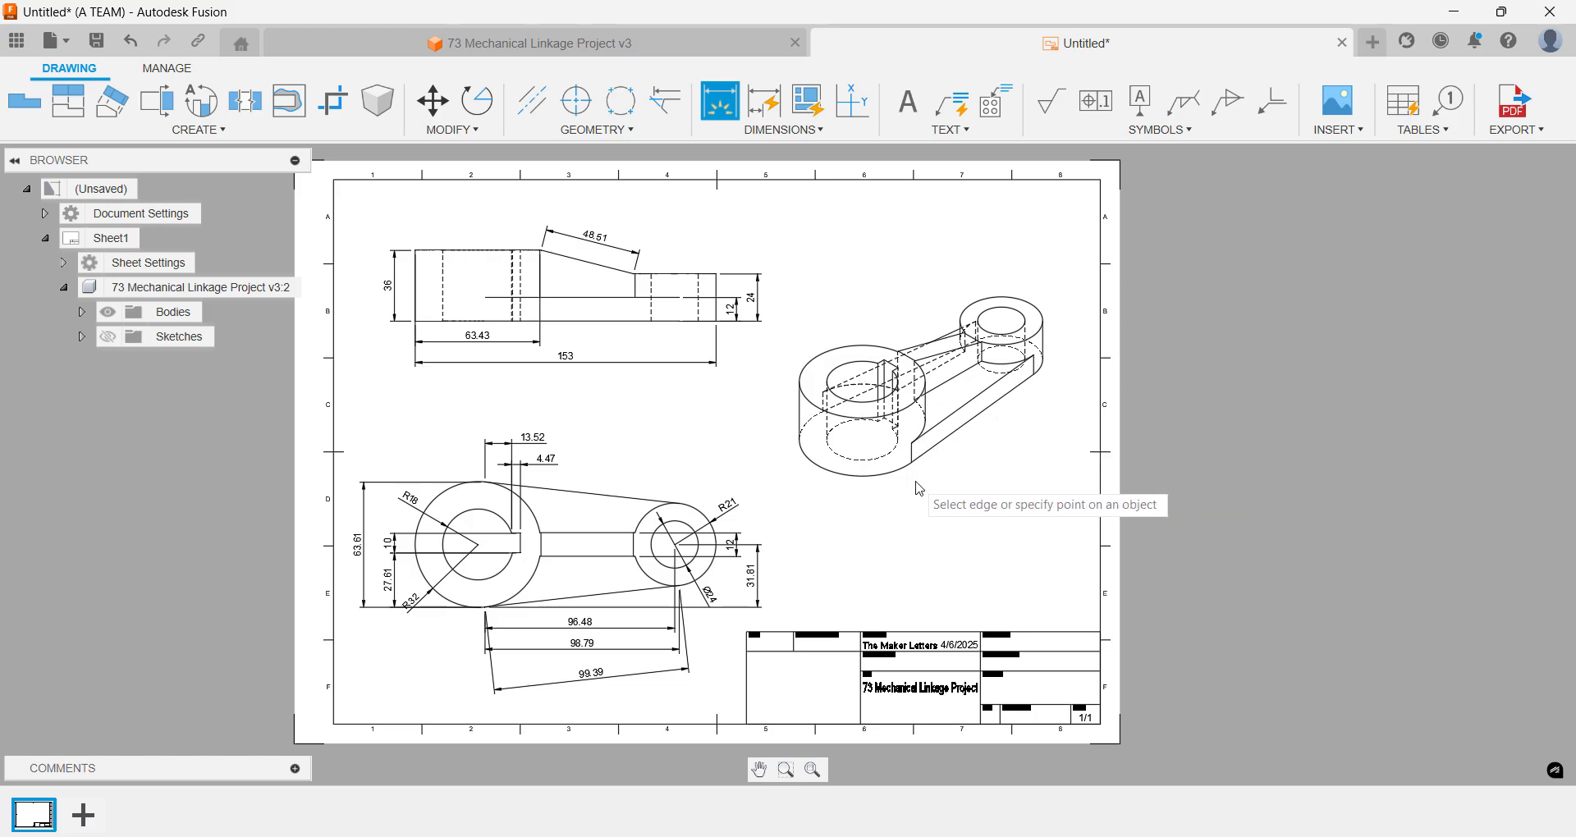
pyautogui.click(1513, 107)
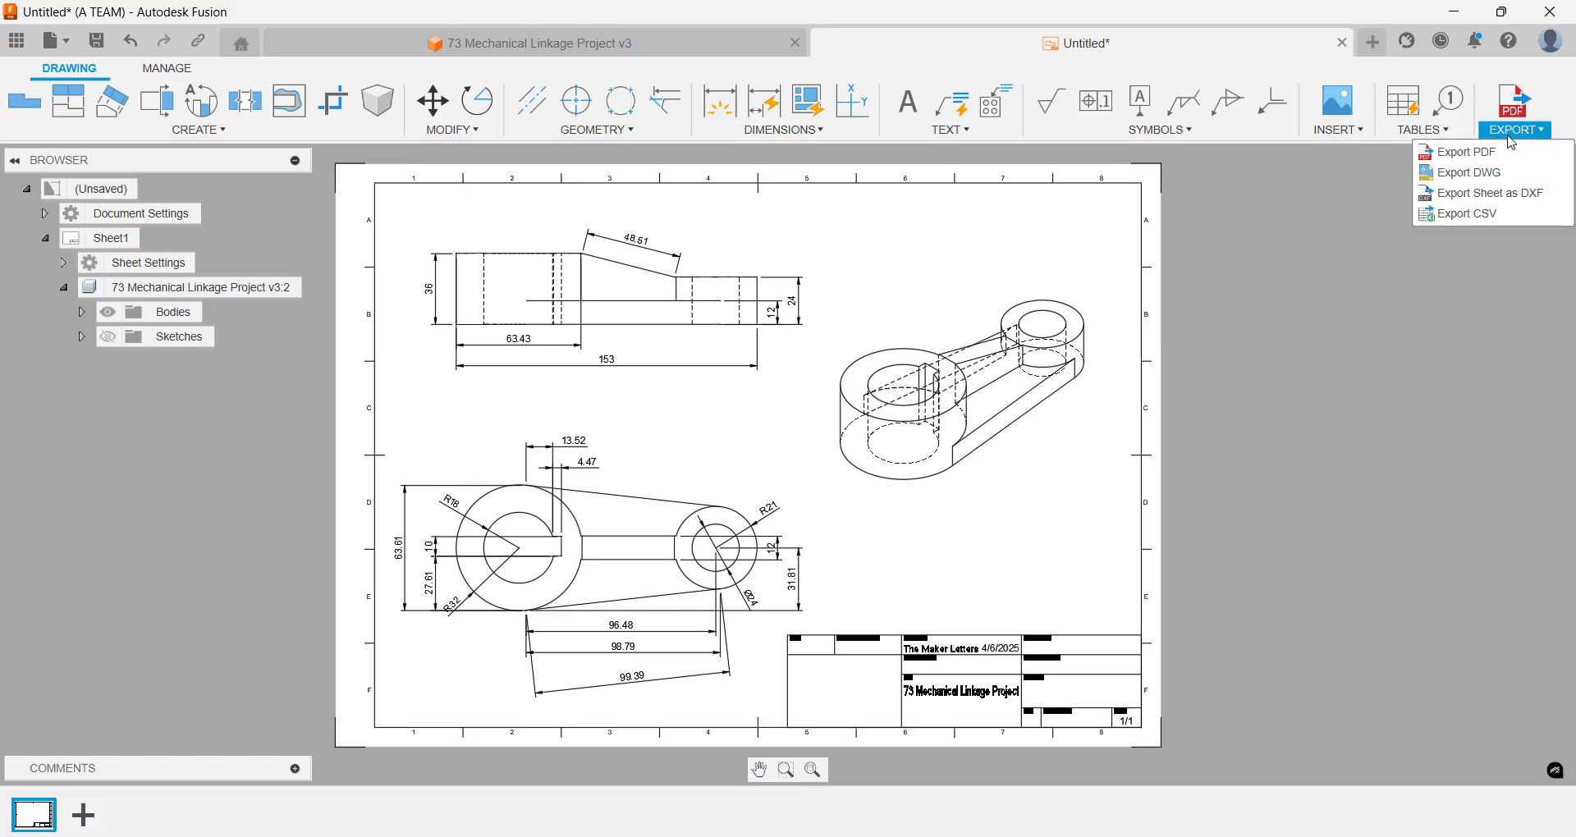